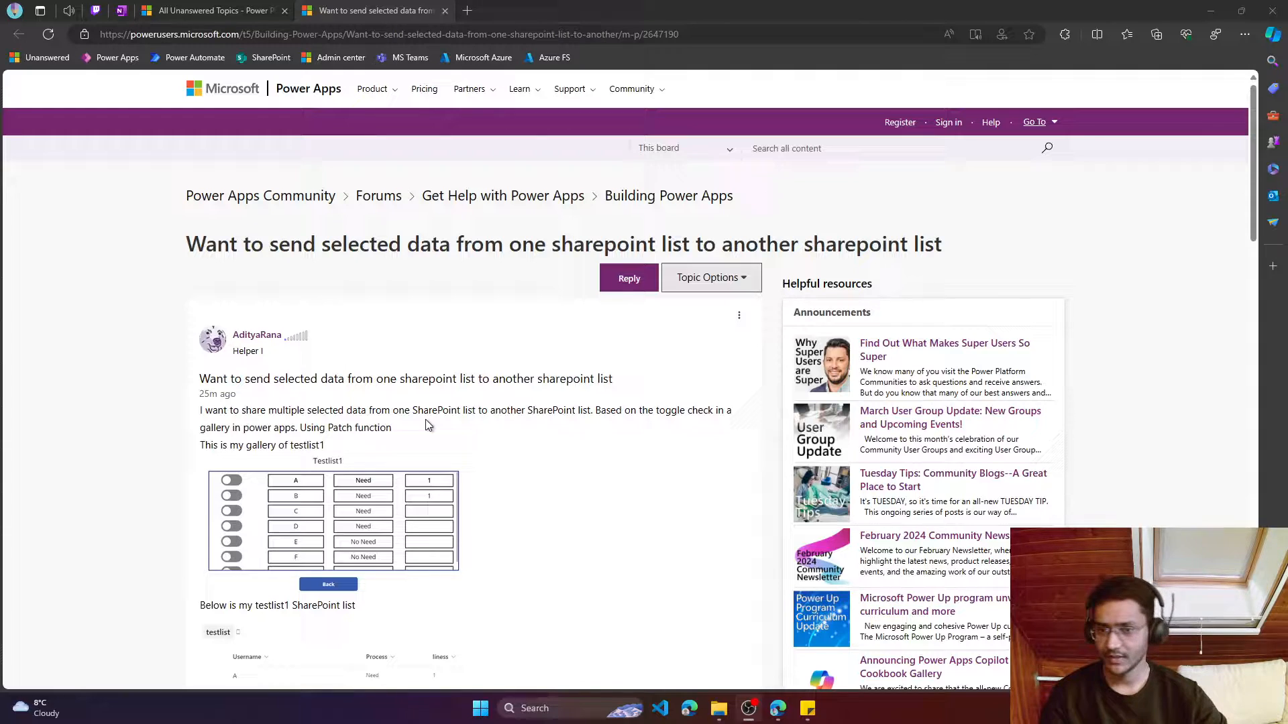
Scroll through the forum question and screenshots about copying toggled gallery rows between SharePoint lists
scroll("down", 3)
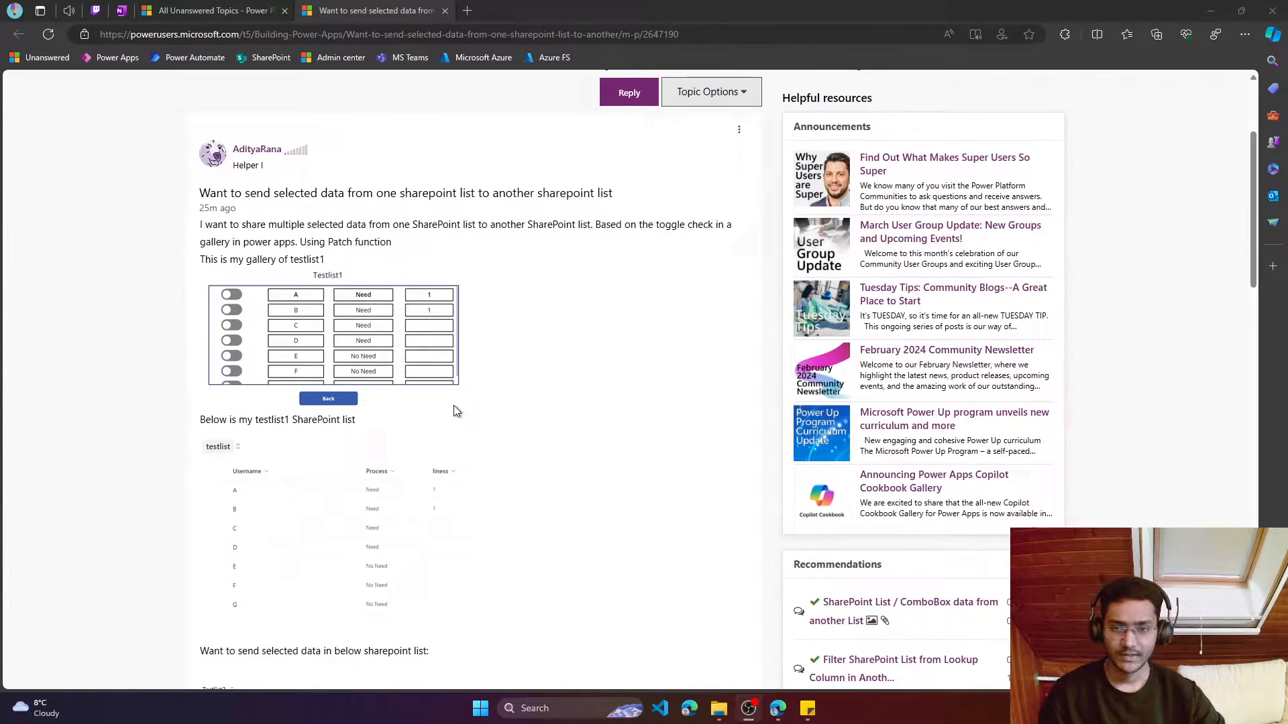
scroll("down", 3)
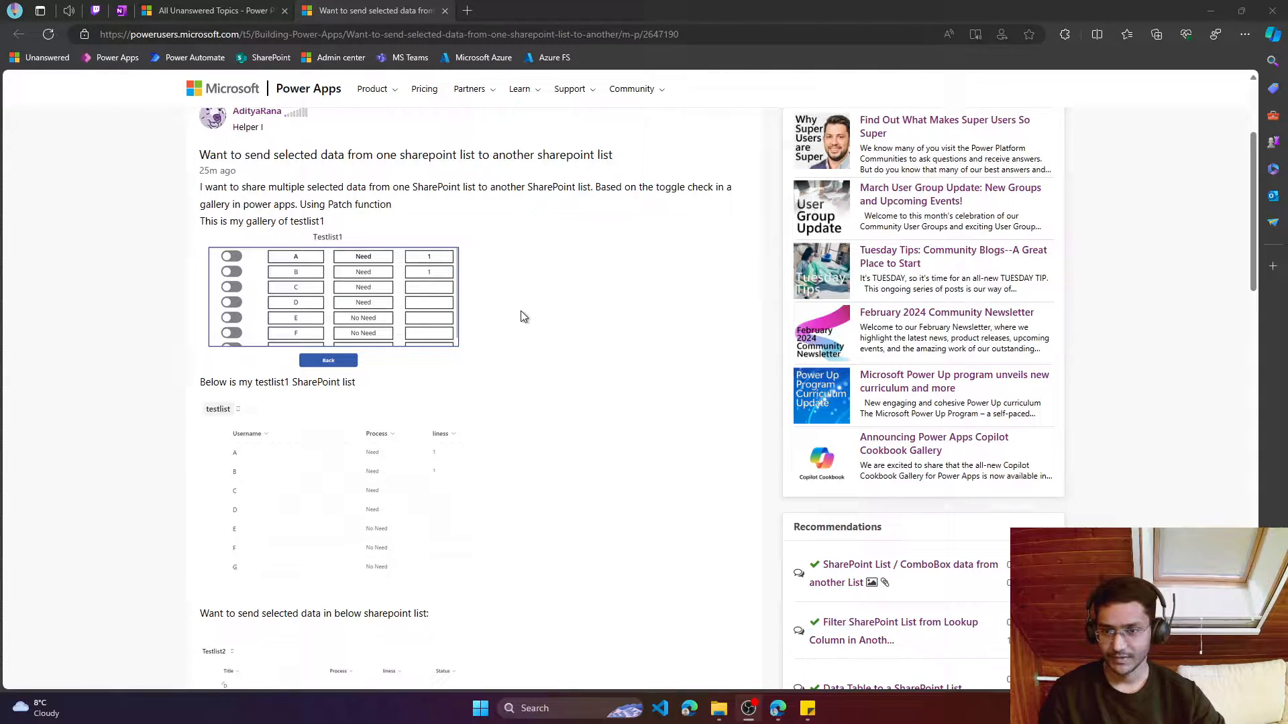
scroll("down", 3)
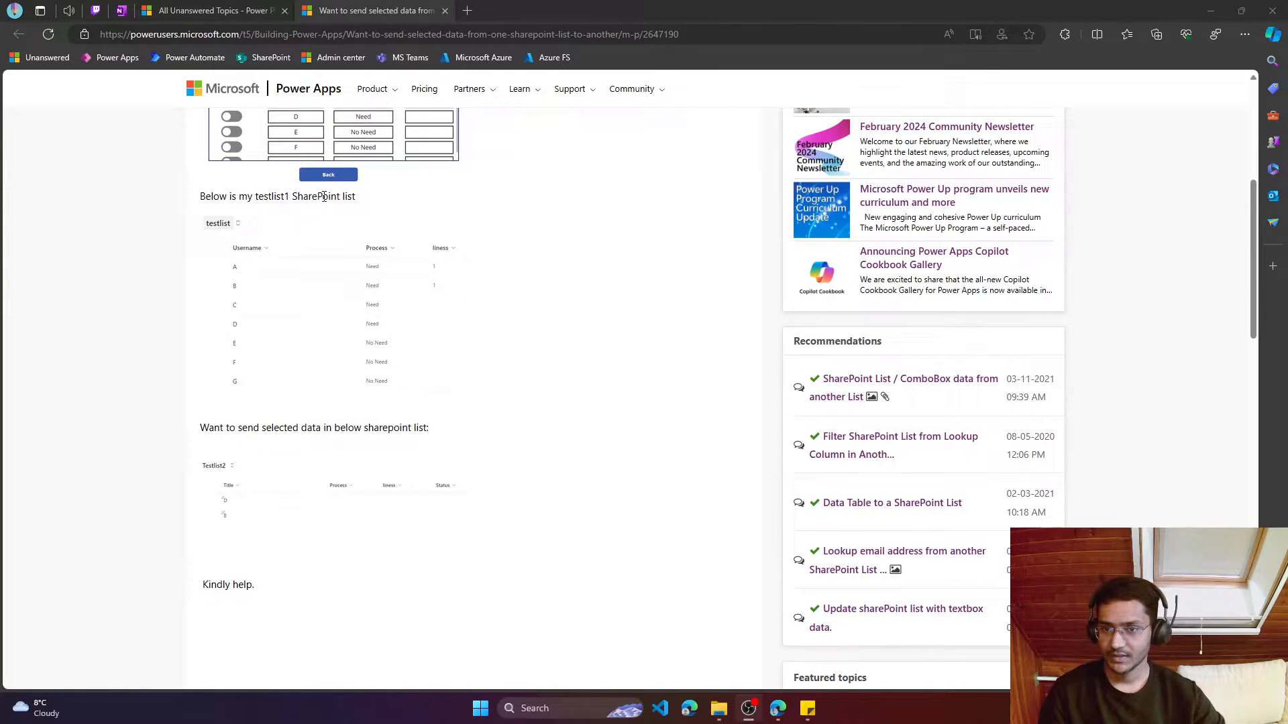
mouse_move(210, 427)
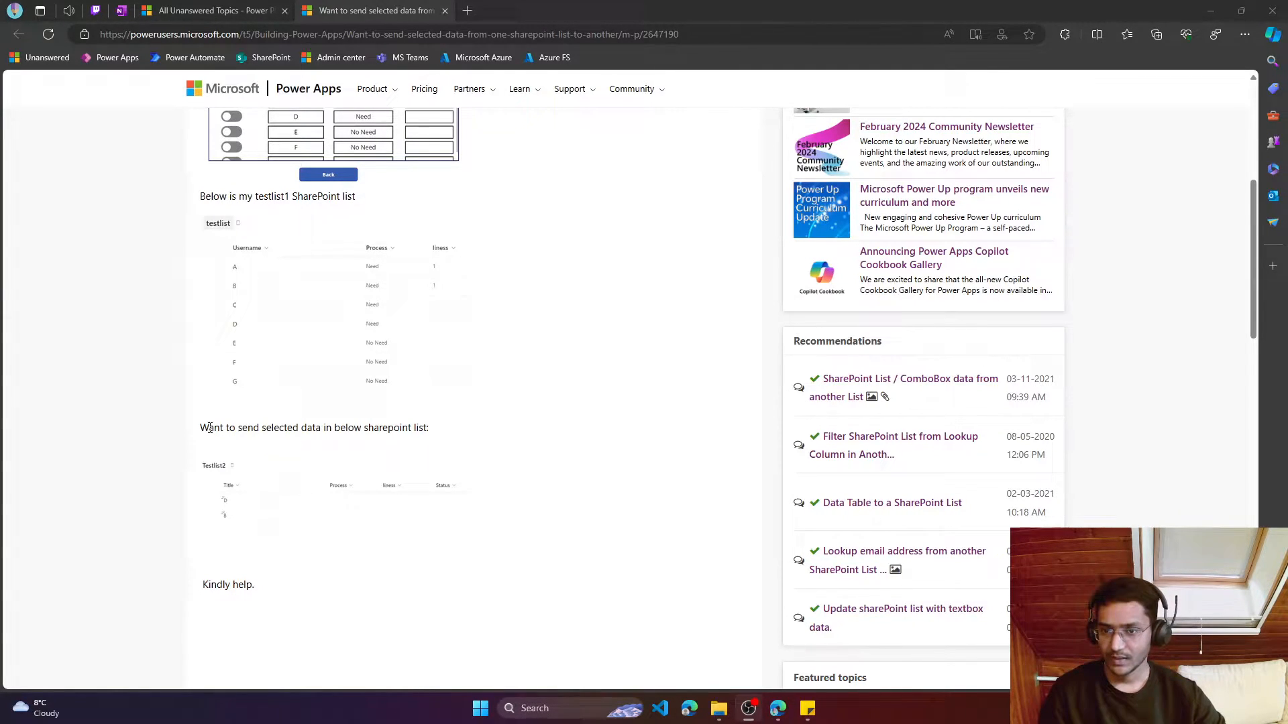
mouse_move(362, 429)
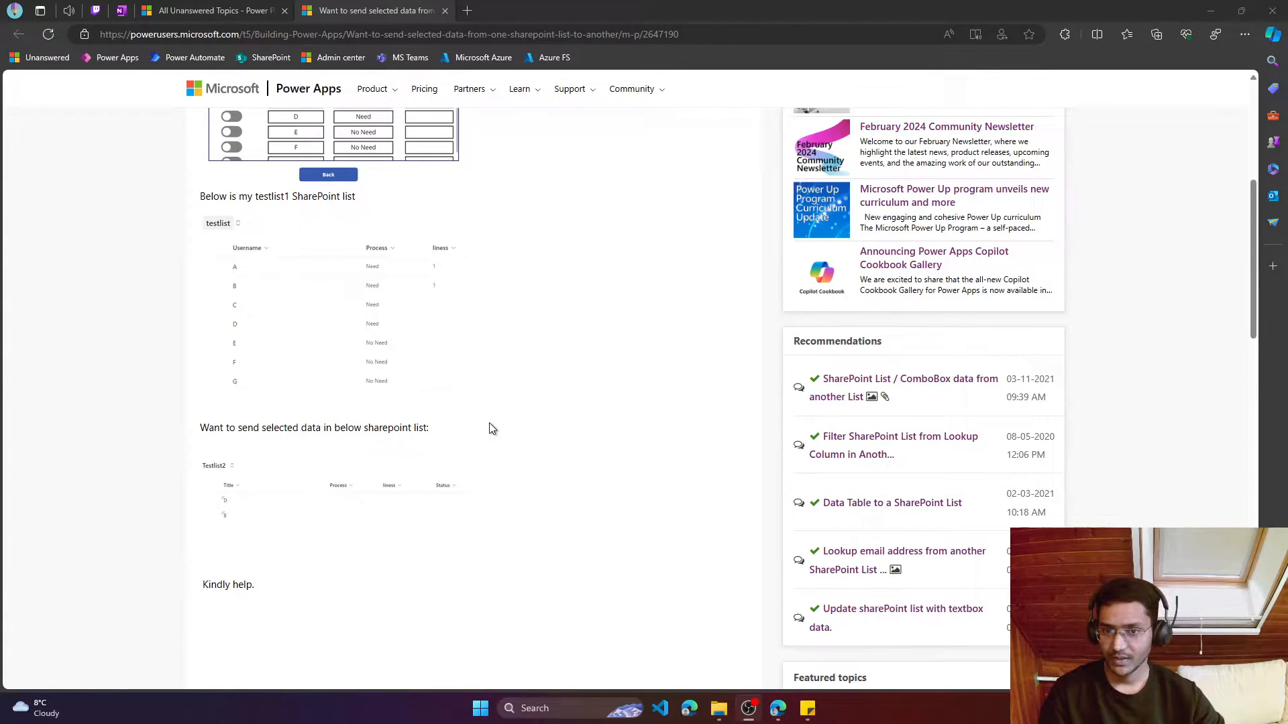
mouse_move(339, 373)
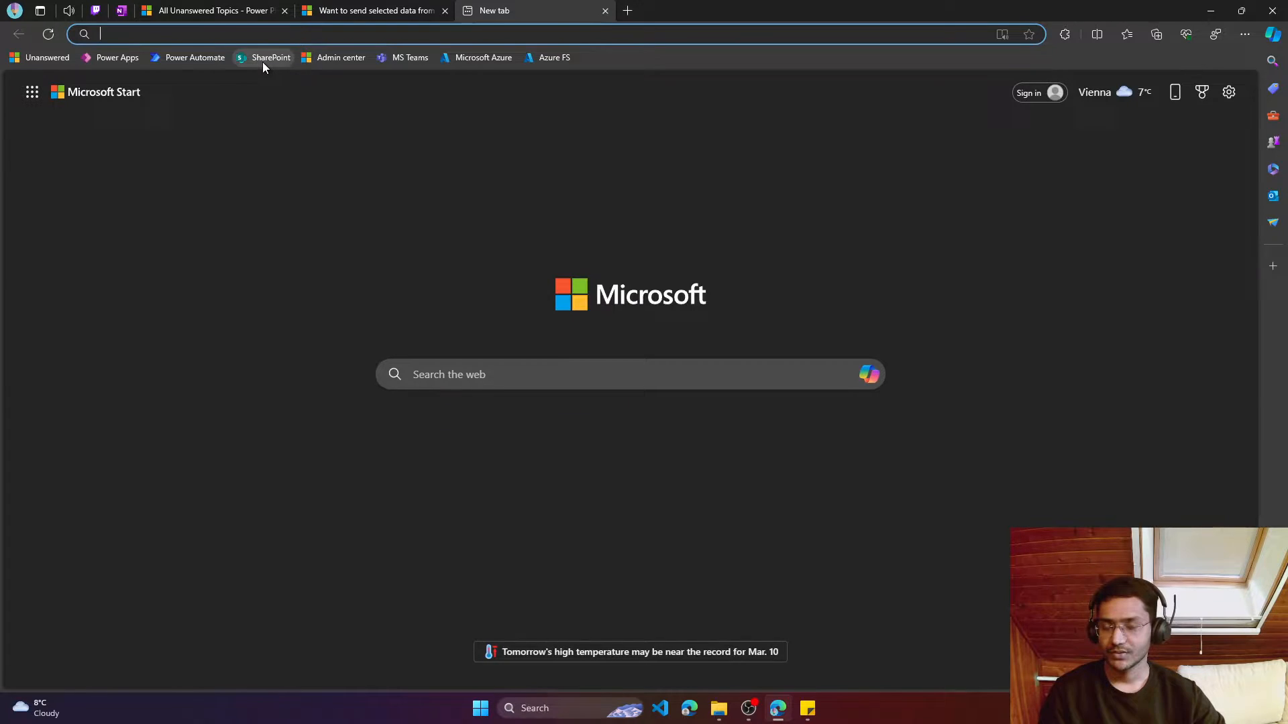
Open SharePoint, go to the Power Community site and browse its Site contents
left_click(271, 58)
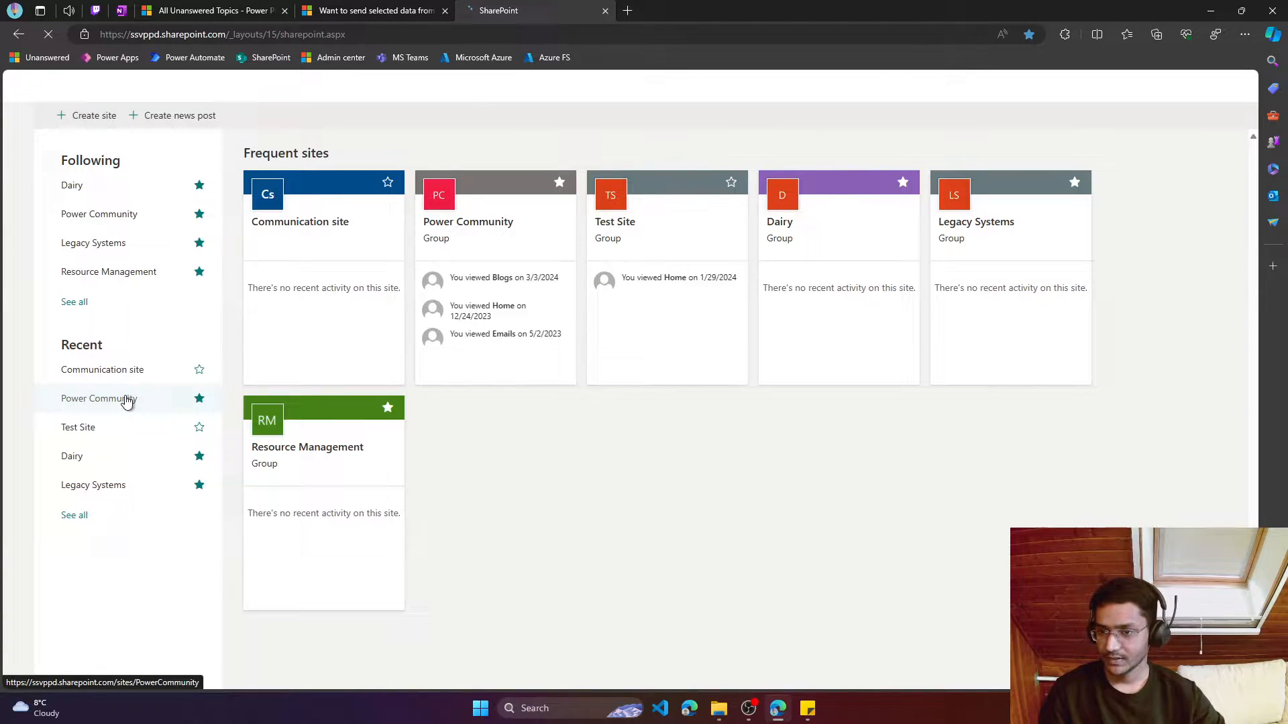
left_click(98, 398)
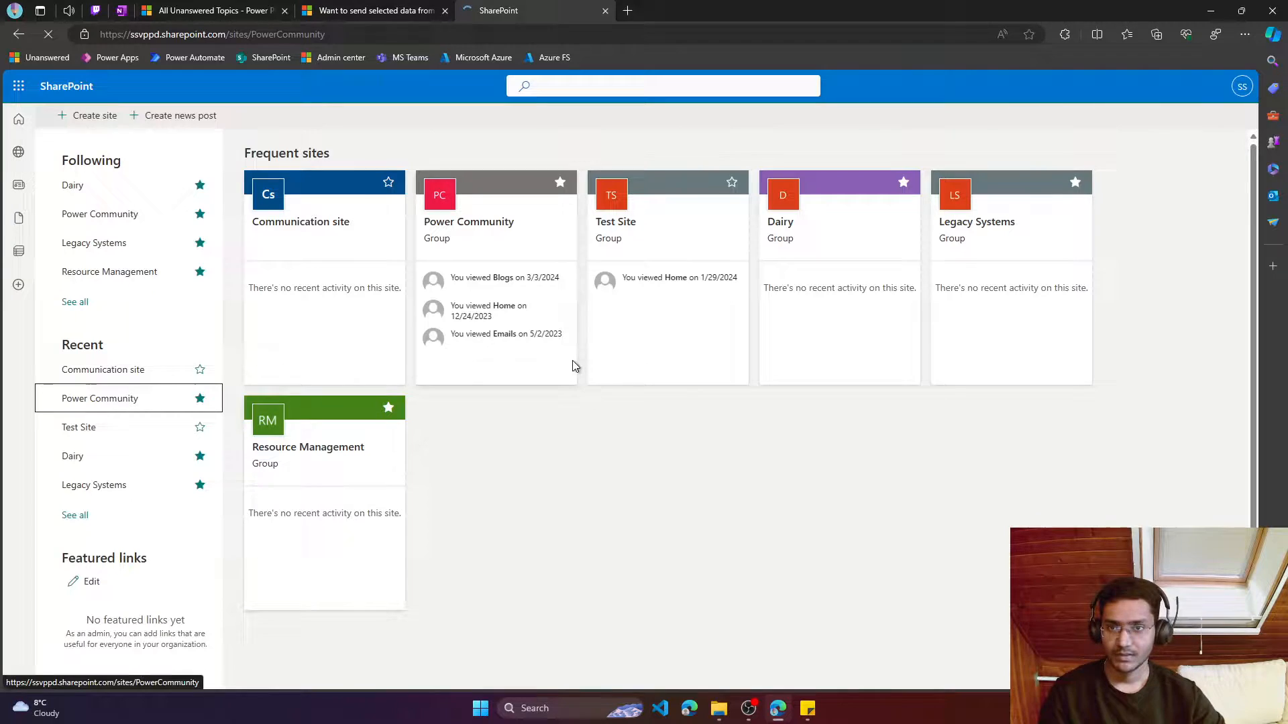
left_click(469, 222)
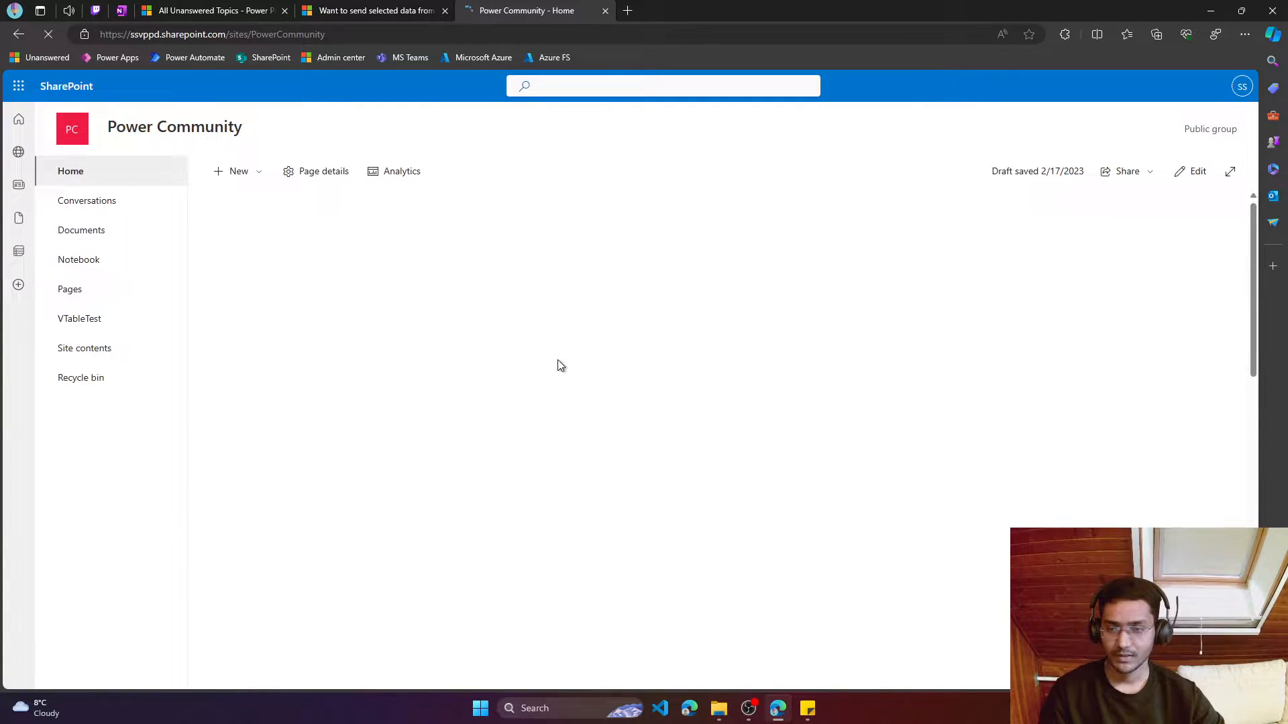
left_click(84, 348)
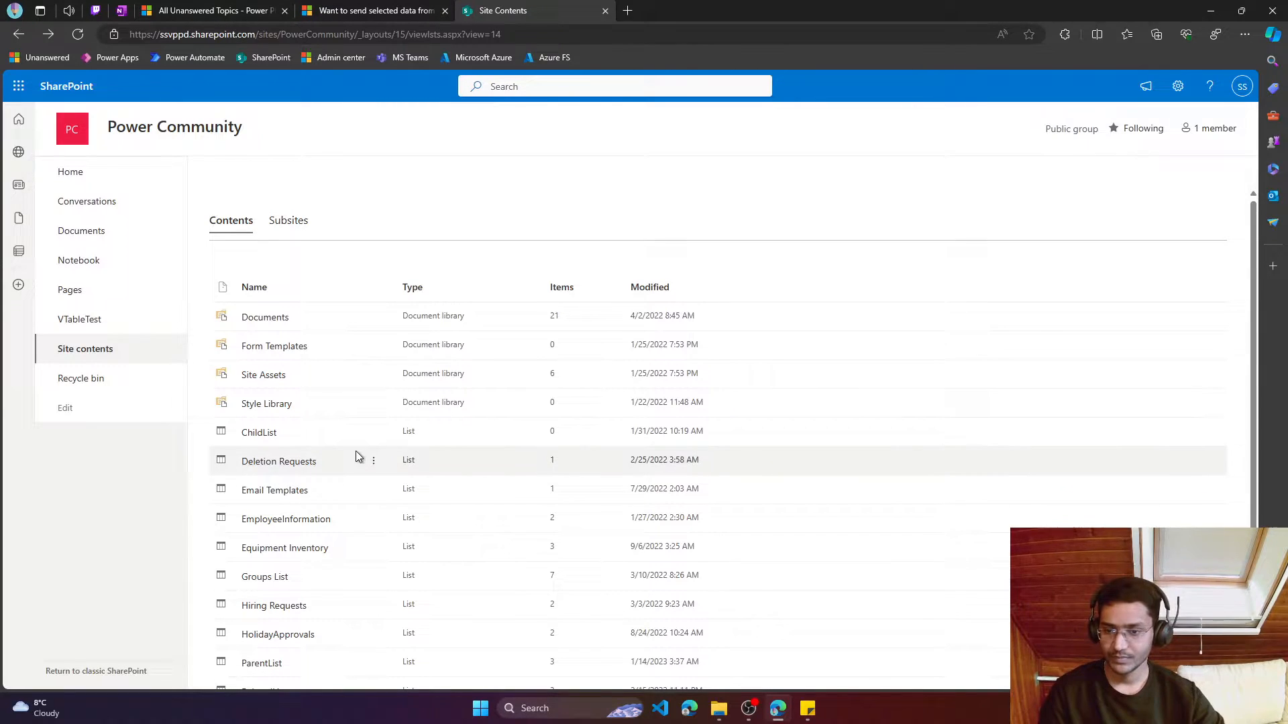
scroll("down", 3)
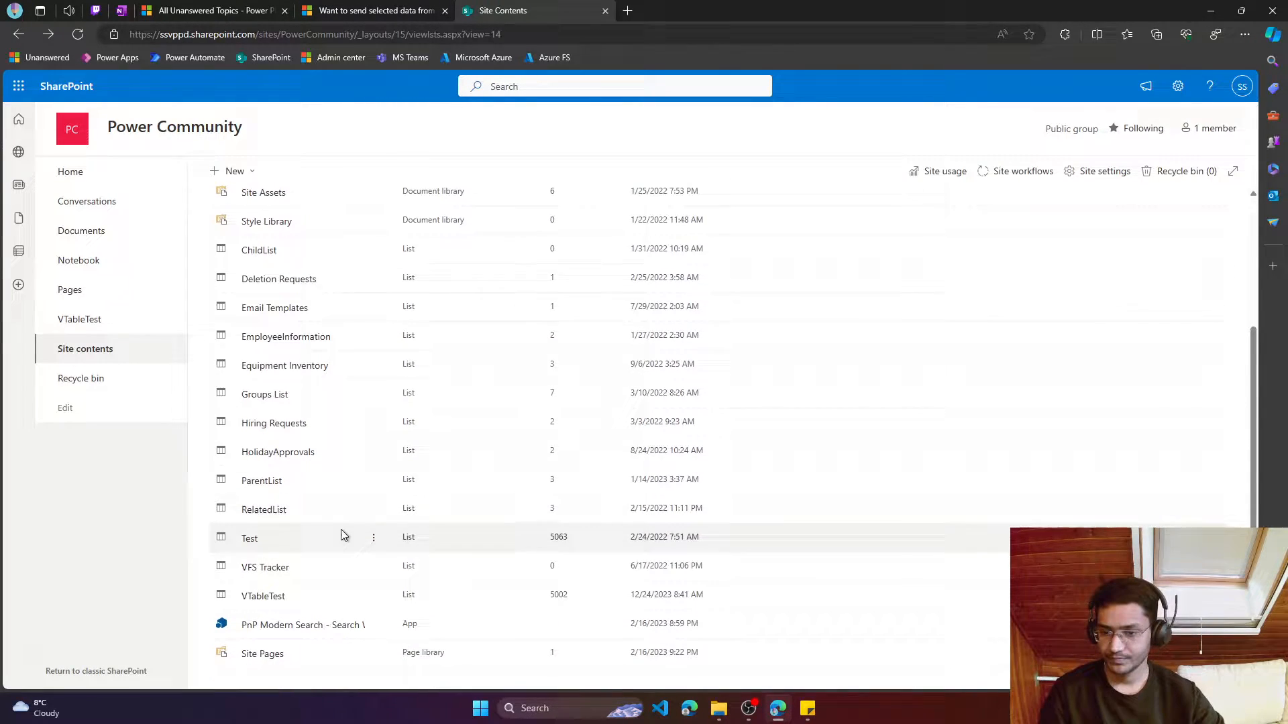
Create a new list named SourceList, hidden from site navigation
left_click(234, 171)
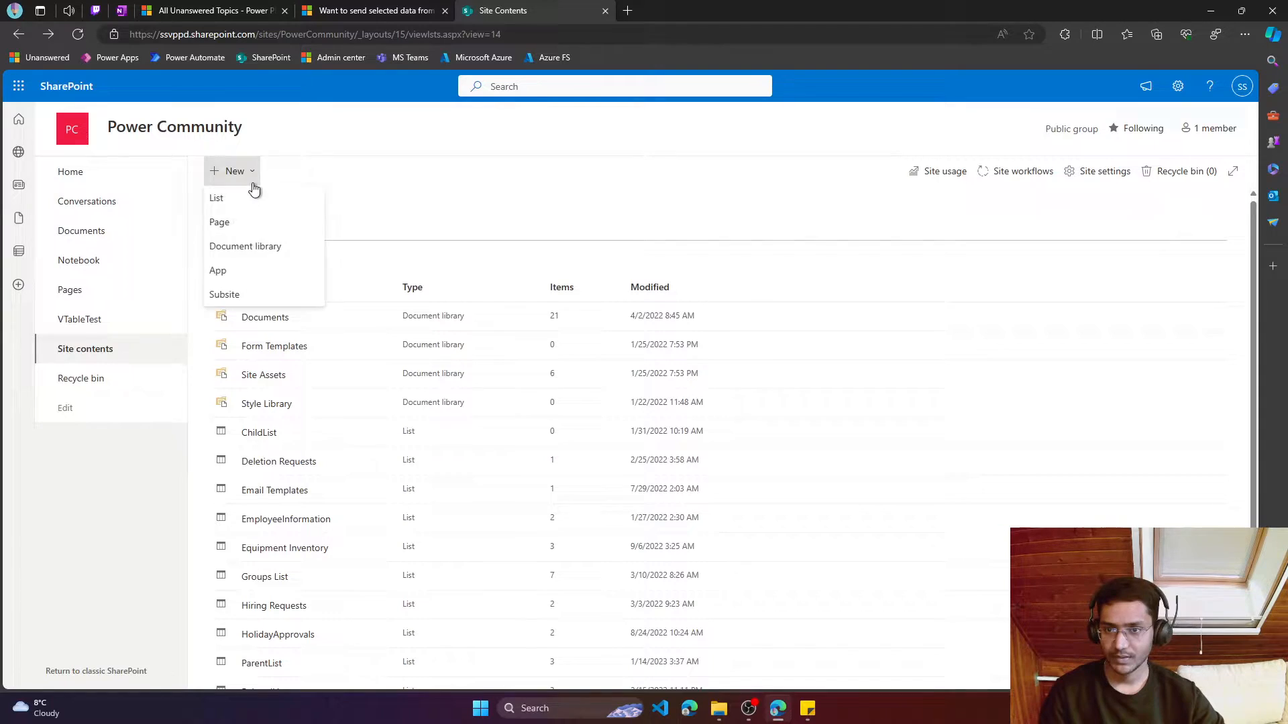
left_click(216, 198)
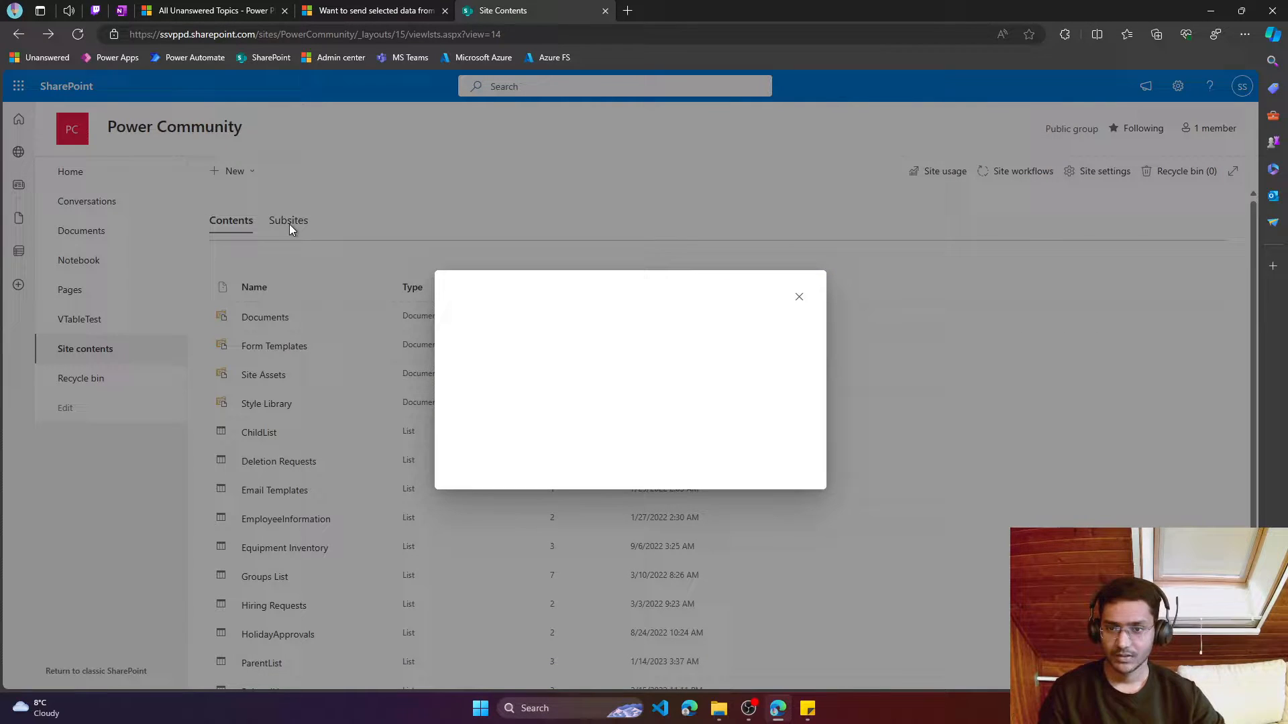
type("SourceList")
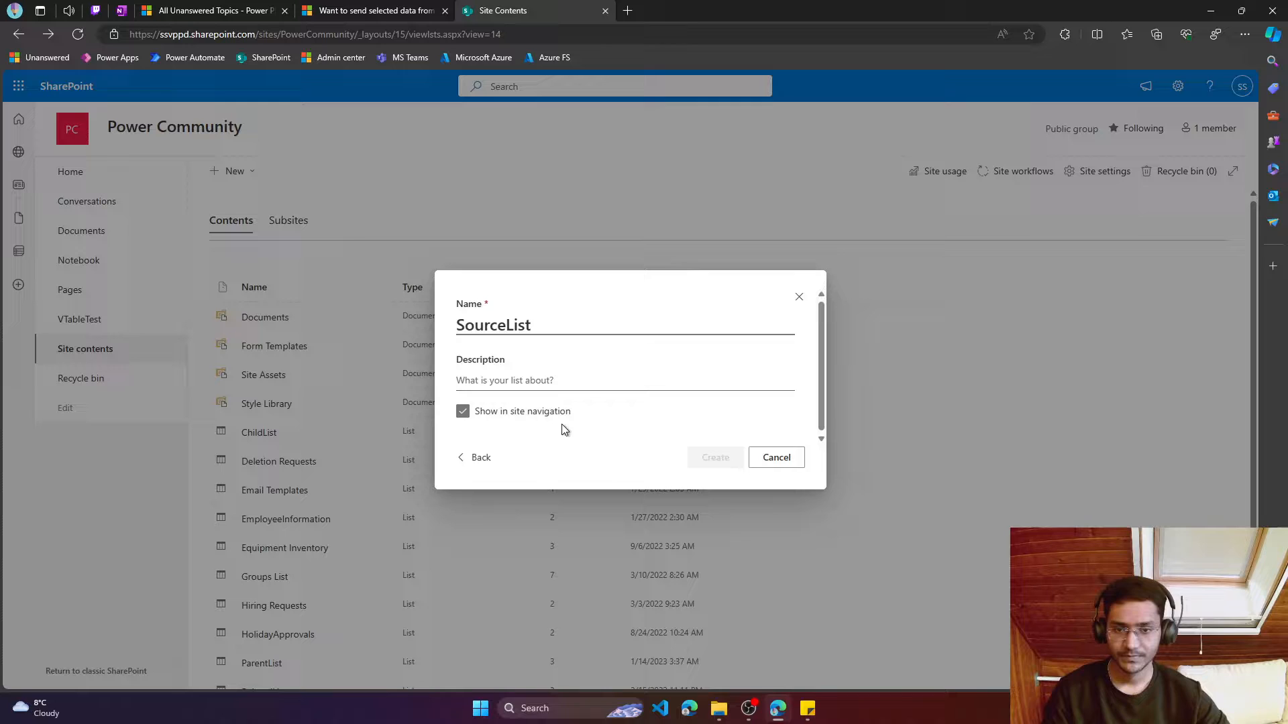
left_click(462, 411)
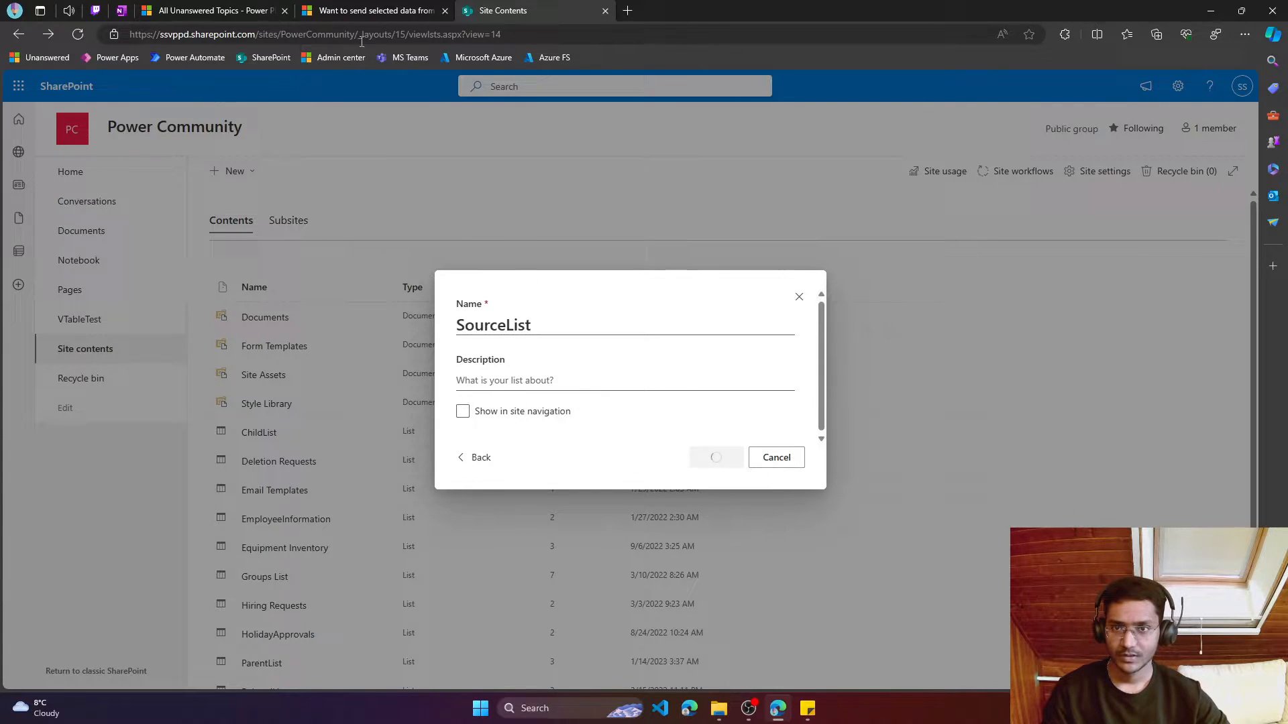
left_click(370, 10)
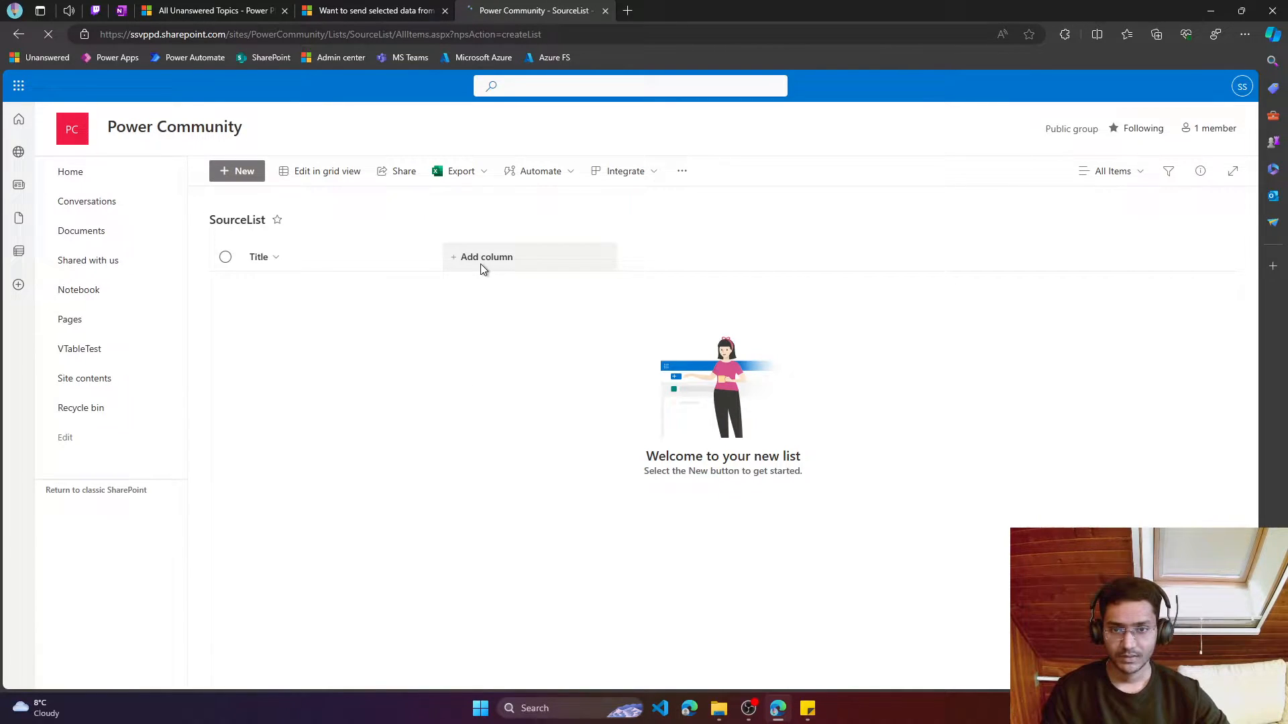
Add a single-line text column Process to SourceList and rename Title to UserName
left_click(486, 256)
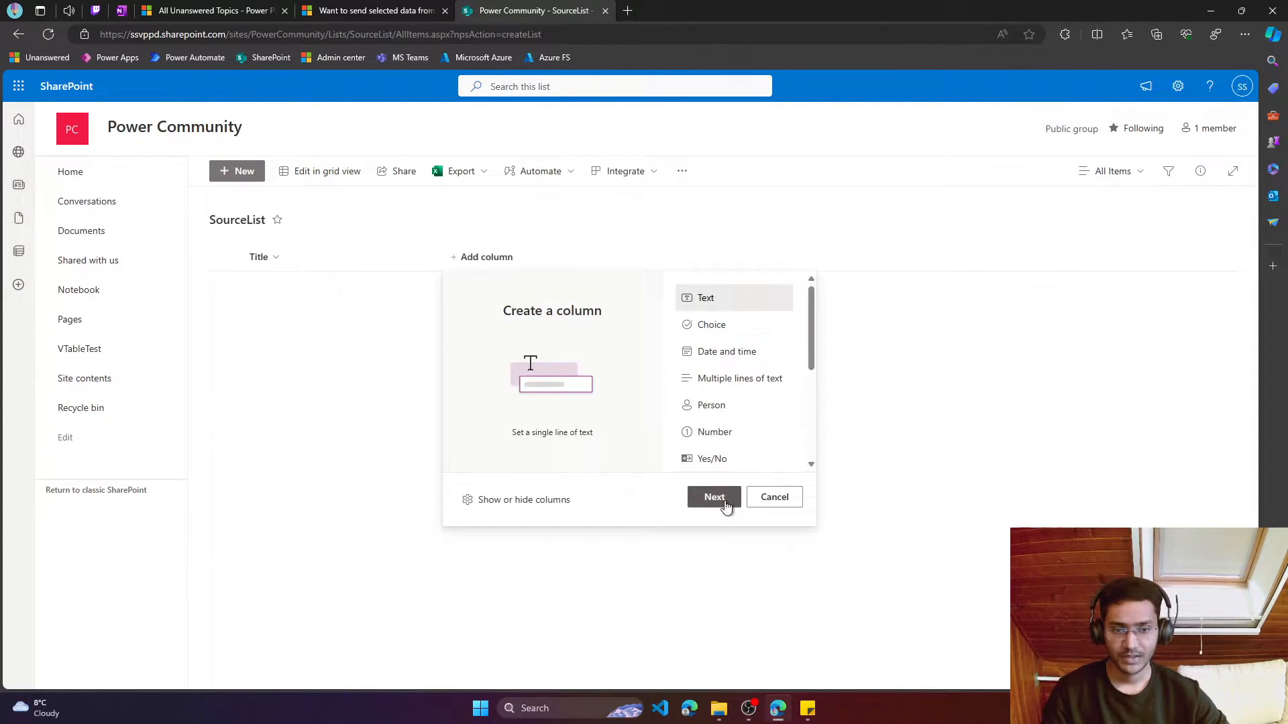
left_click(713, 497)
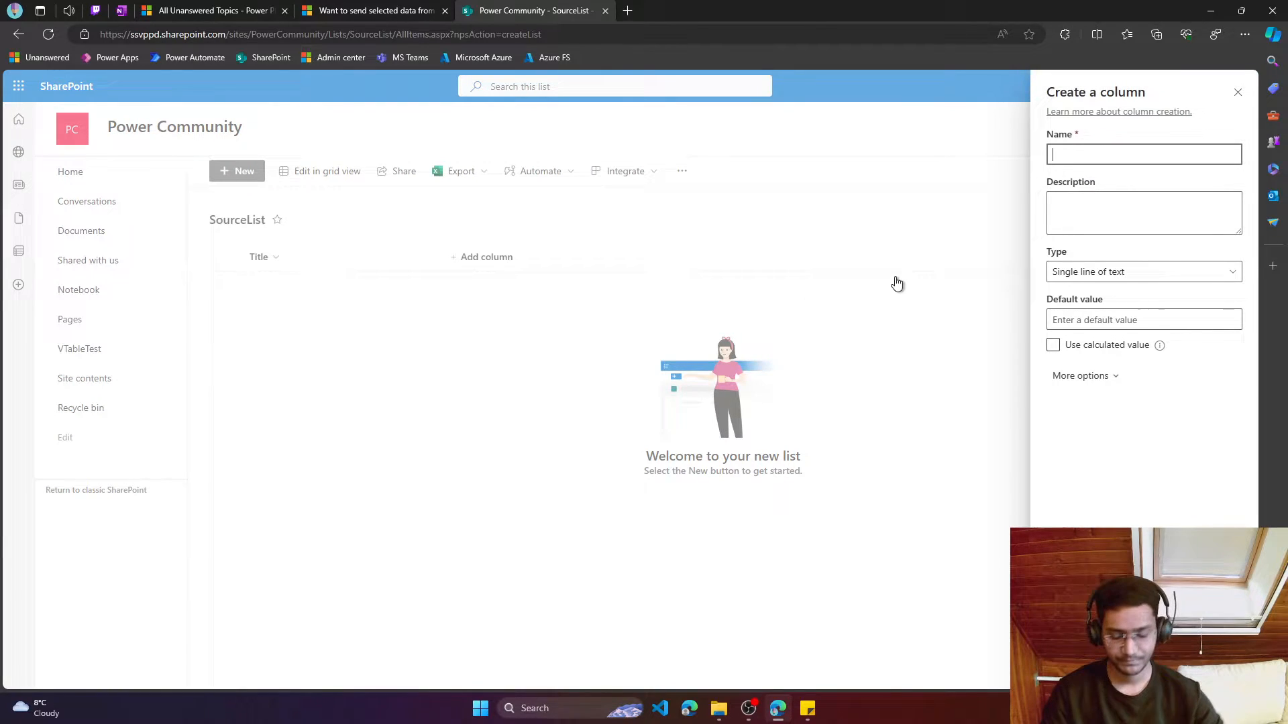
type("Process")
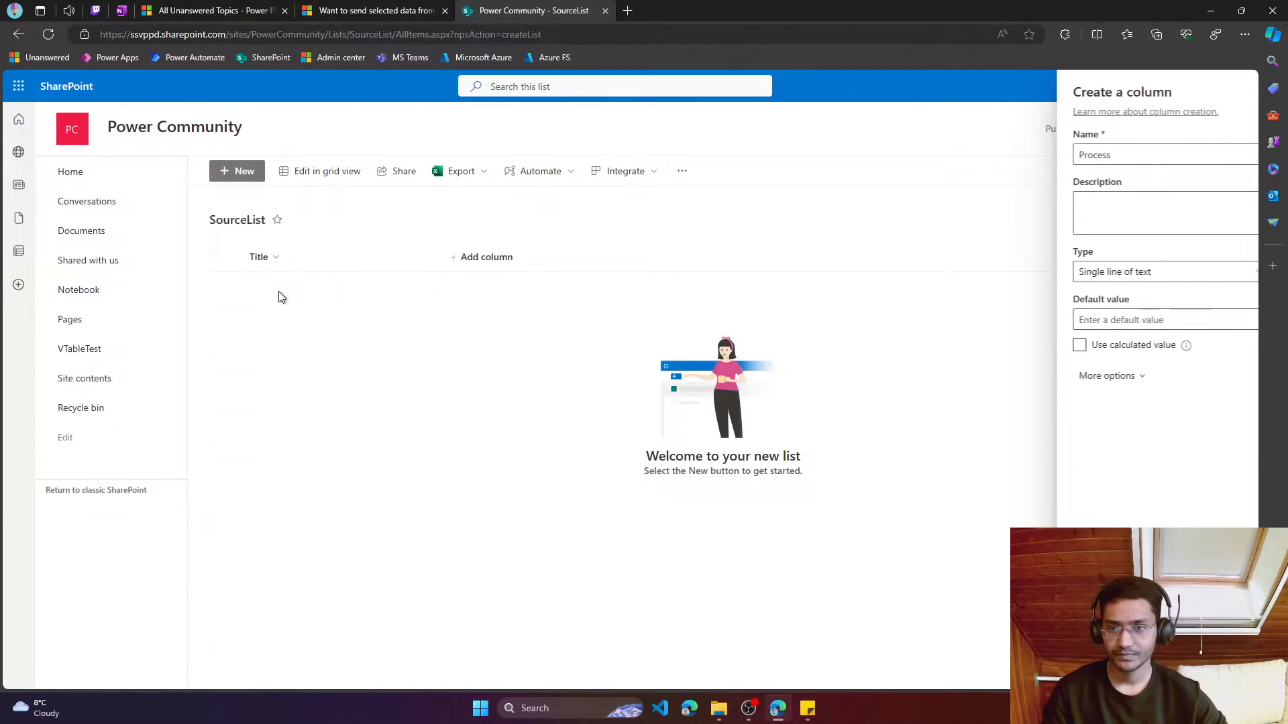
left_click(259, 257)
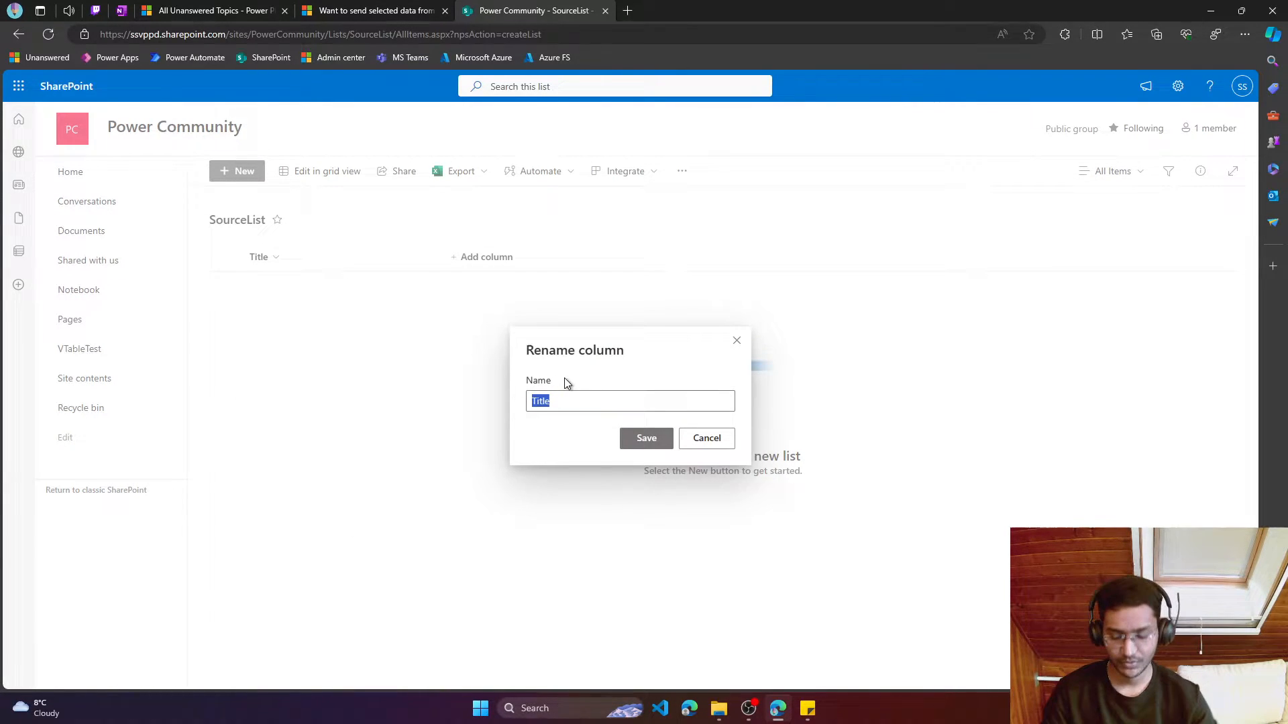
type("UserName")
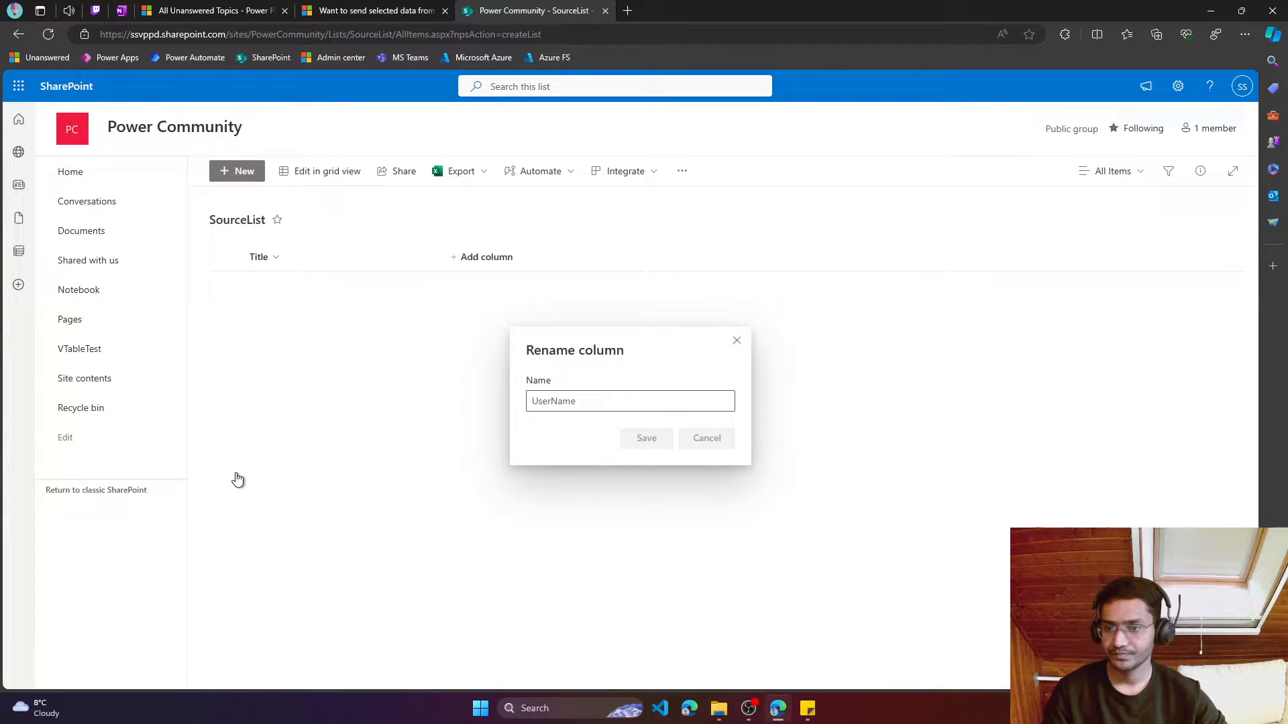
left_click(645, 438)
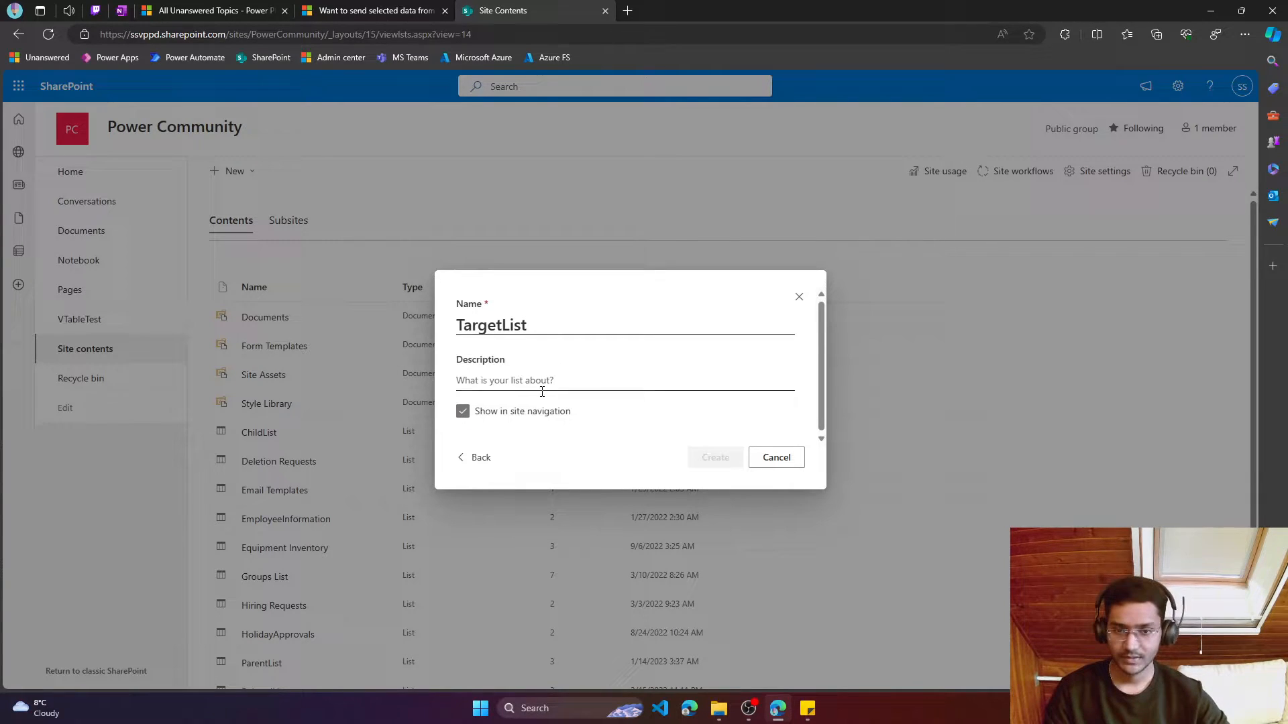
Create TargetList hidden from site navigation and add a Process text column
left_click(462, 411)
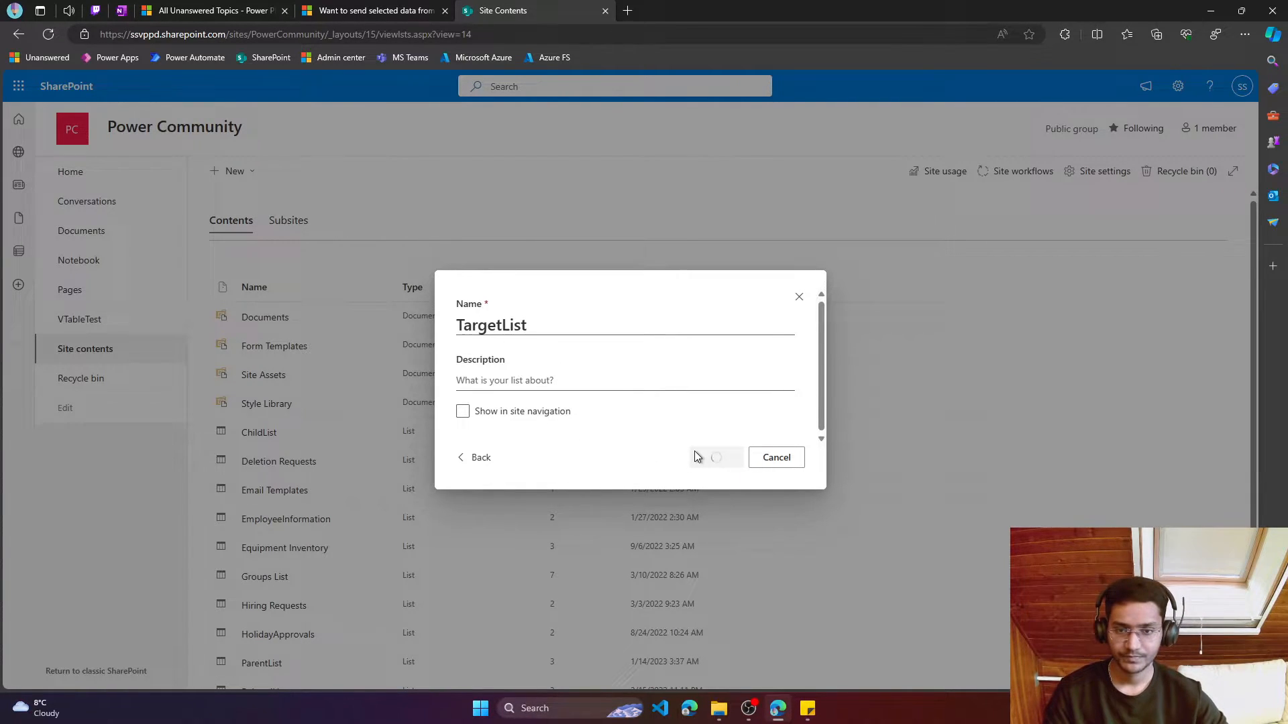
left_click(713, 458)
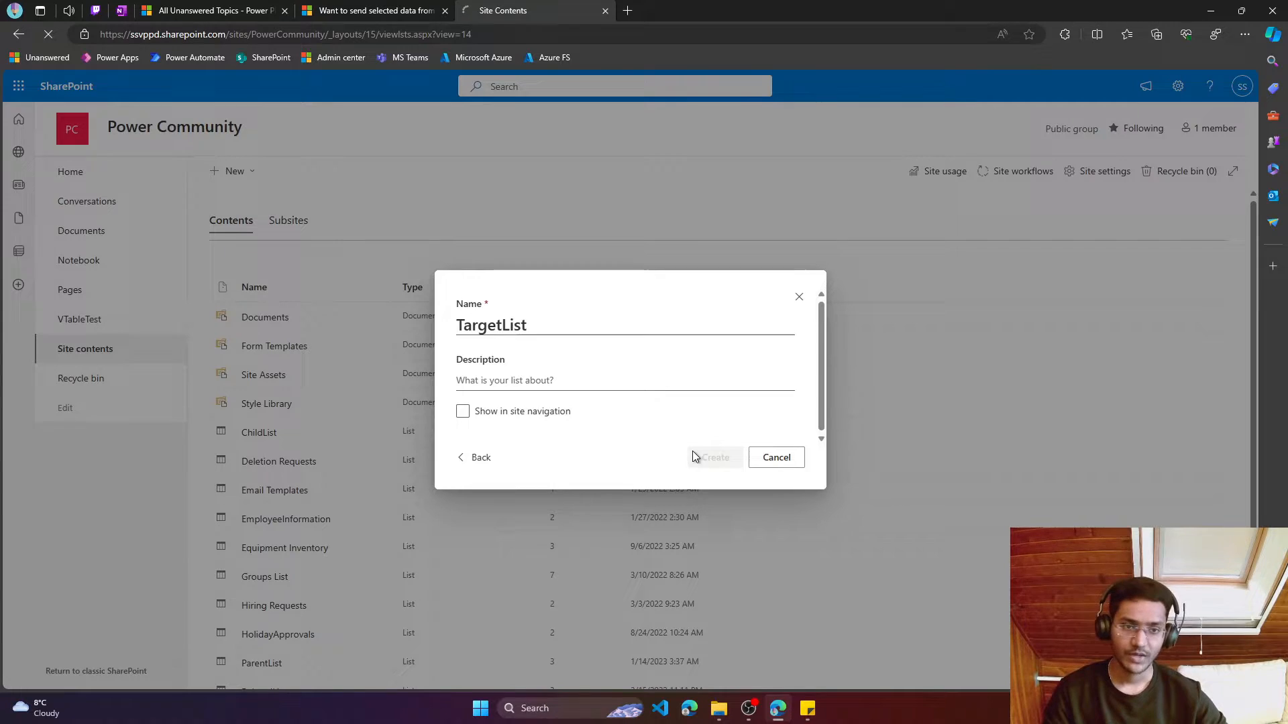
left_click(713, 458)
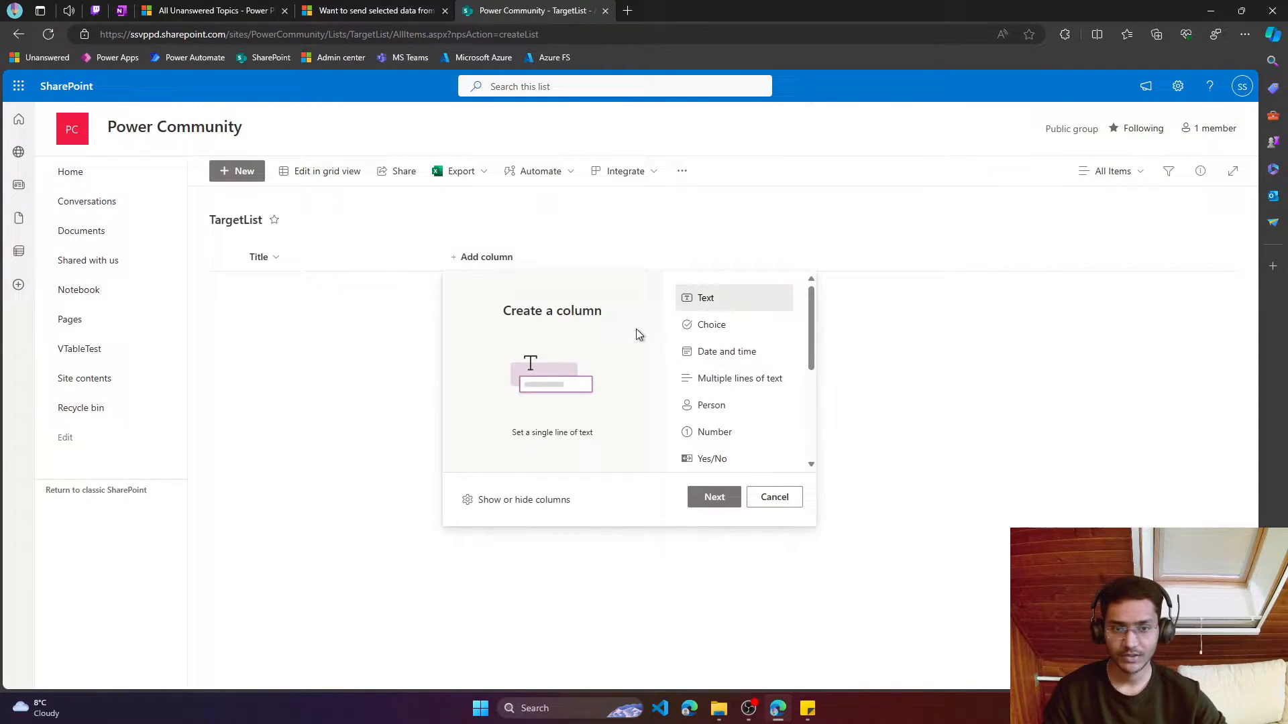
mouse_move(726, 351)
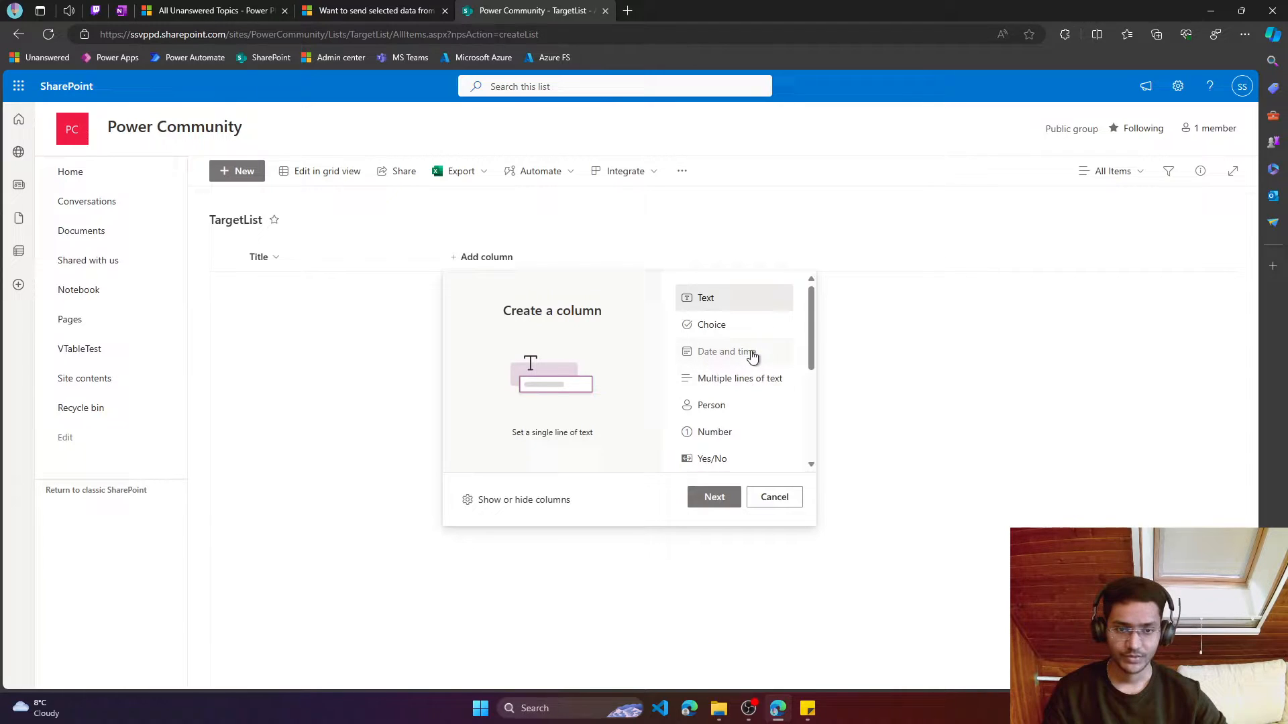
left_click(773, 496)
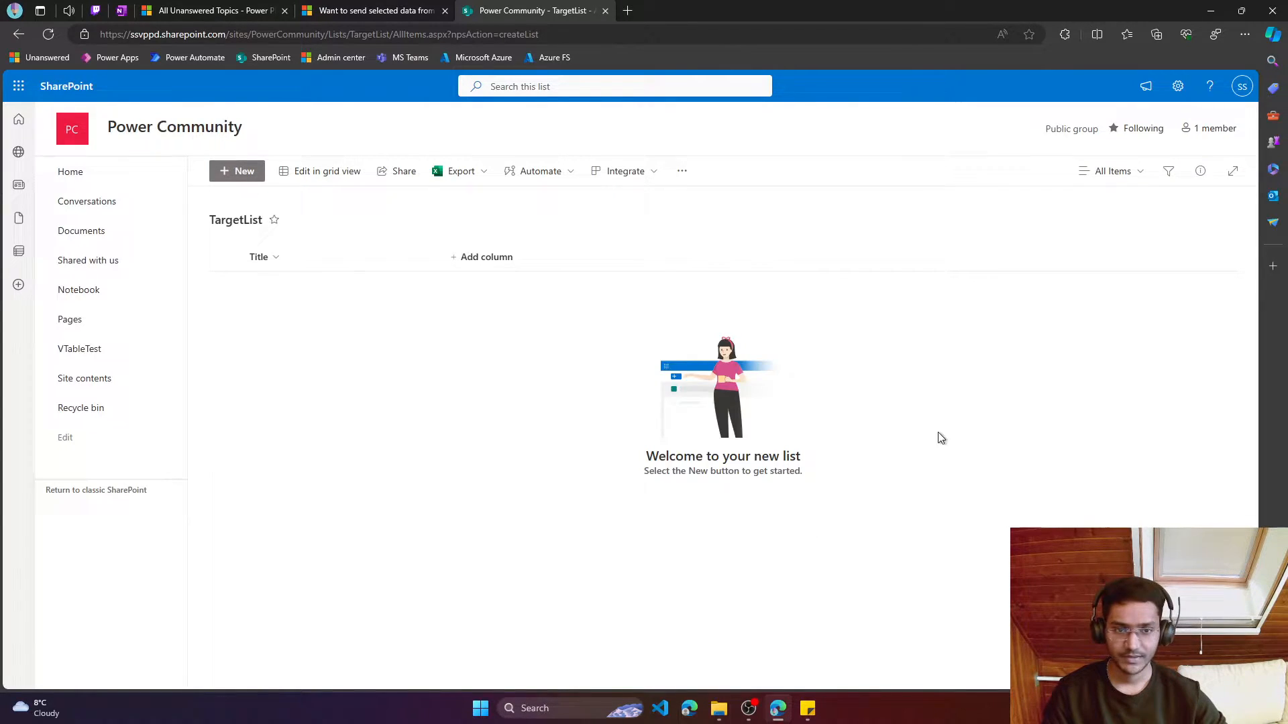
type("Pr")
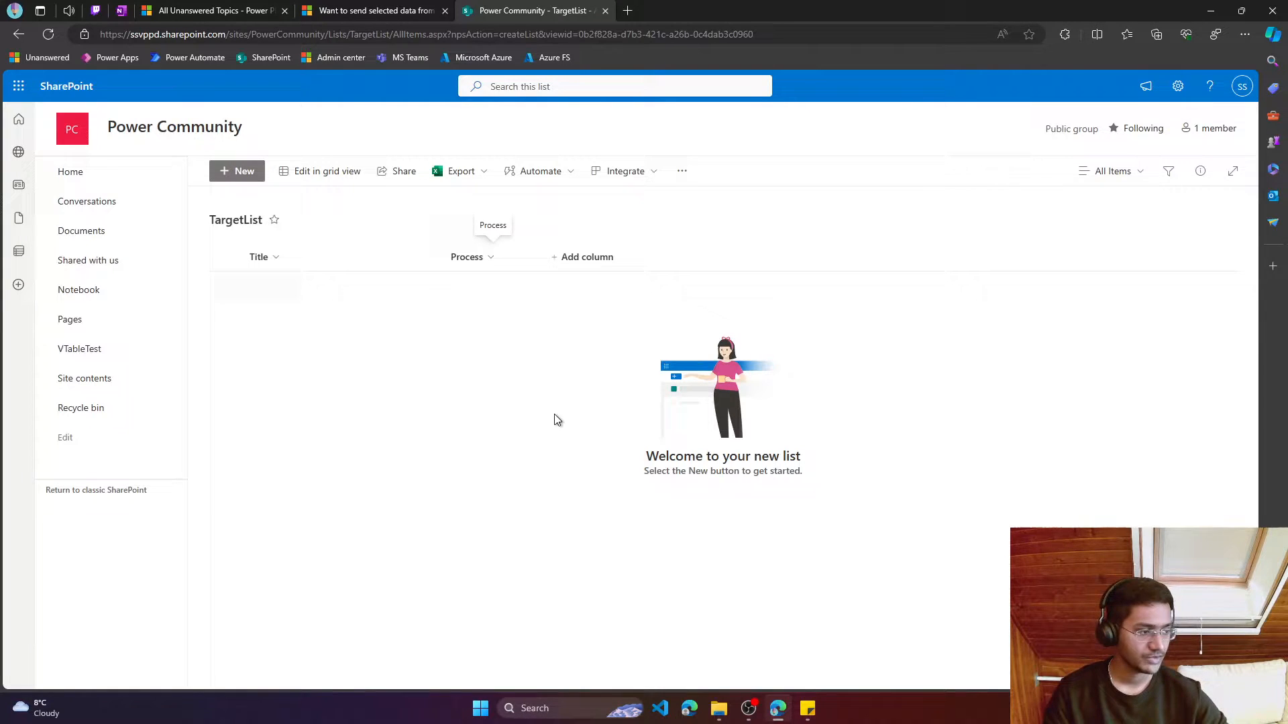
mouse_move(669, 374)
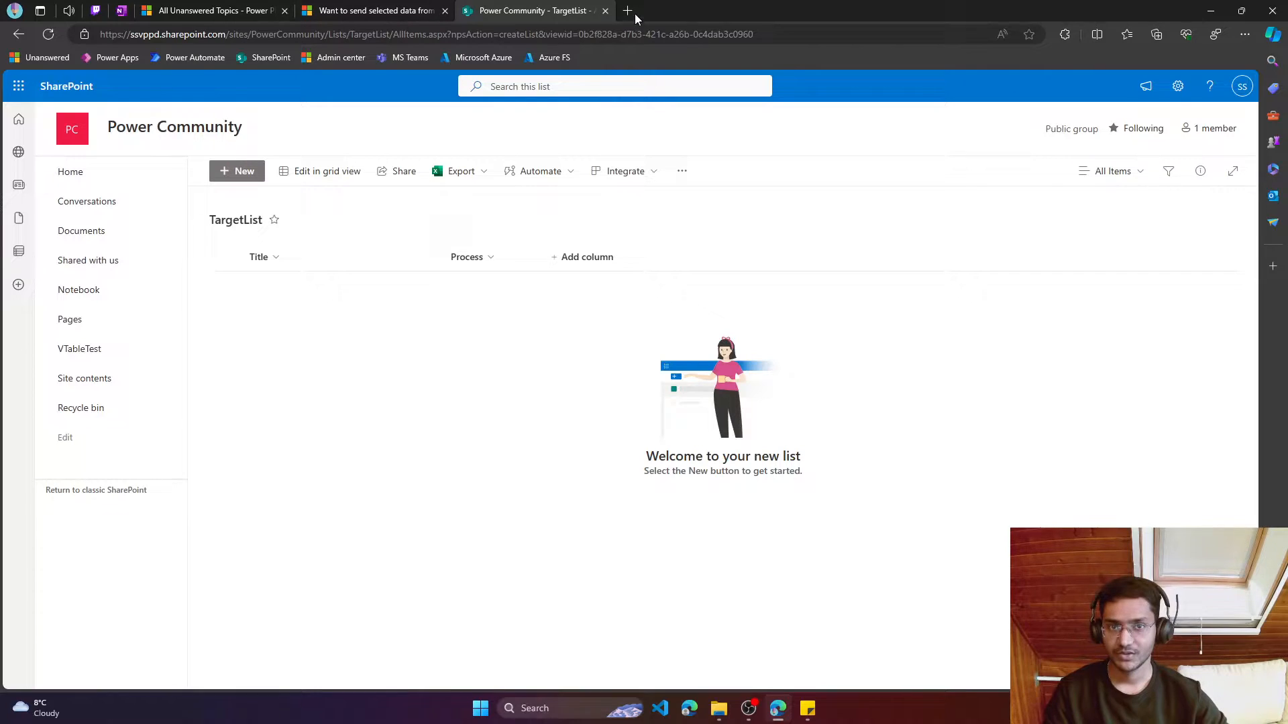
Open Power Apps in a new tab, browse the apps list, and go to Solutions
left_click(628, 10)
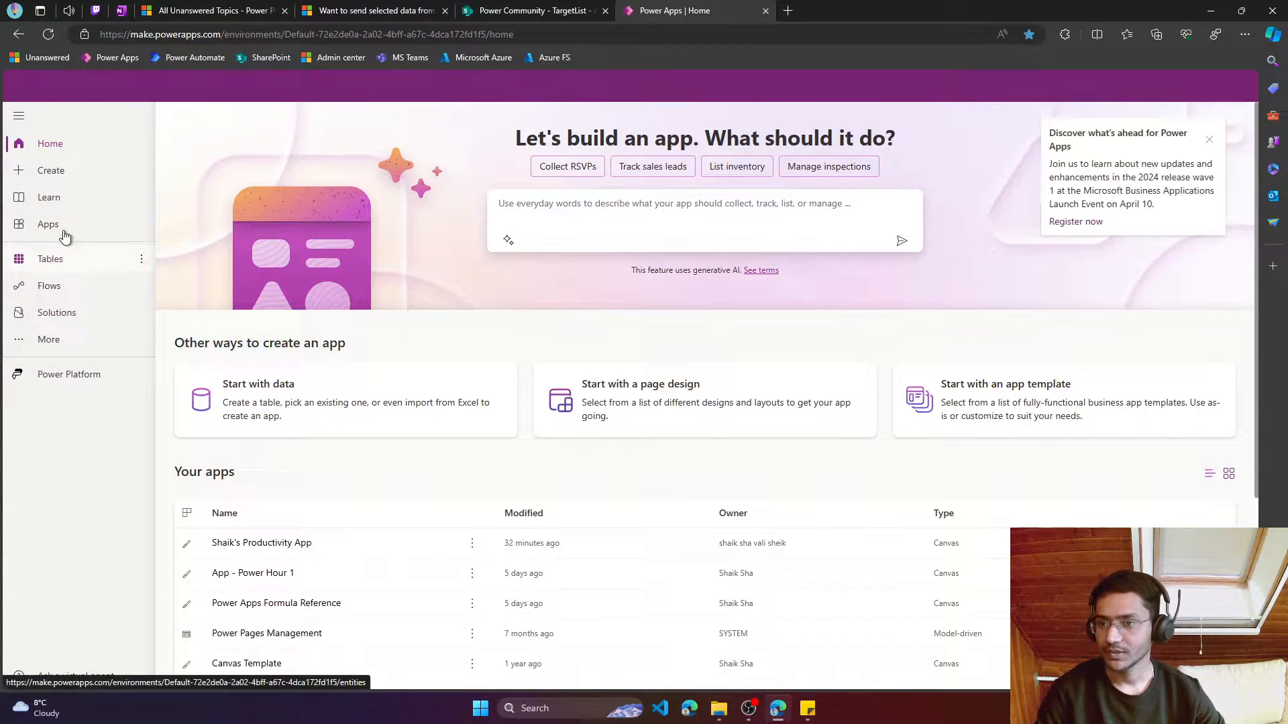
left_click(47, 223)
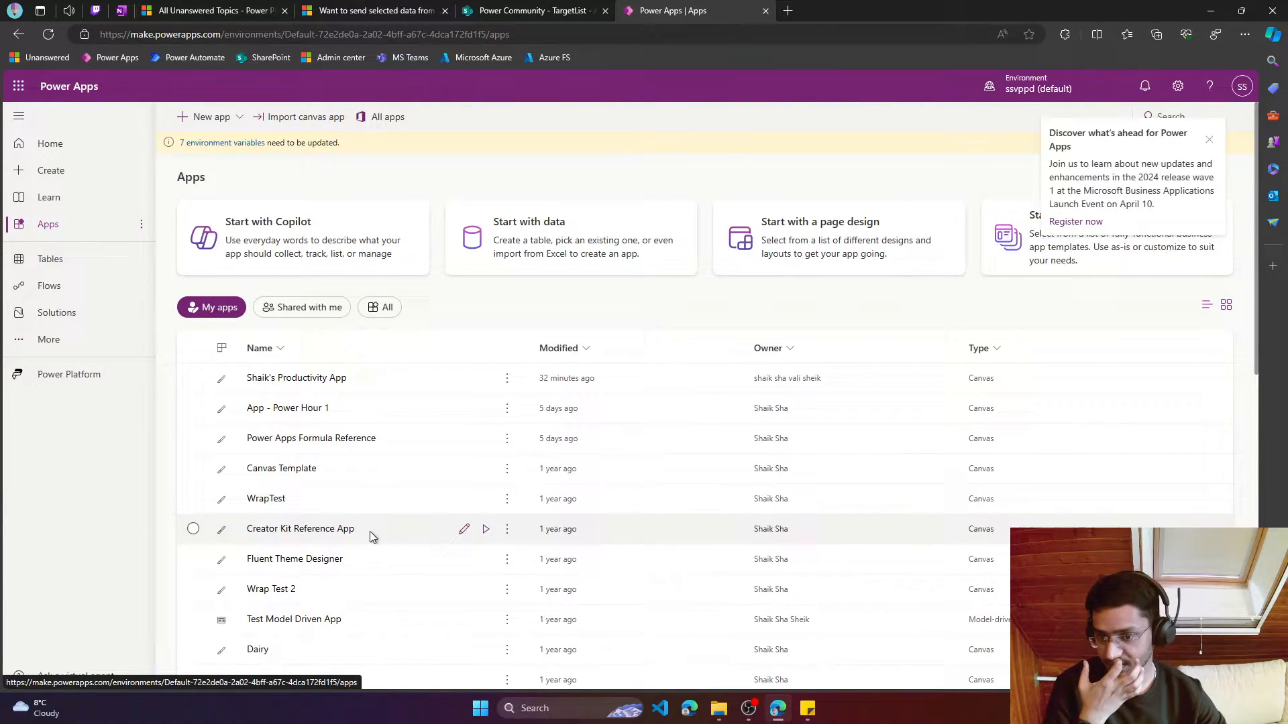
scroll("down", 3)
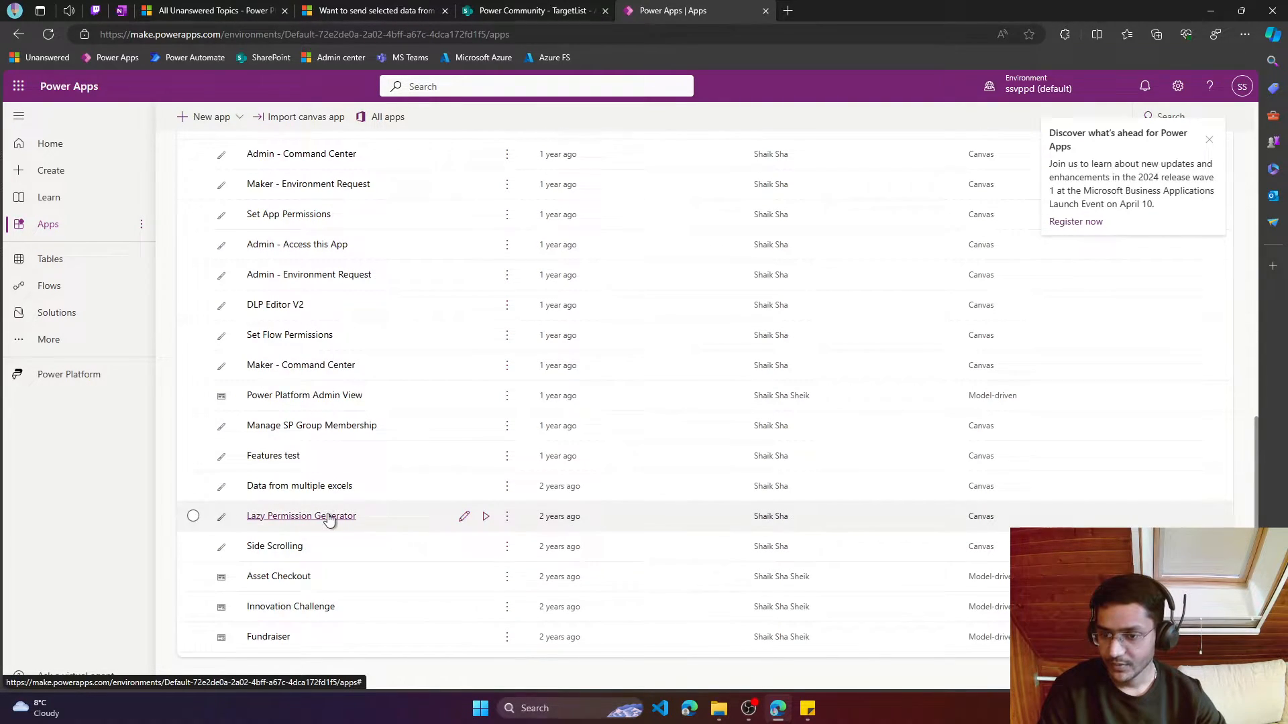
left_click(56, 312)
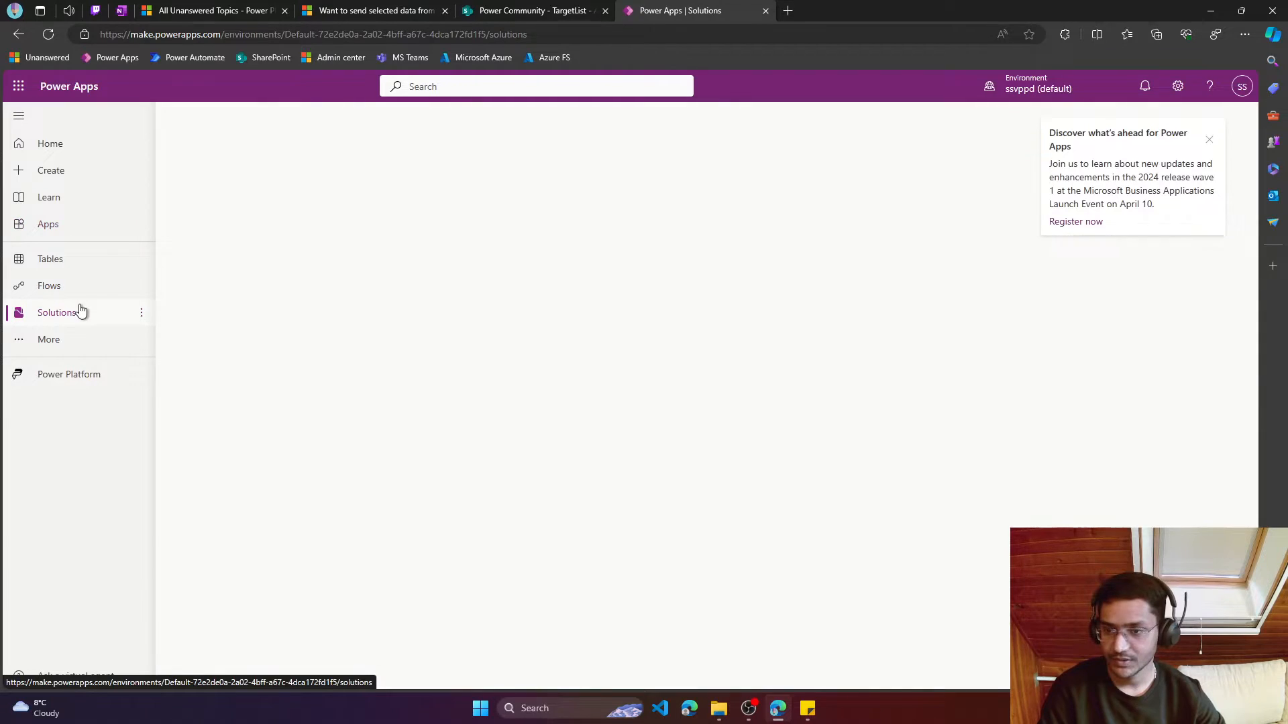
Edit App - Power Hour 1 from the Power Hour solution's apps and start a new screen
left_click(57, 312)
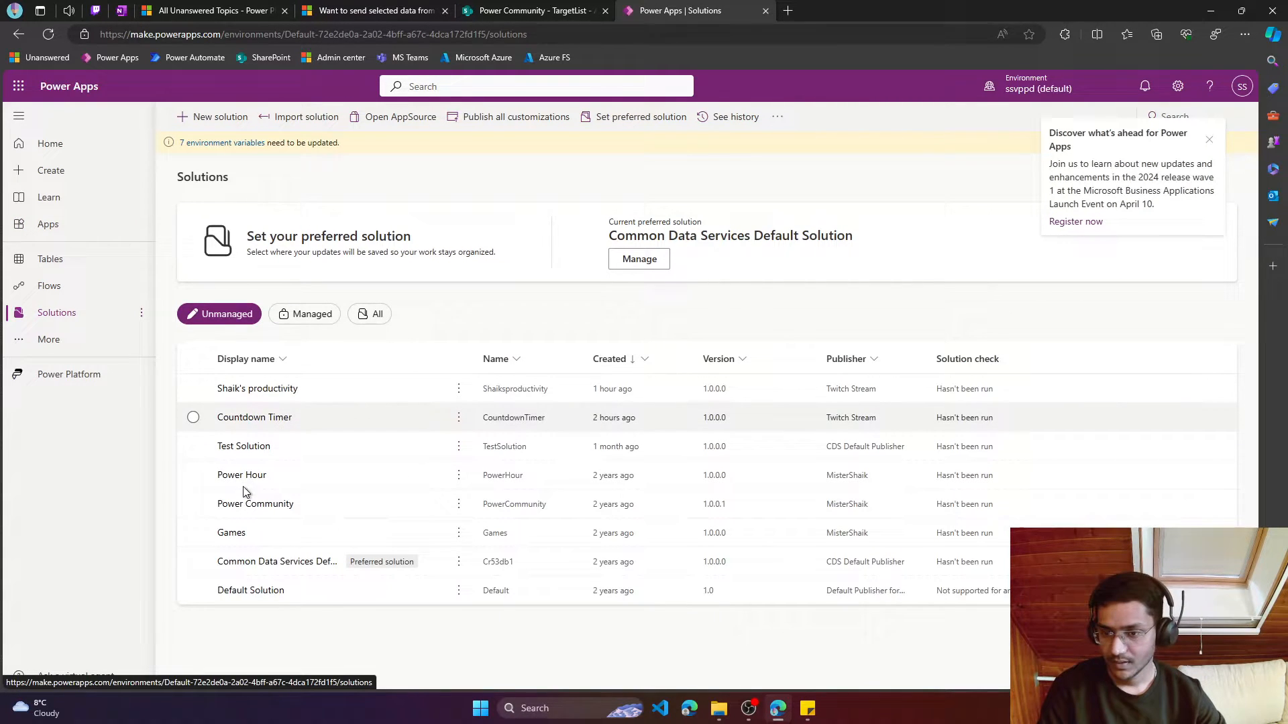
mouse_move(241, 475)
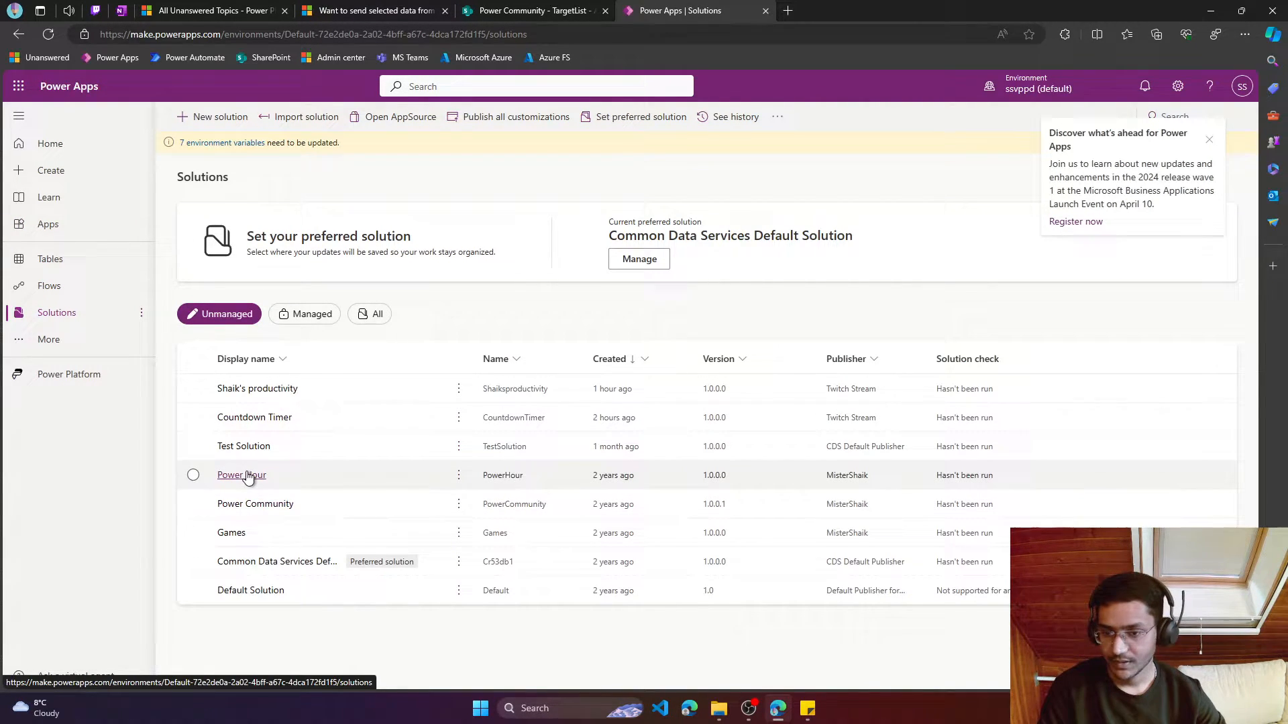
left_click(242, 475)
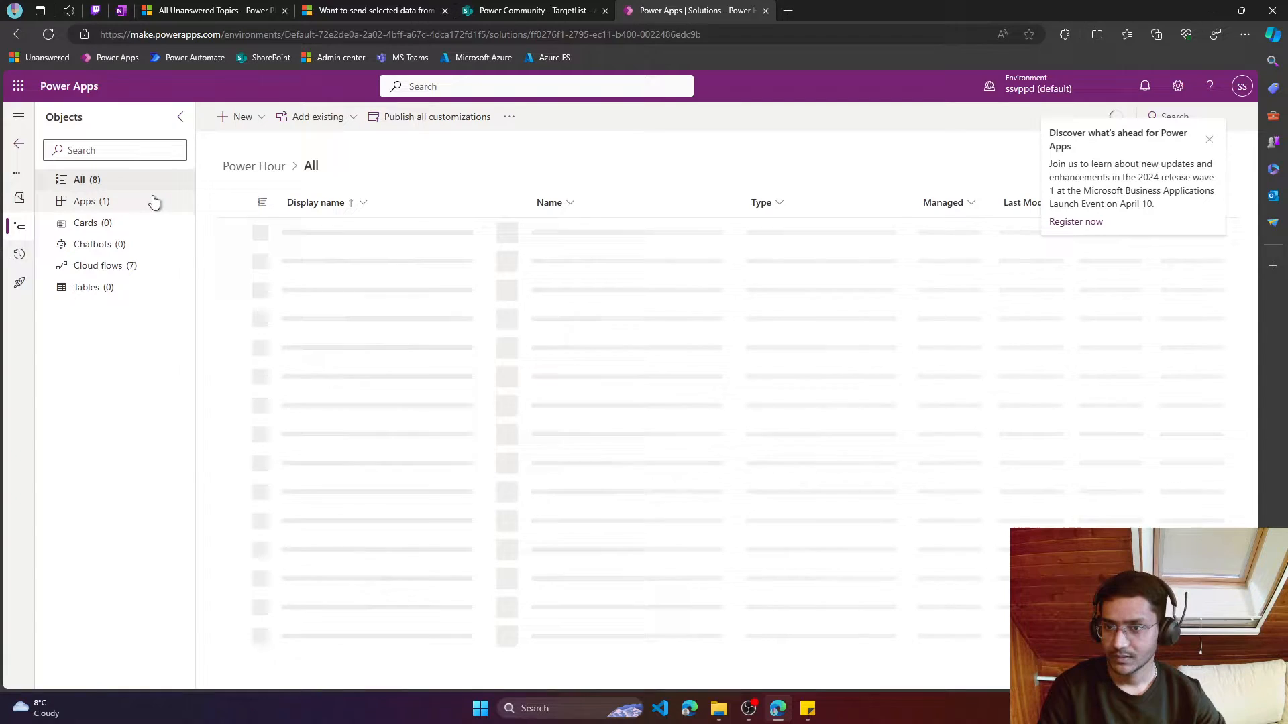
left_click(85, 201)
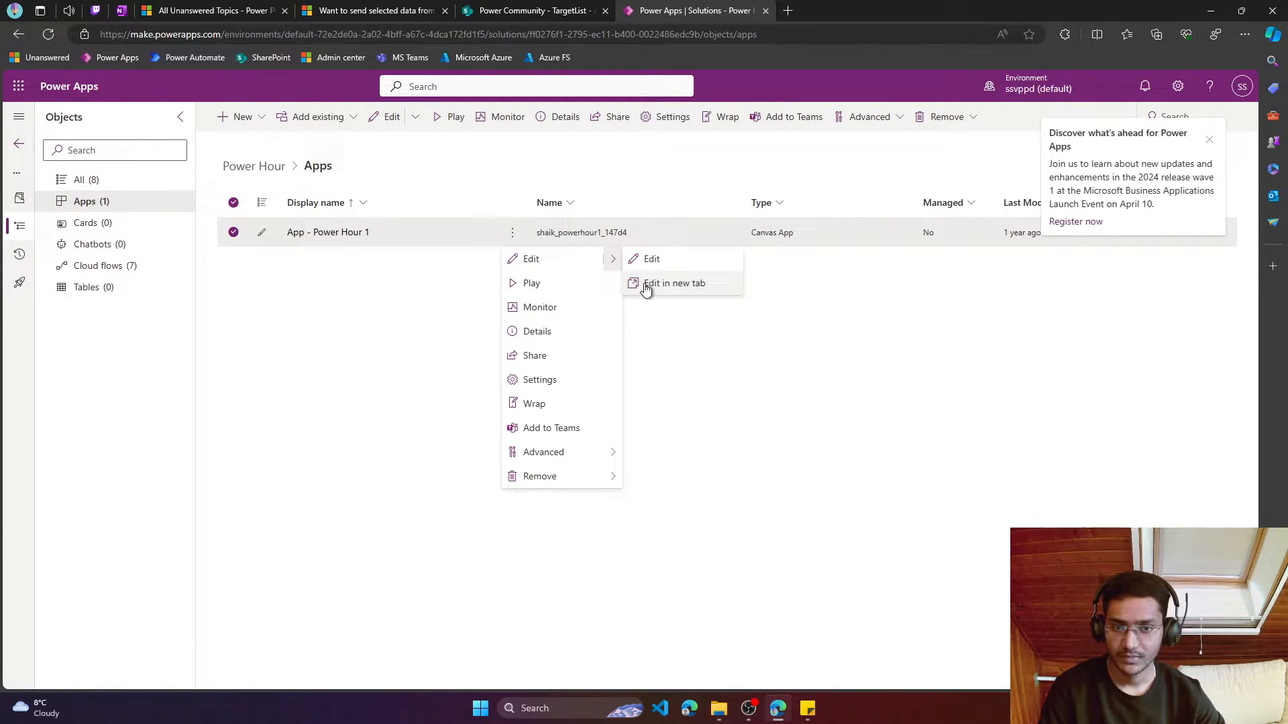
left_click(674, 283)
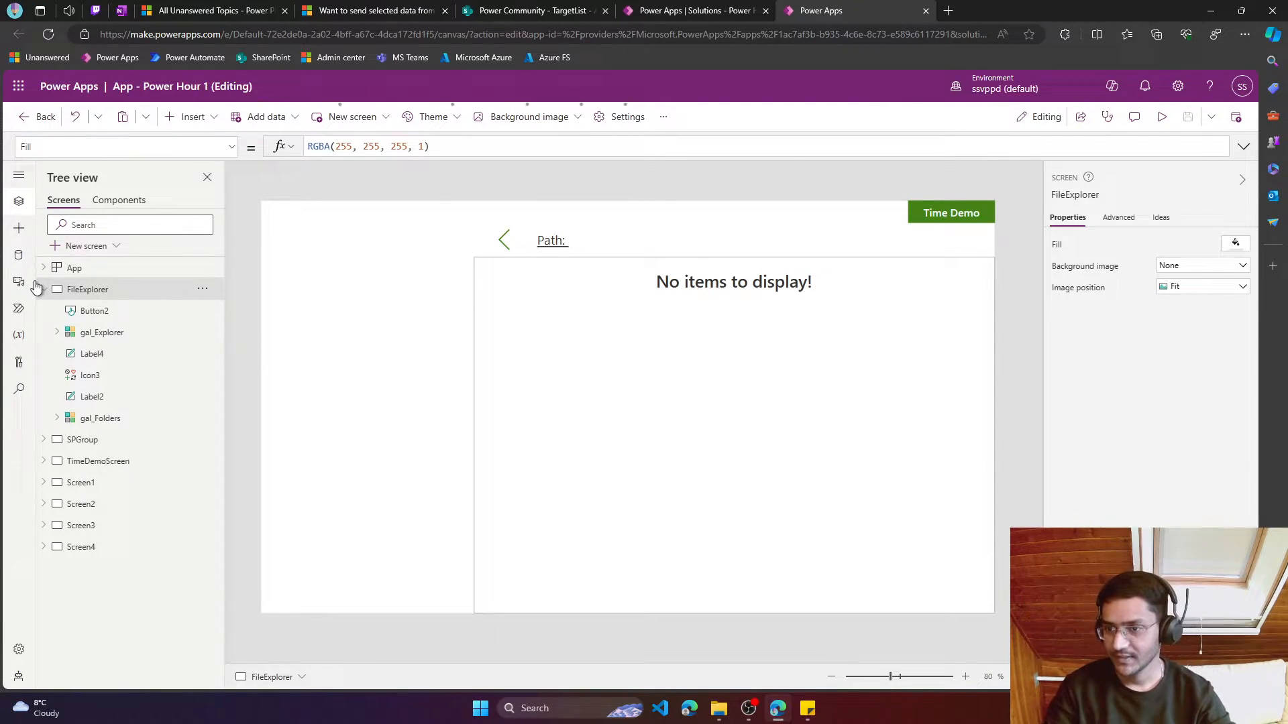
left_click(116, 246)
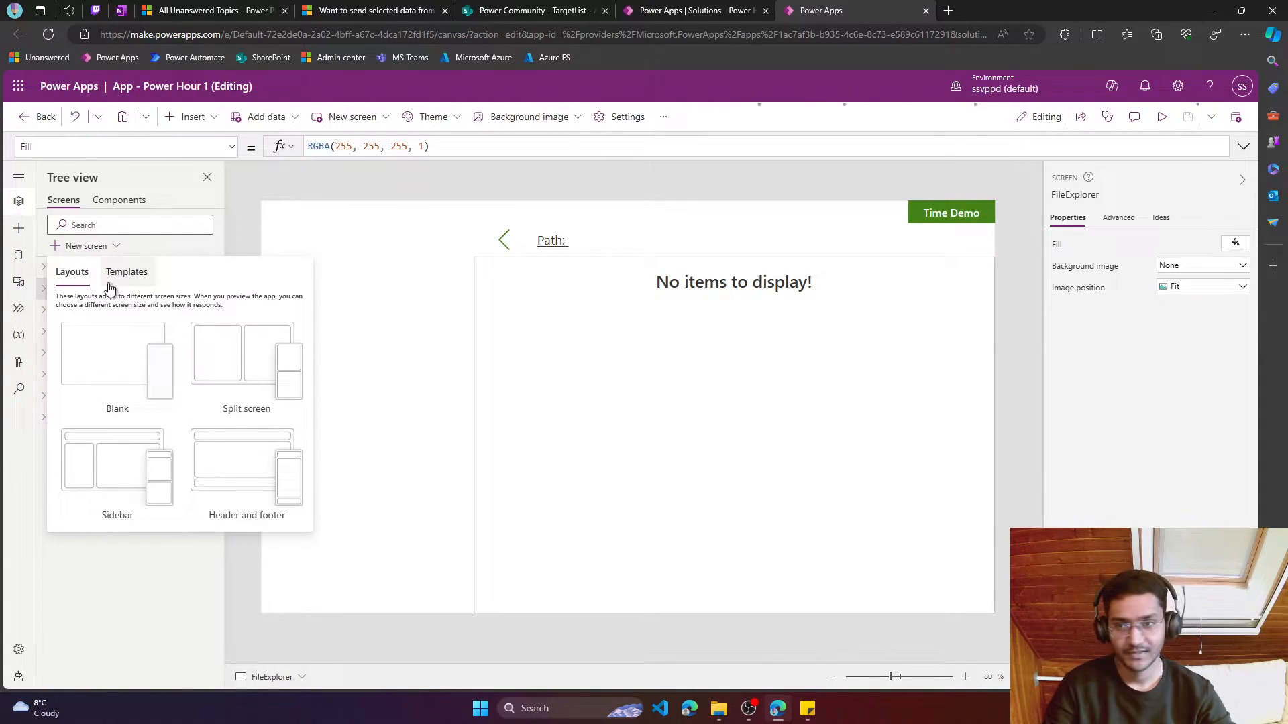
mouse_move(147, 476)
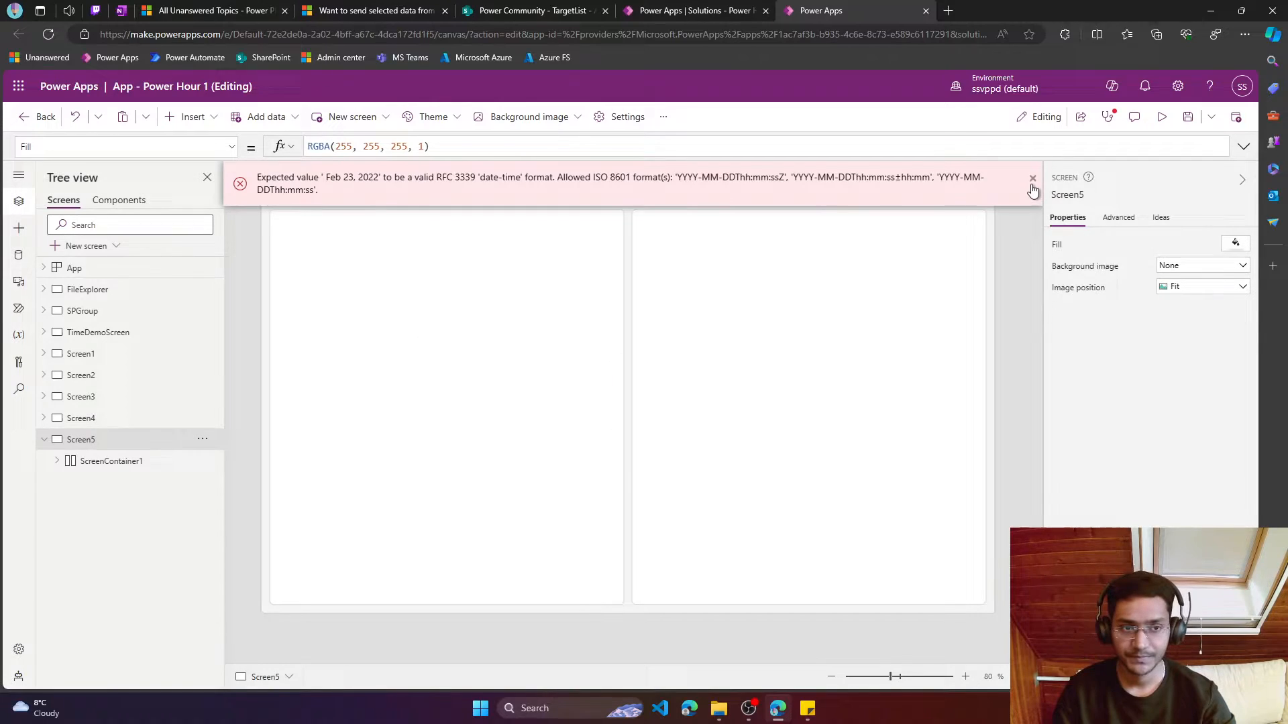
Dismiss the date-time error and rename the new split screen to PH-09-03-2024
left_click(1032, 178)
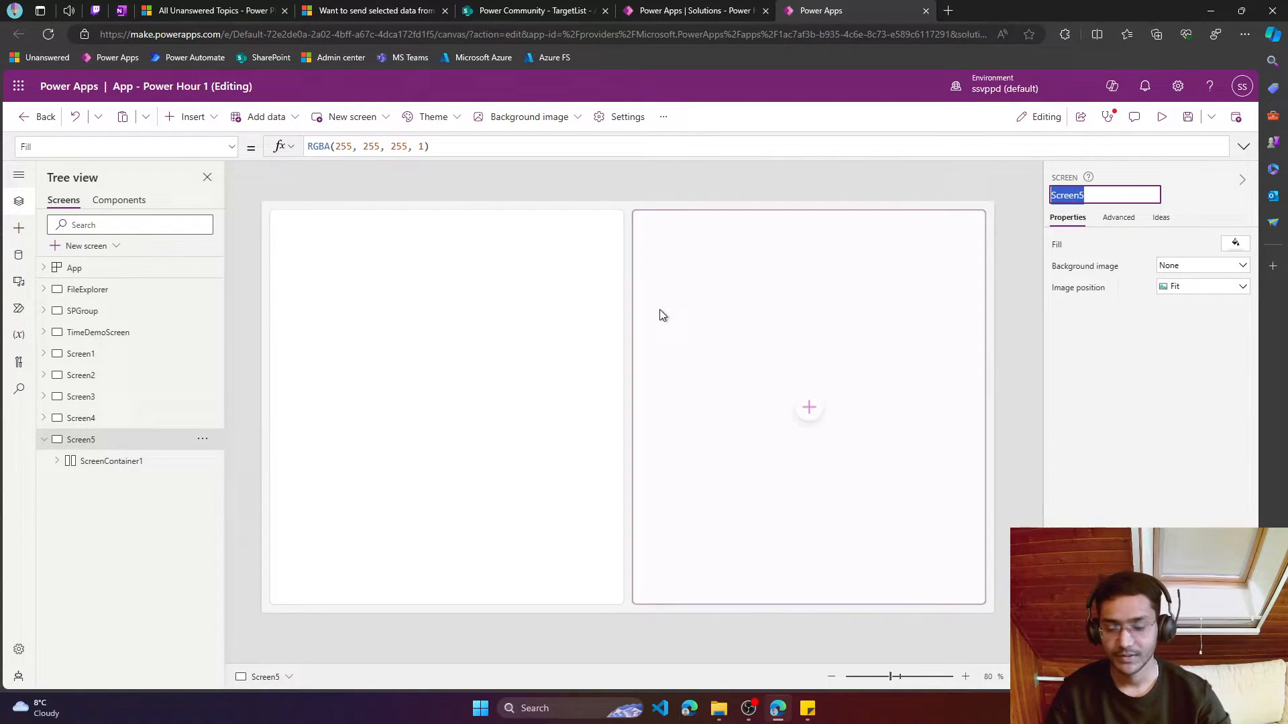
type("PH-")
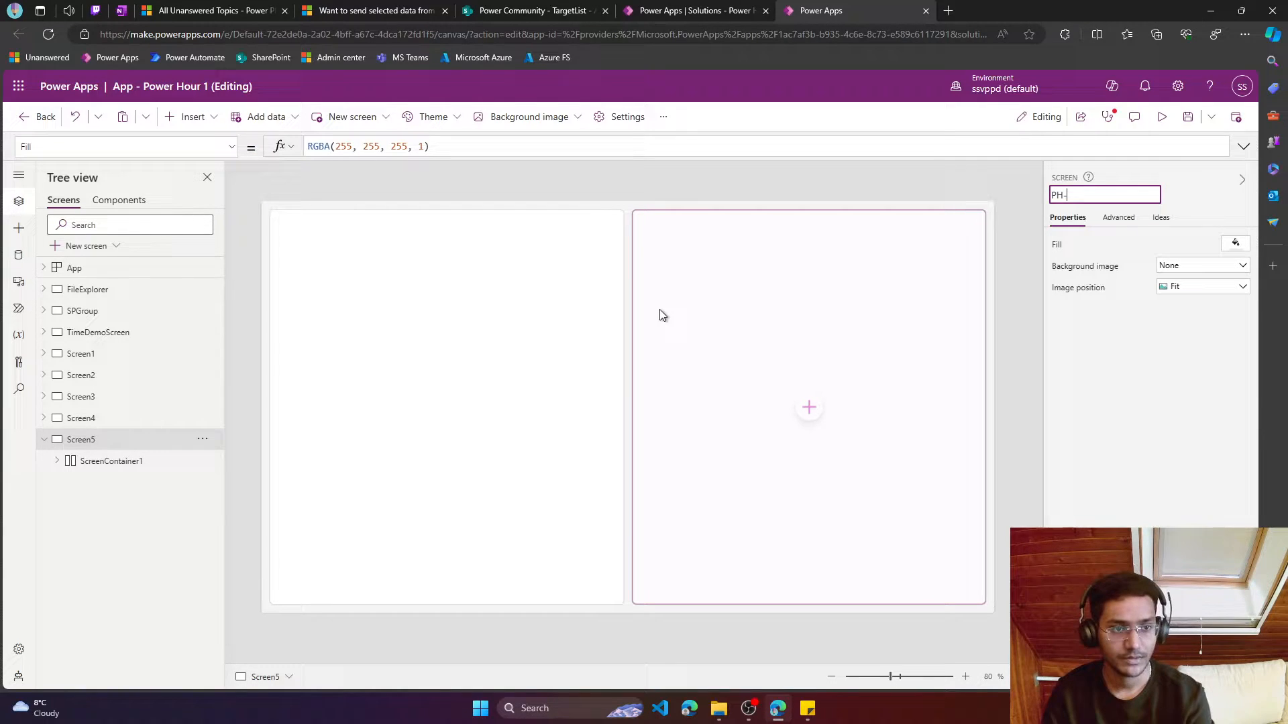
type("0")
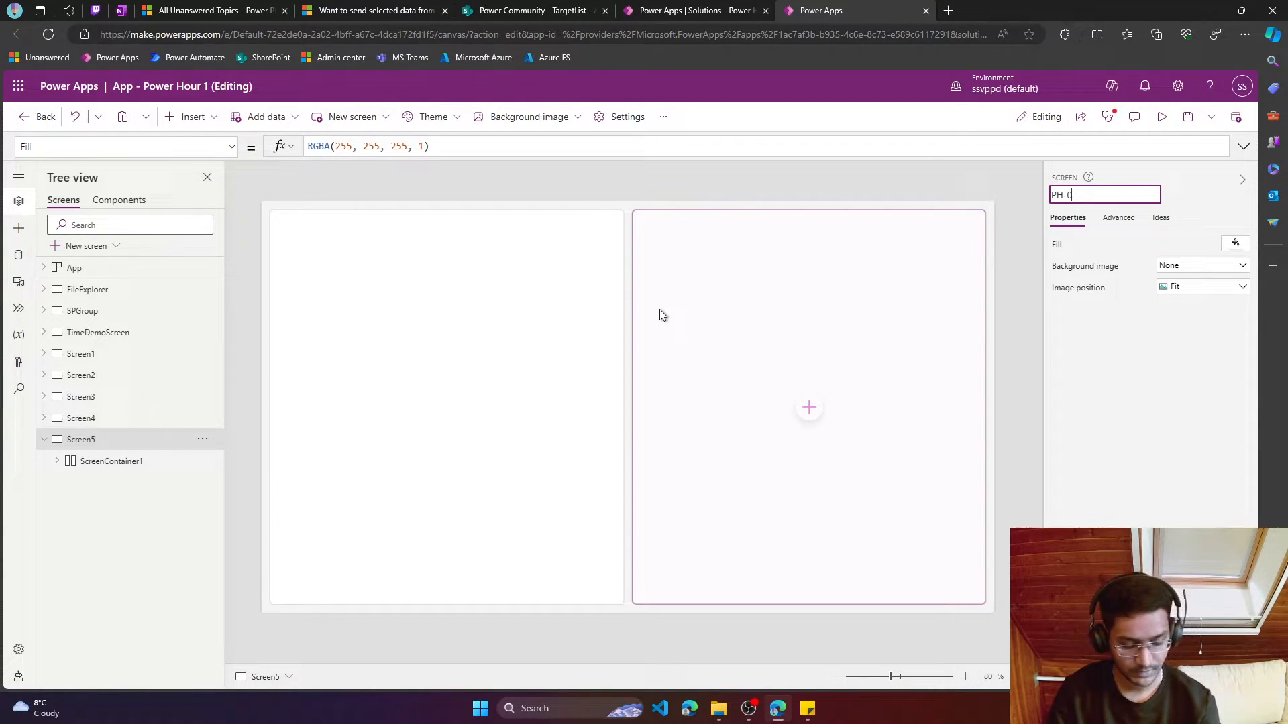
type("9")
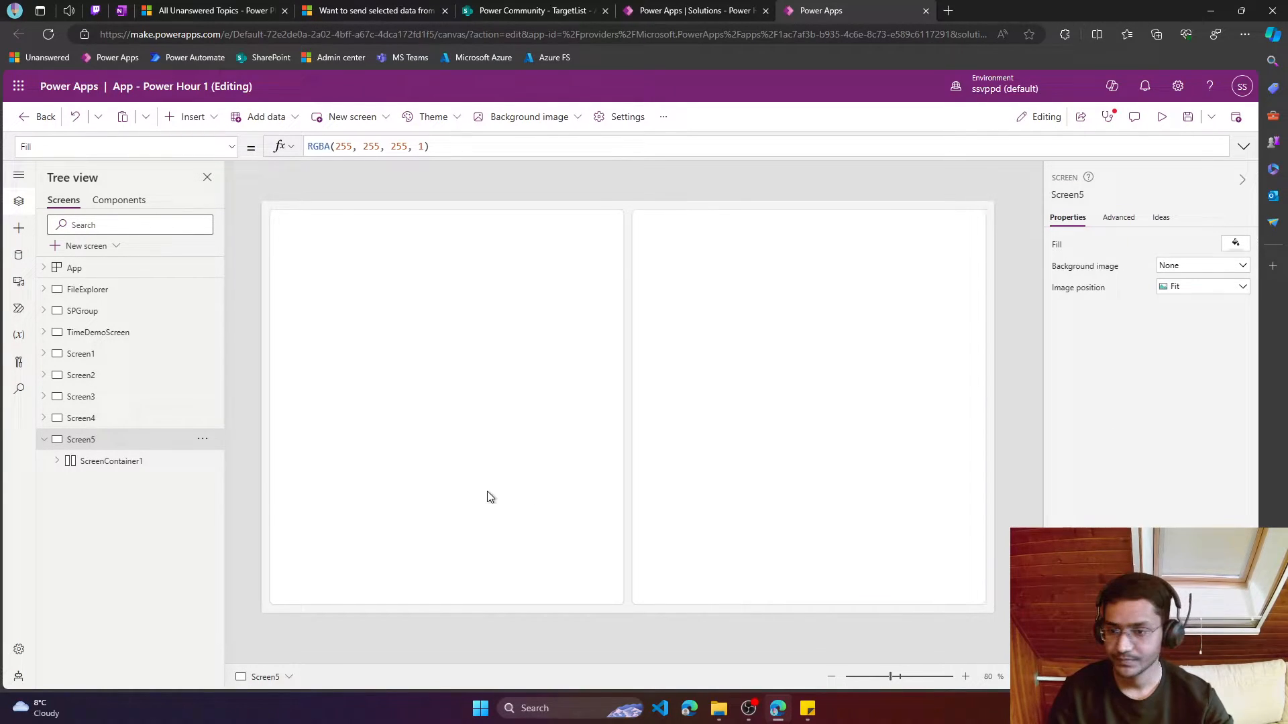
left_click(111, 461)
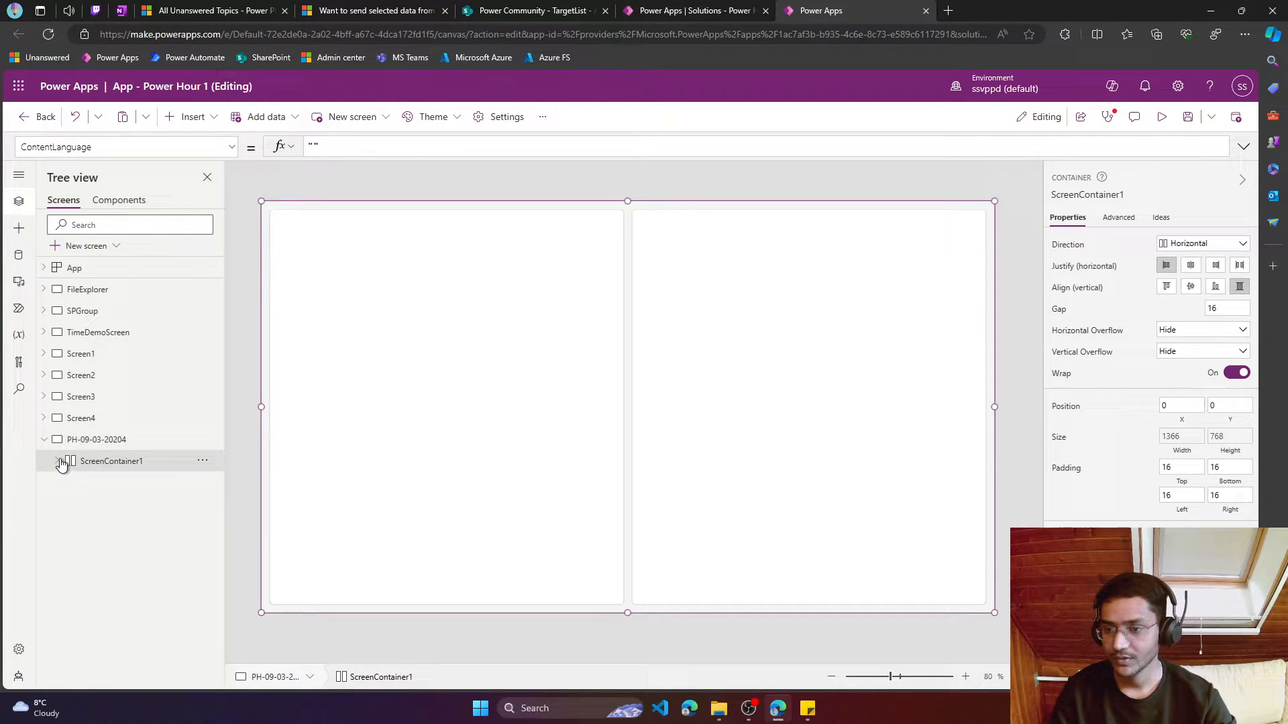
Try adding SharePoint data to the gallery, close the list chooser, and return to Tree view
left_click(59, 461)
type("sharepoint")
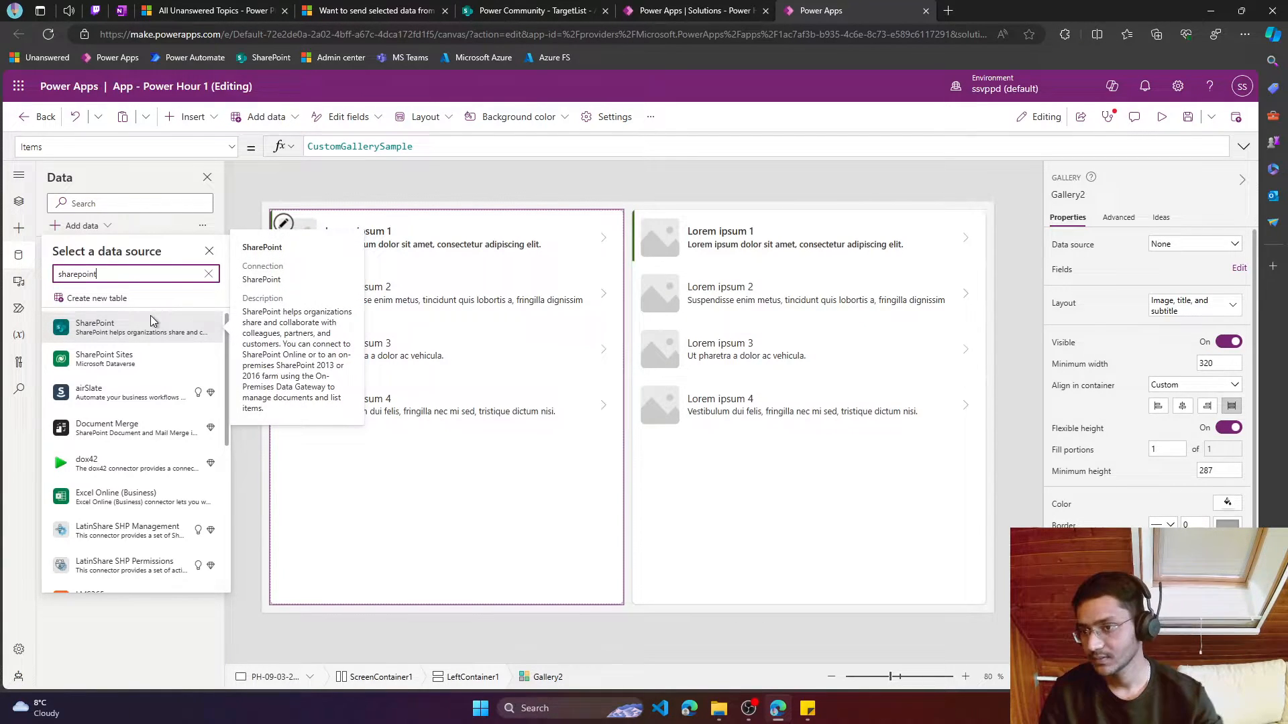
left_click(95, 326)
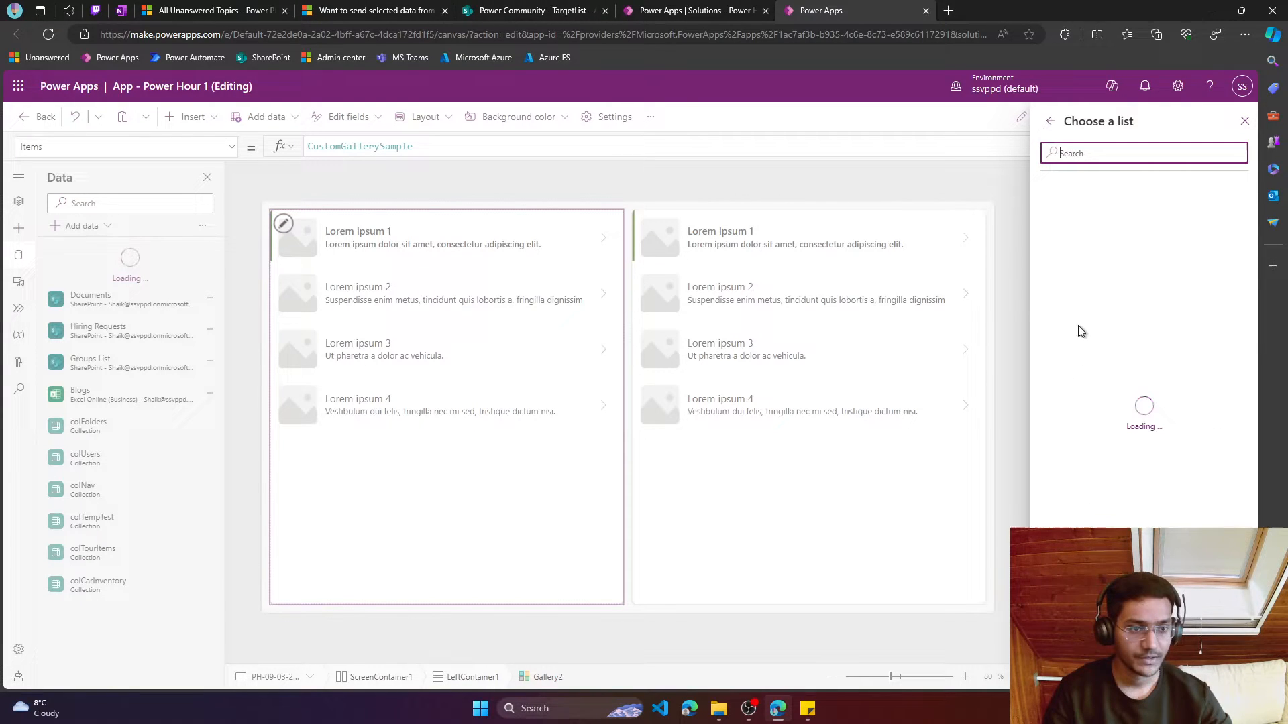
left_click(1050, 482)
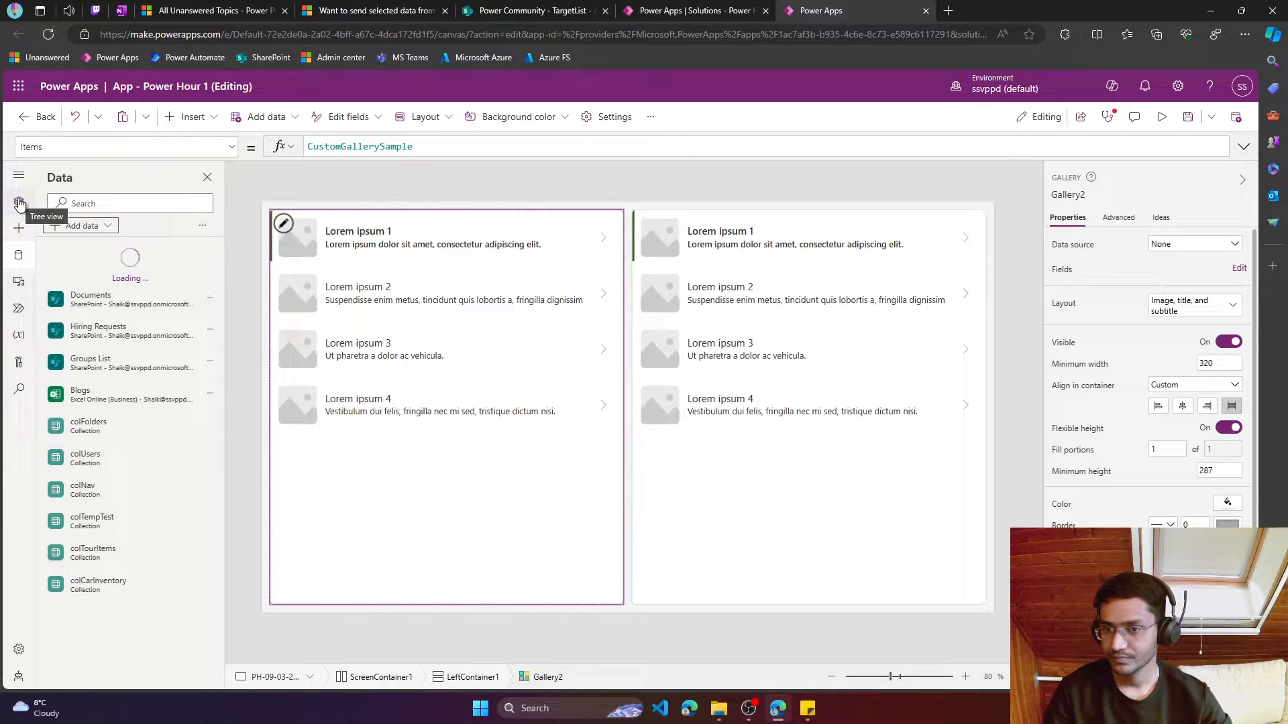
left_click(19, 201)
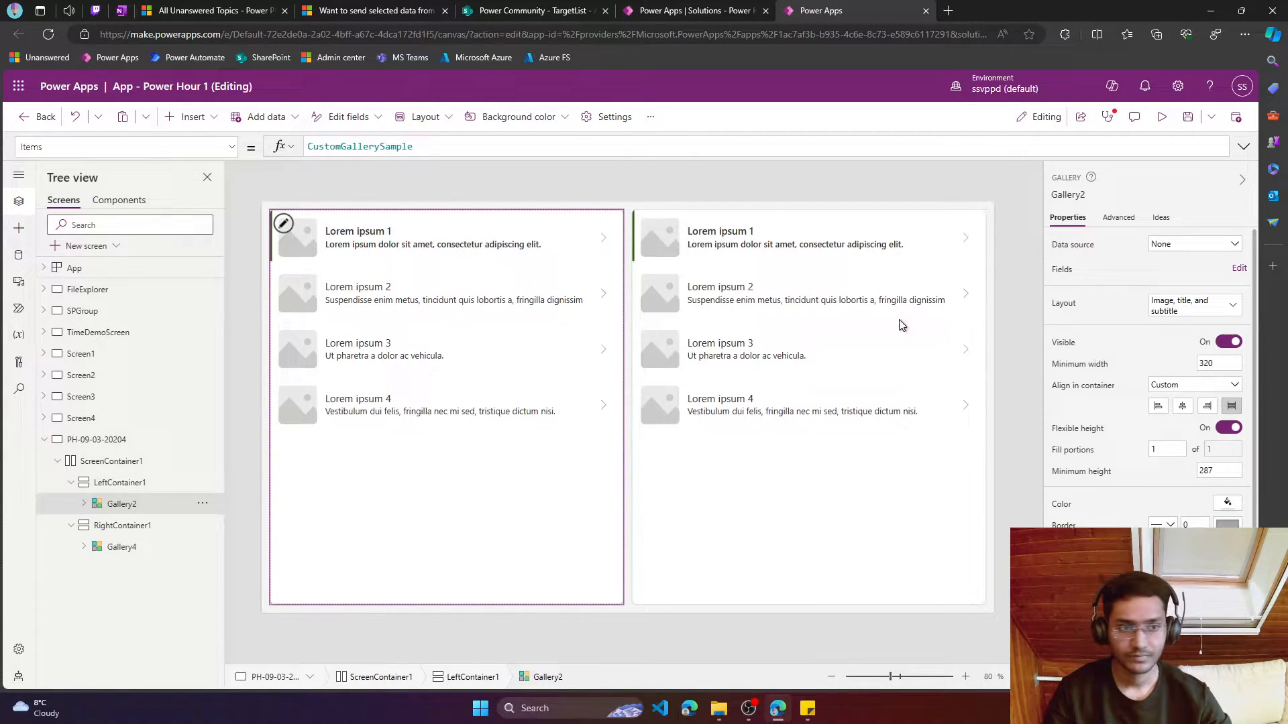
Open SourceList from the SharePoint site contents in grid edit view
left_click(1194, 243)
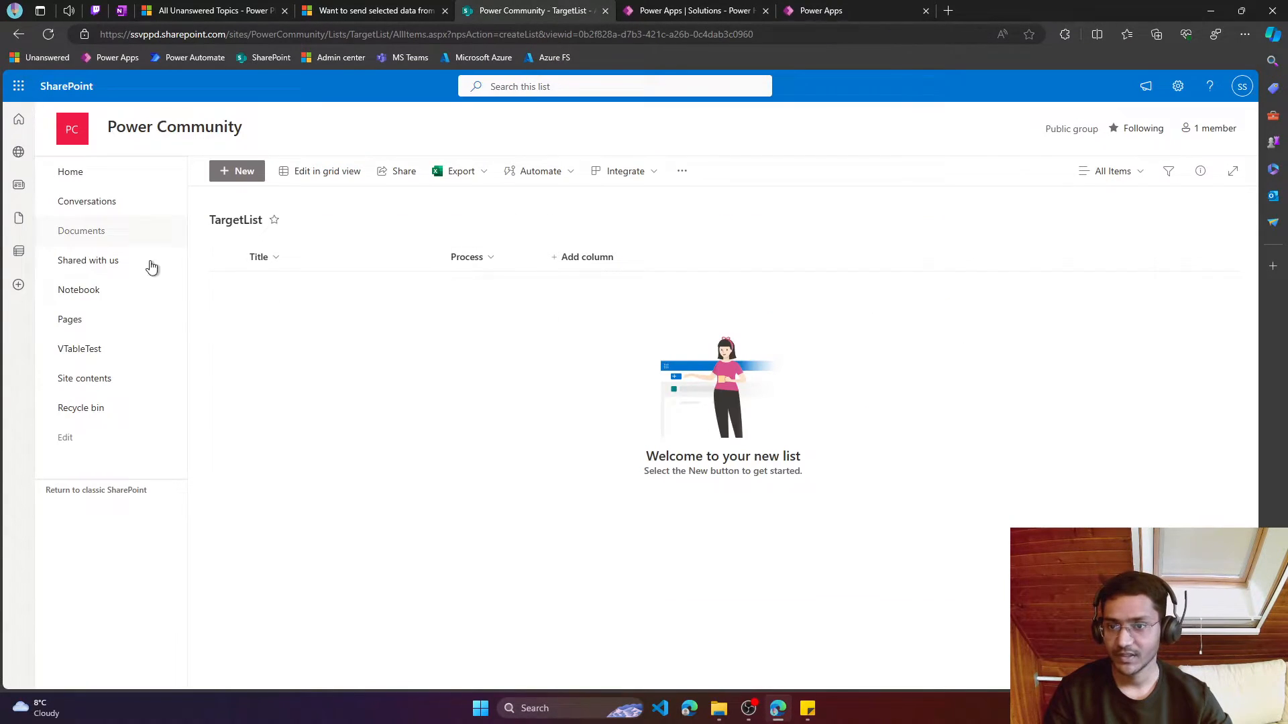
left_click(84, 378)
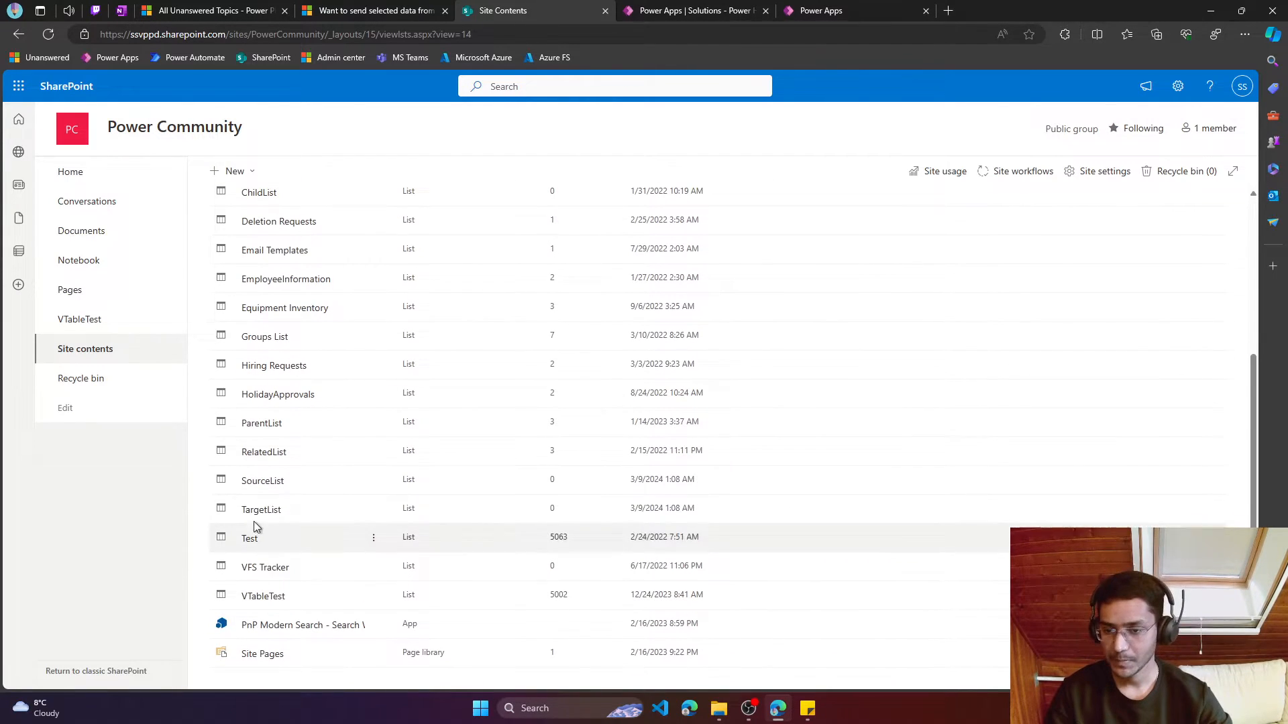
left_click(262, 480)
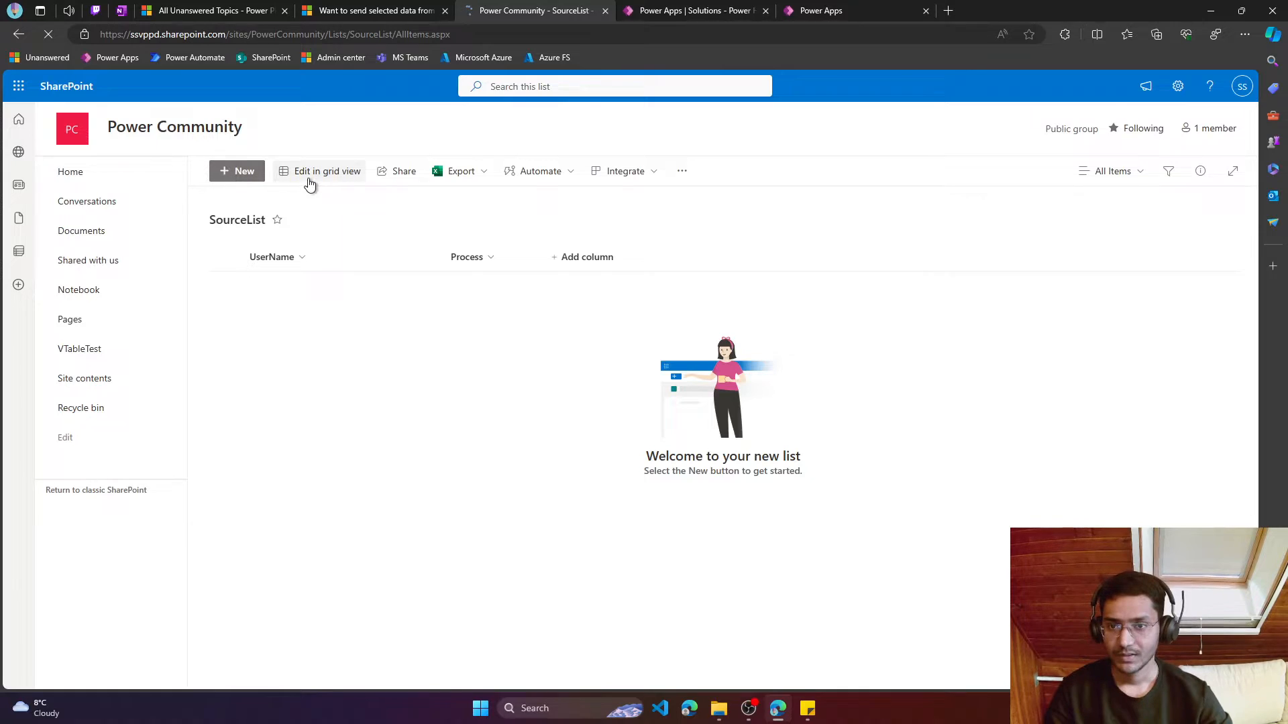
left_click(327, 171)
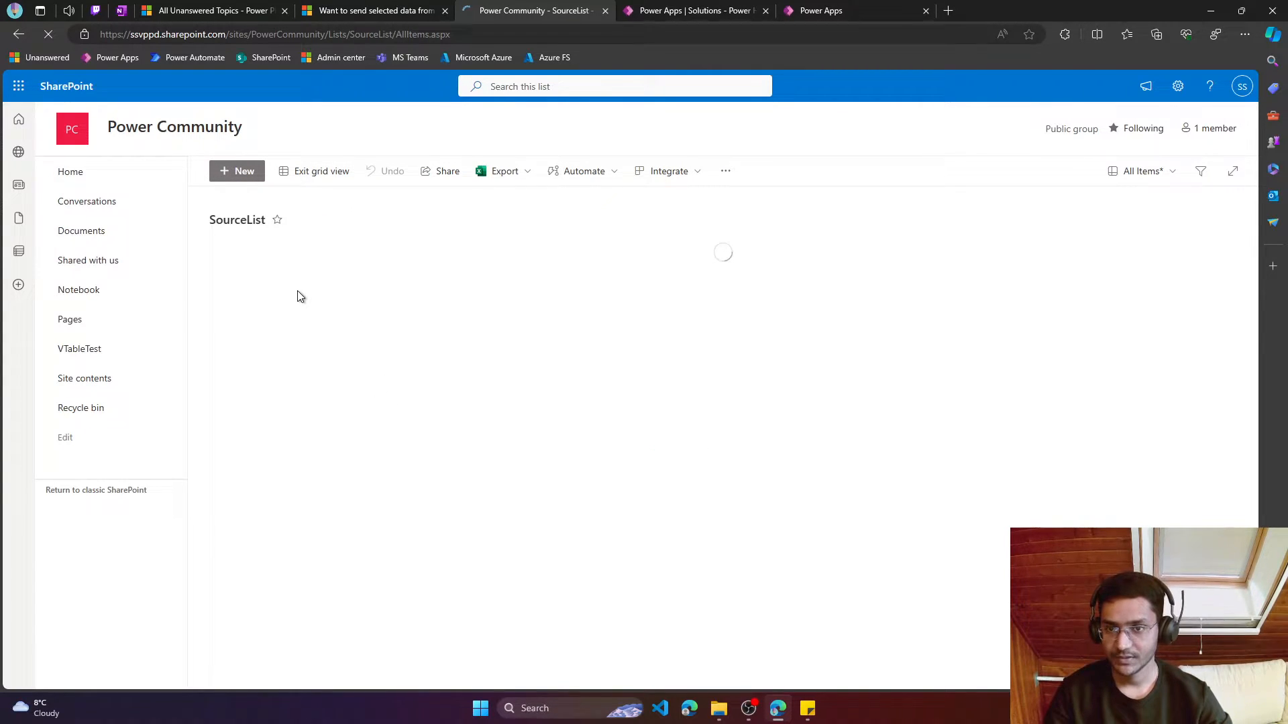
Enter rows A–E with Process values Test, Start, End, Test and Here
type("A")
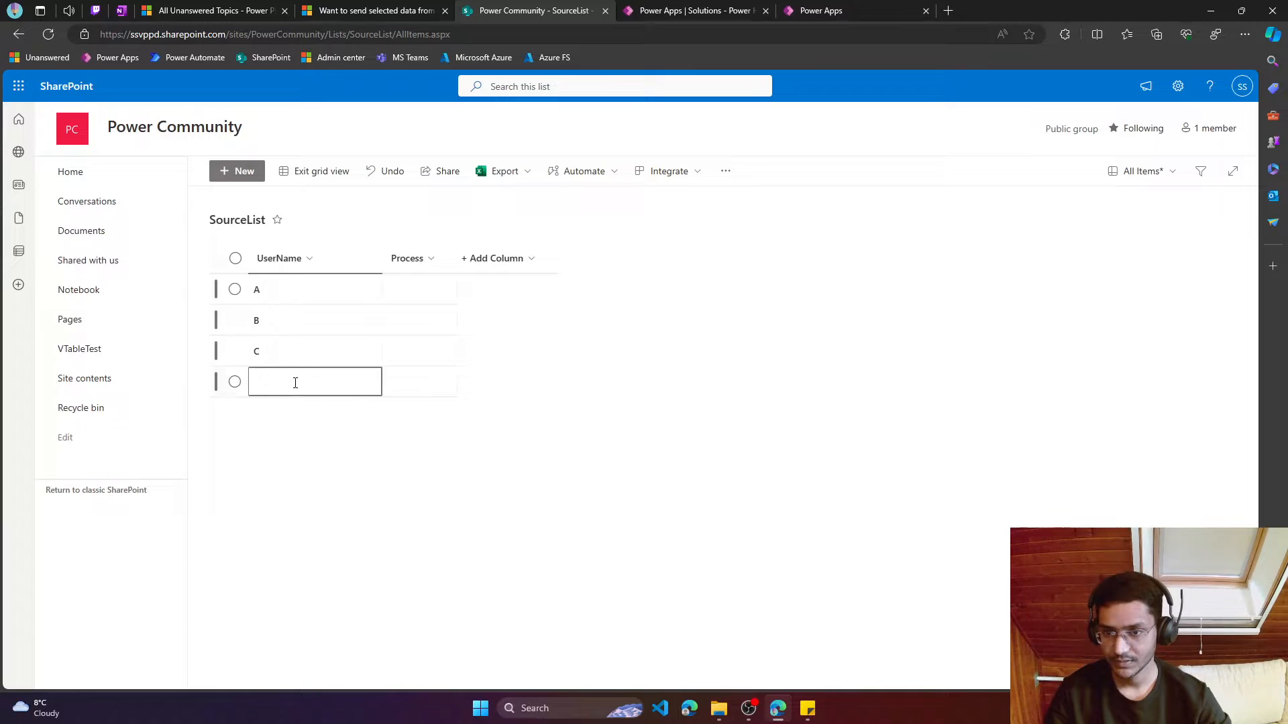
type("D")
type("E")
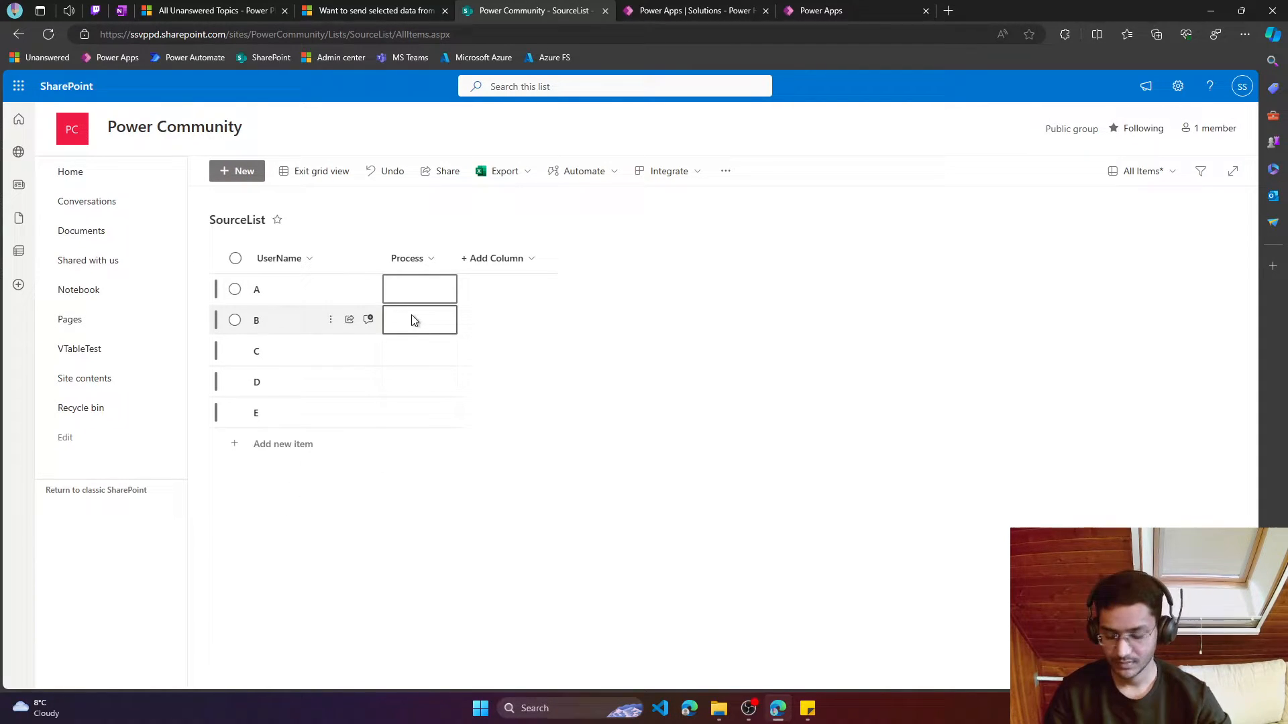
type("Start")
left_click(419, 382)
type("Test")
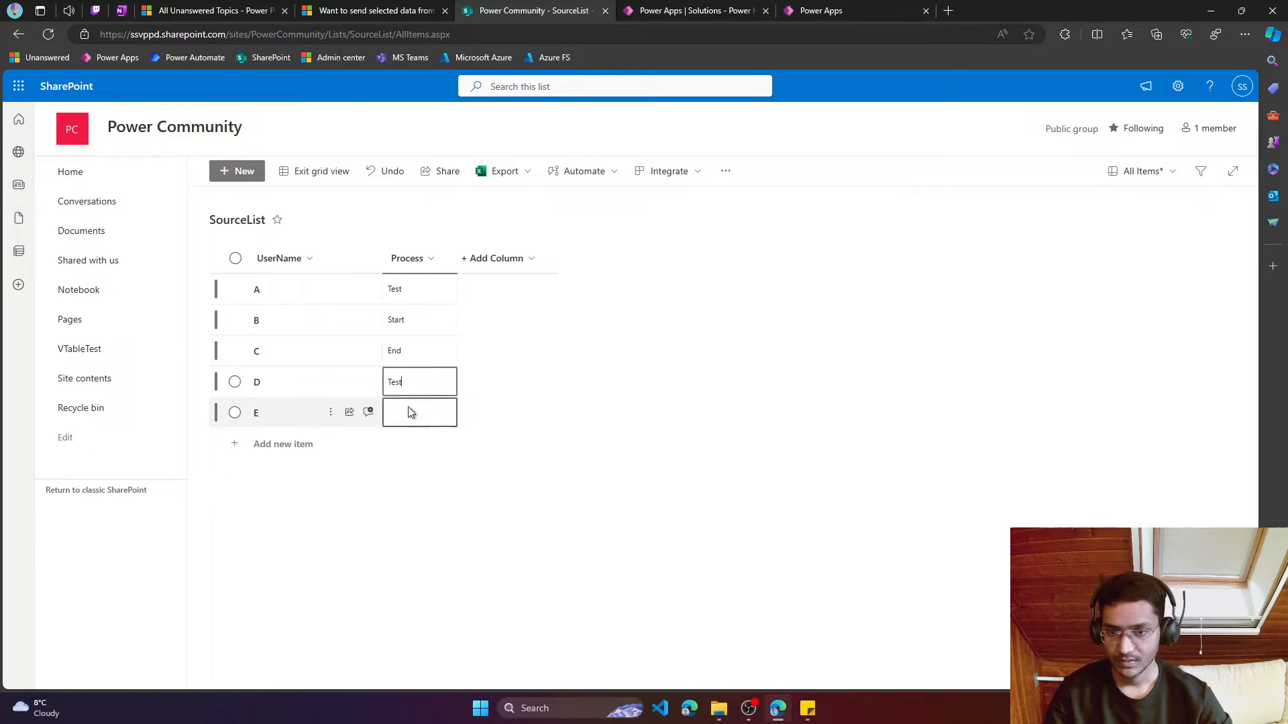
type("Here")
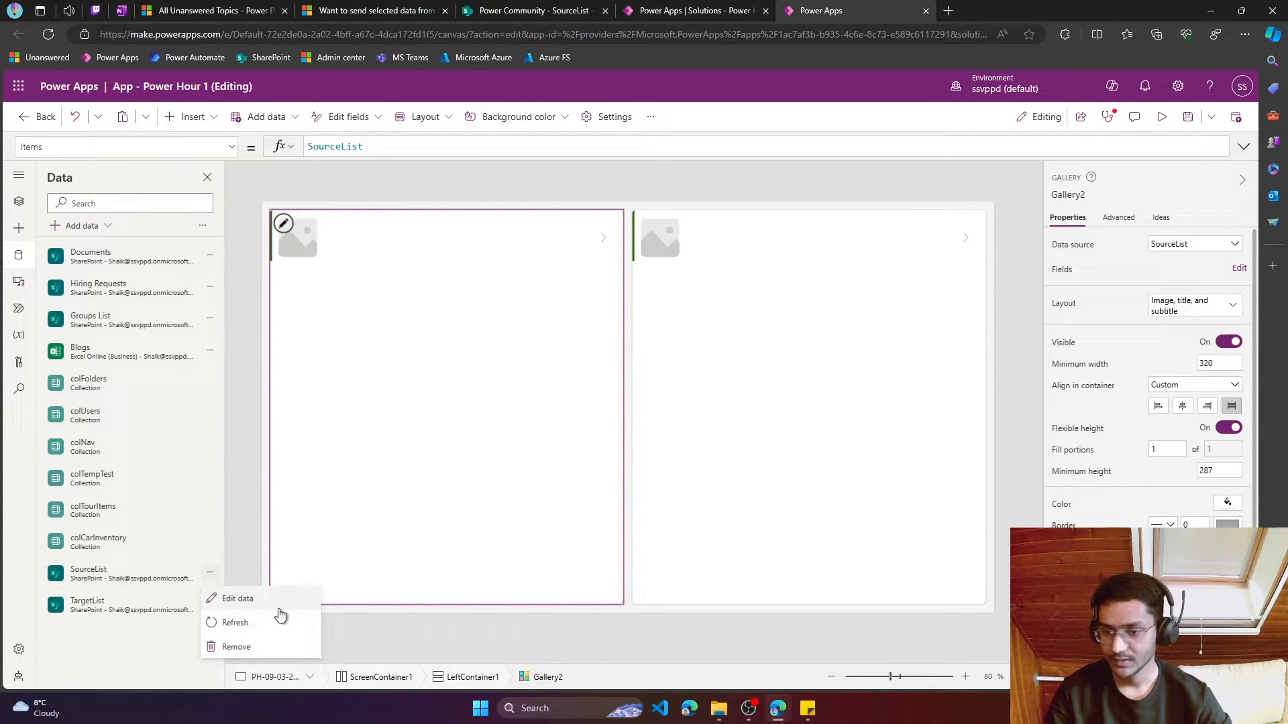
Refresh SourceList and add a button labelled 'Transfer' to the screen's main container
left_click(236, 621)
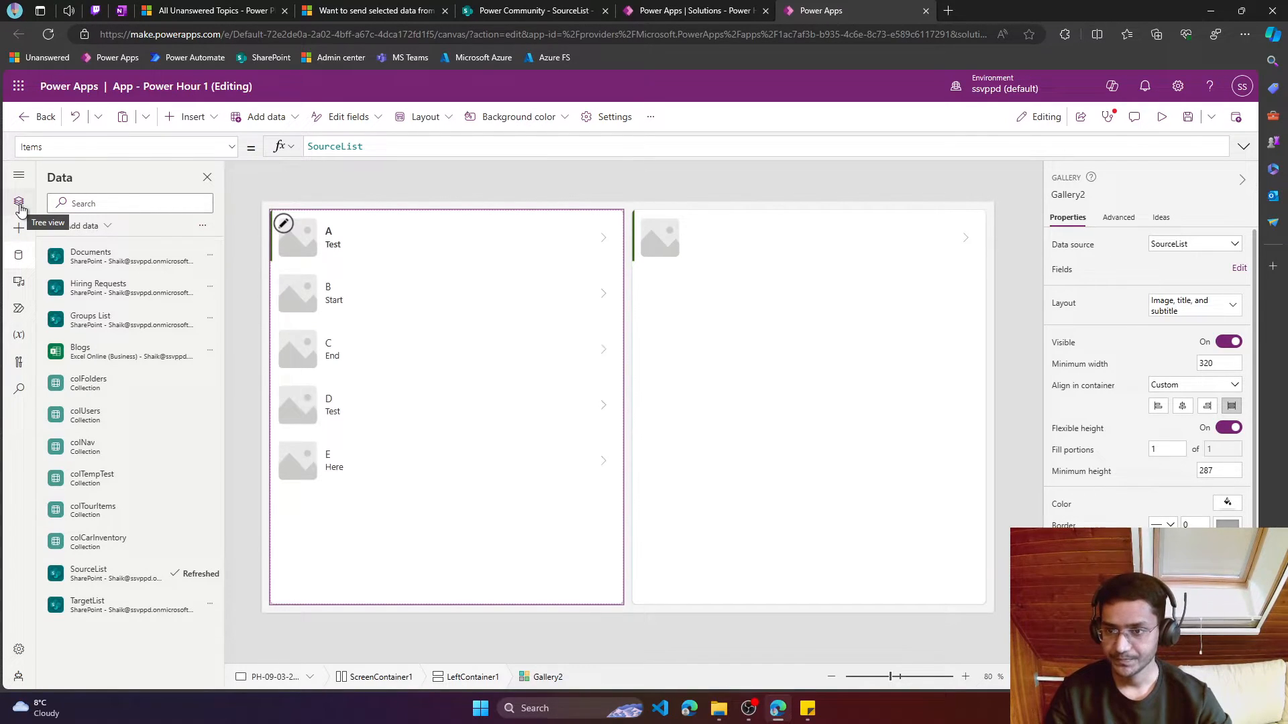
left_click(19, 201)
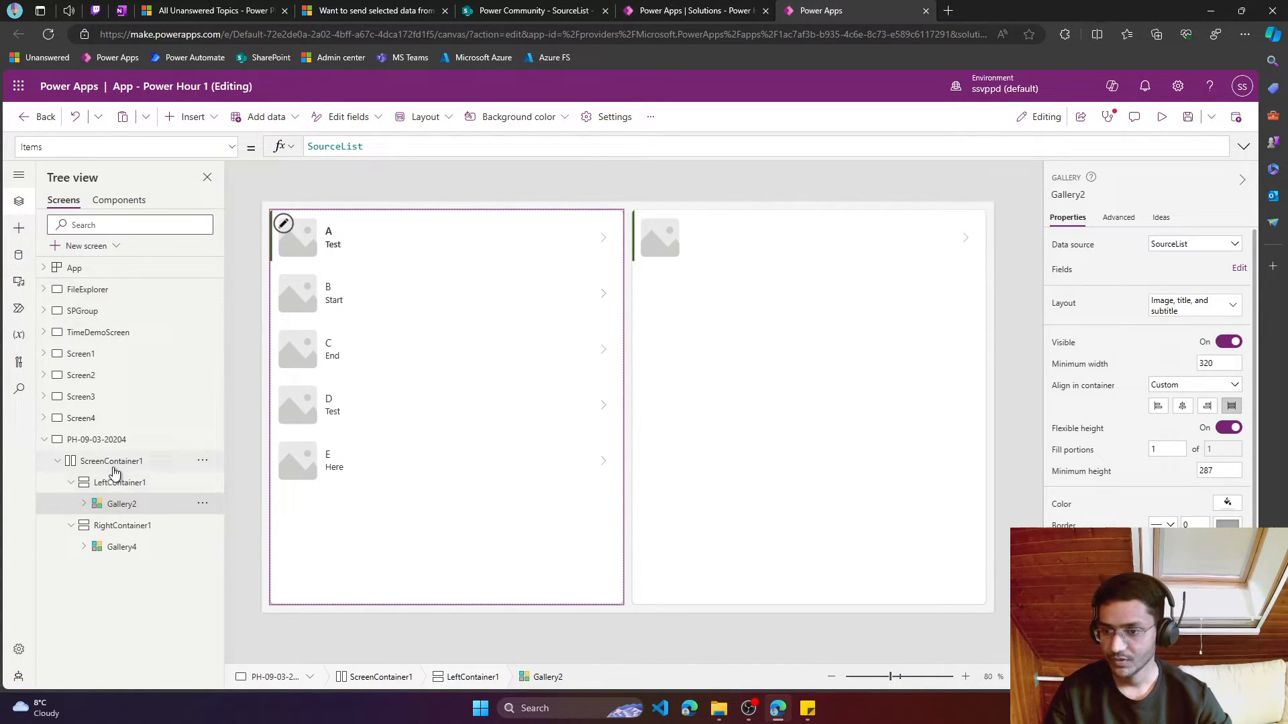
left_click(112, 460)
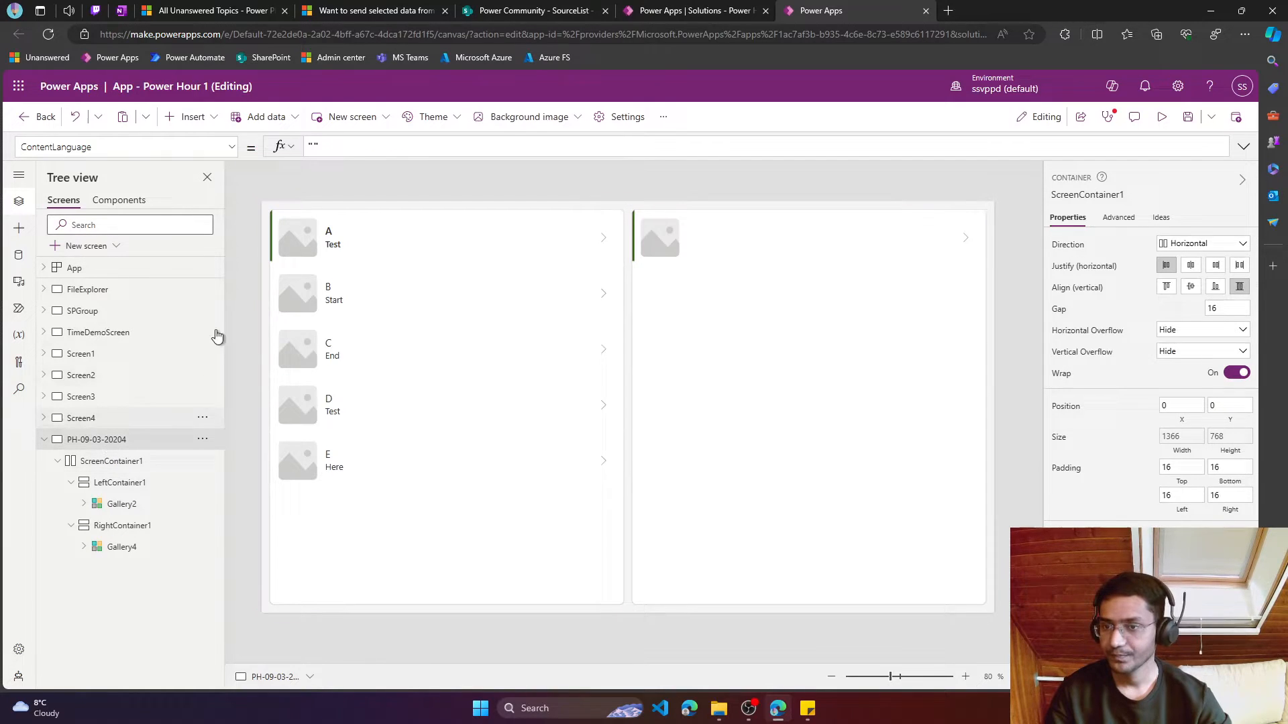
left_click(194, 116)
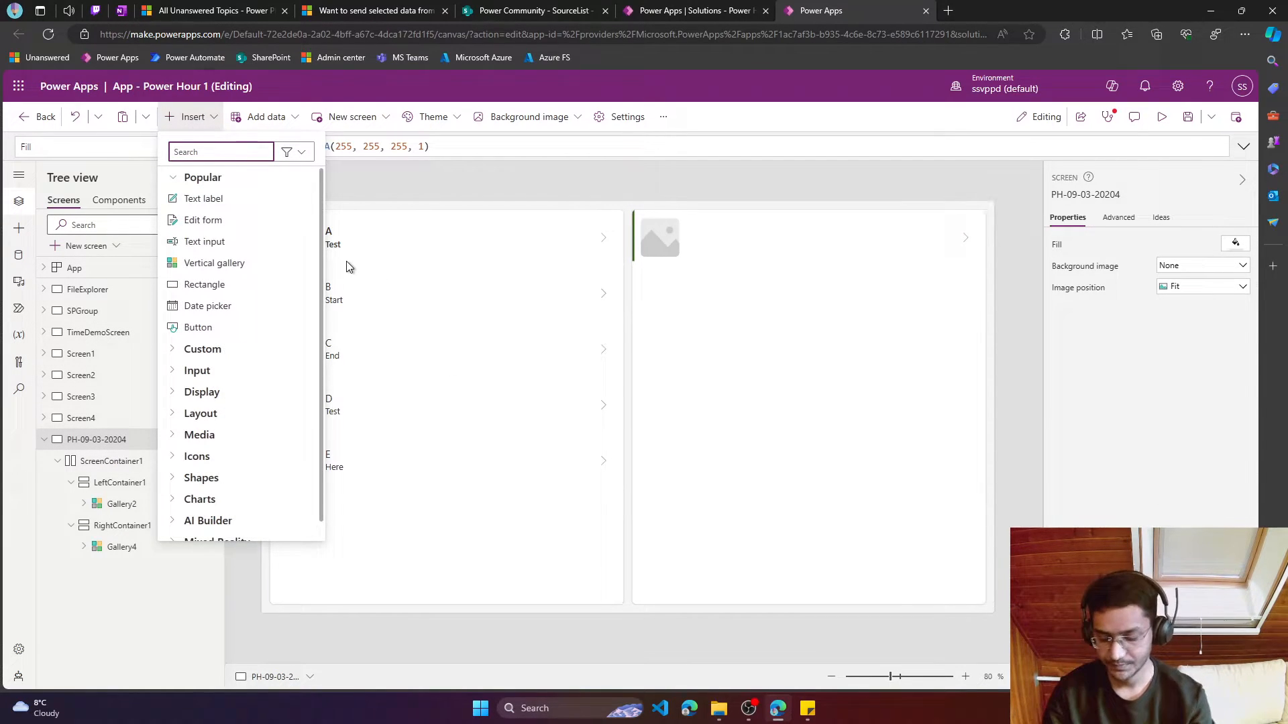
type("button")
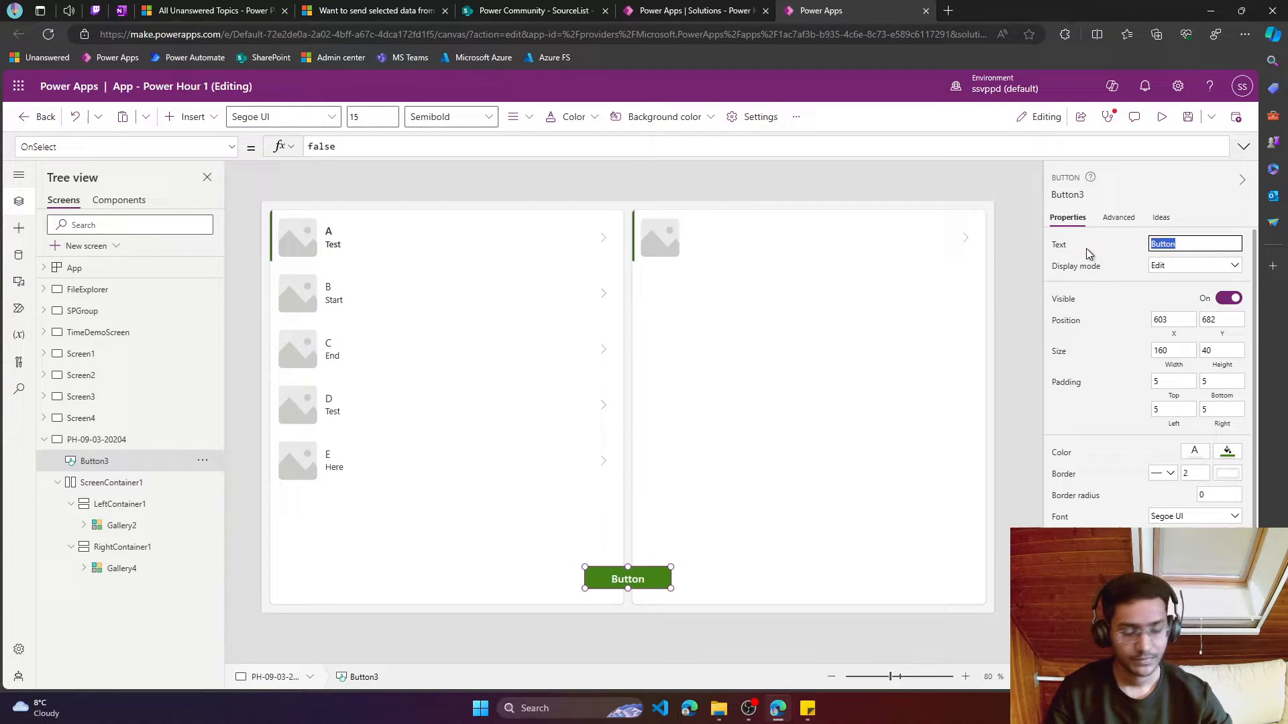
type("Transfer")
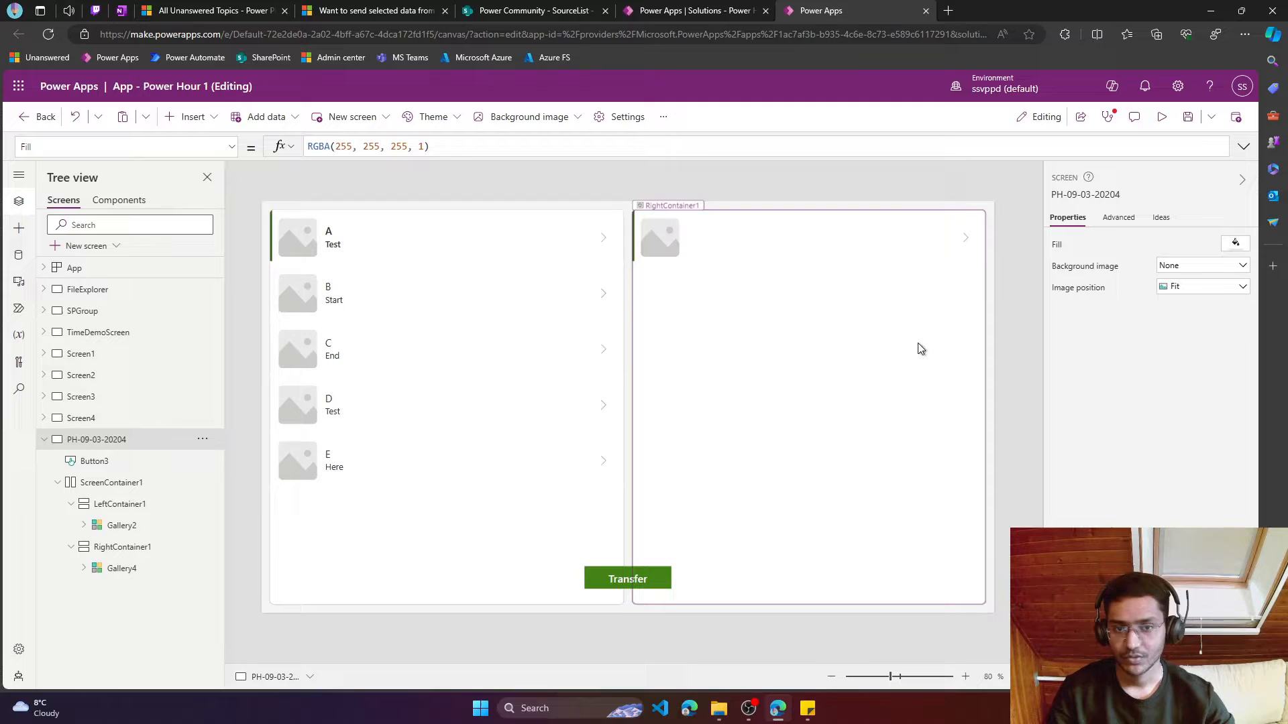
left_click(120, 503)
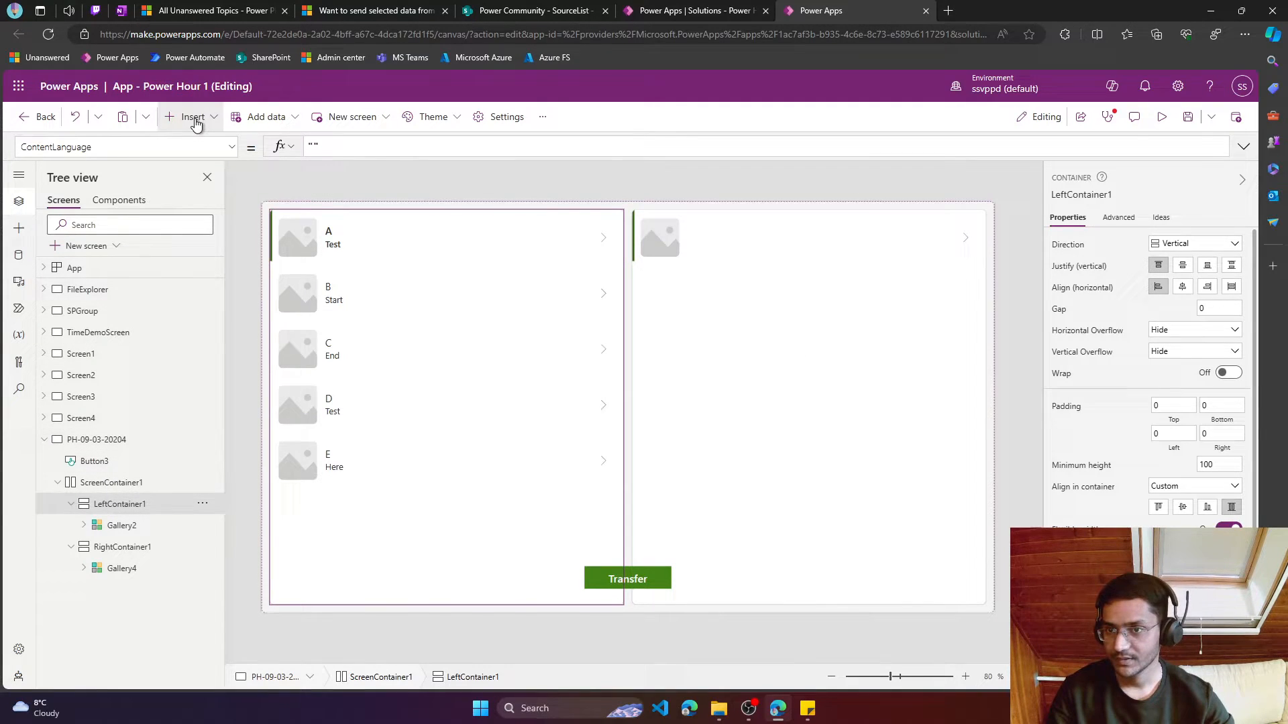
Add a 'Source List' heading label, copy it above the right gallery, and centre it
left_click(193, 117)
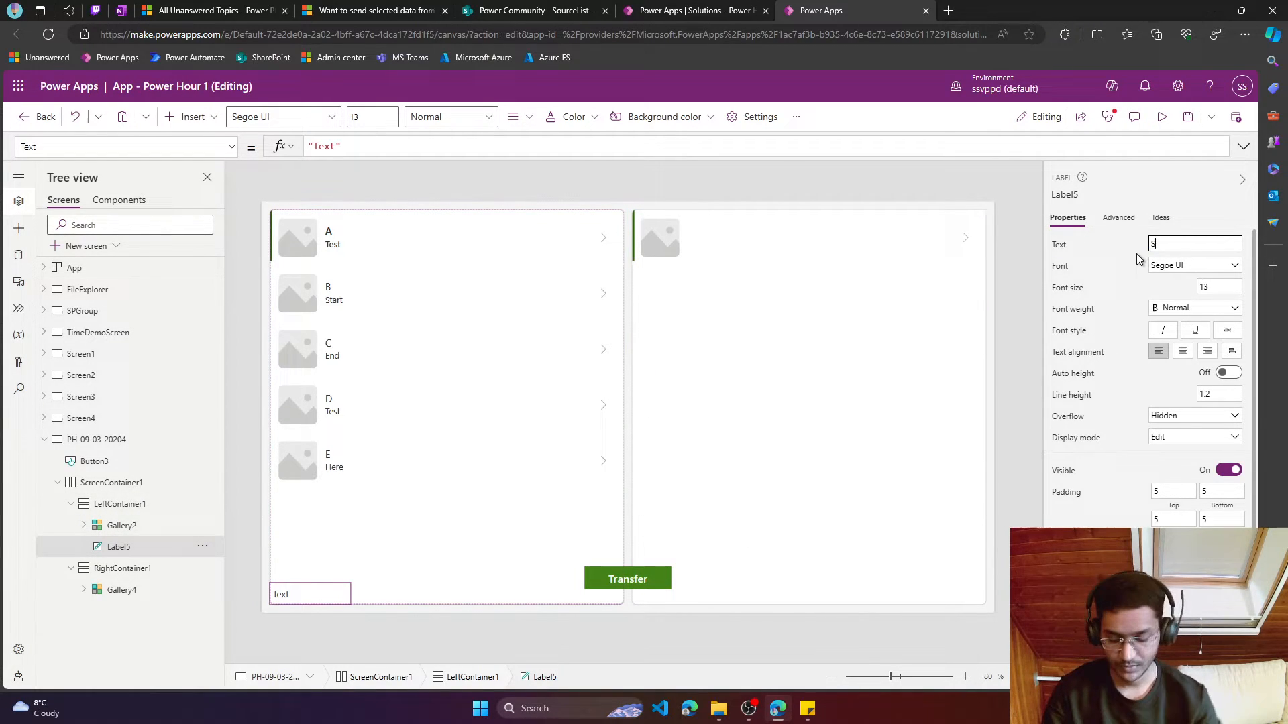
type("Source List")
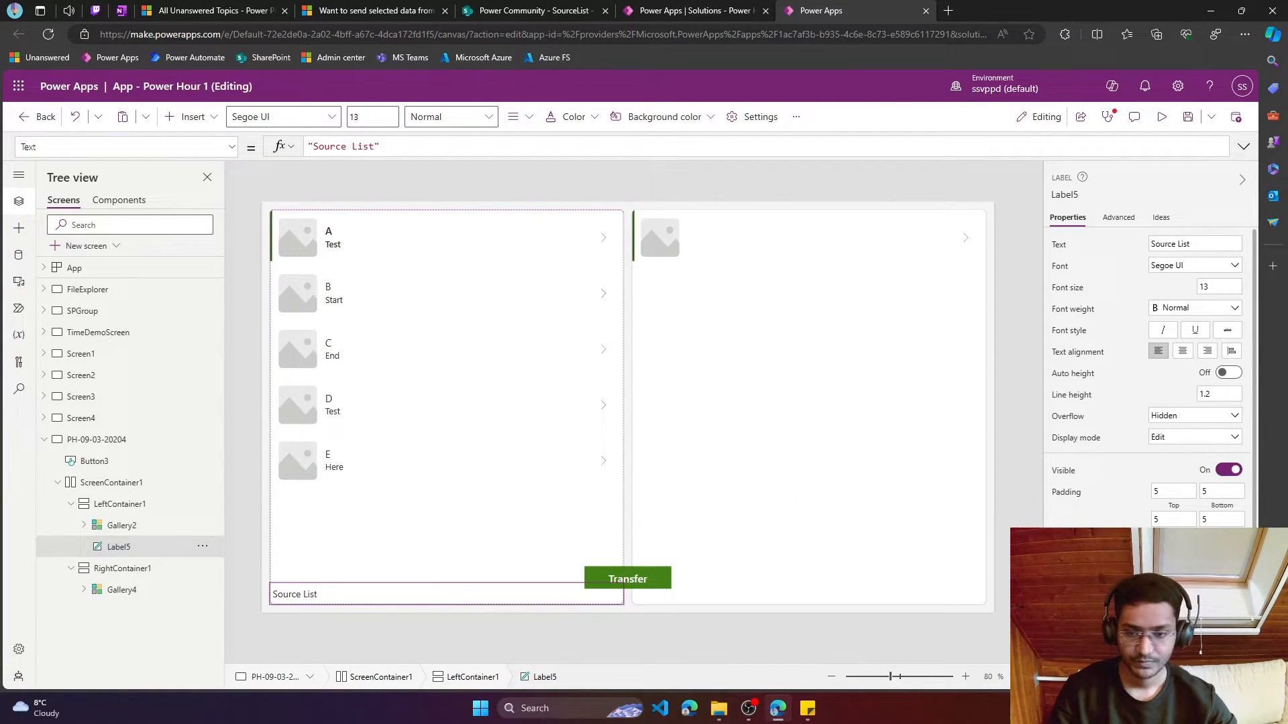
right_click(118, 546)
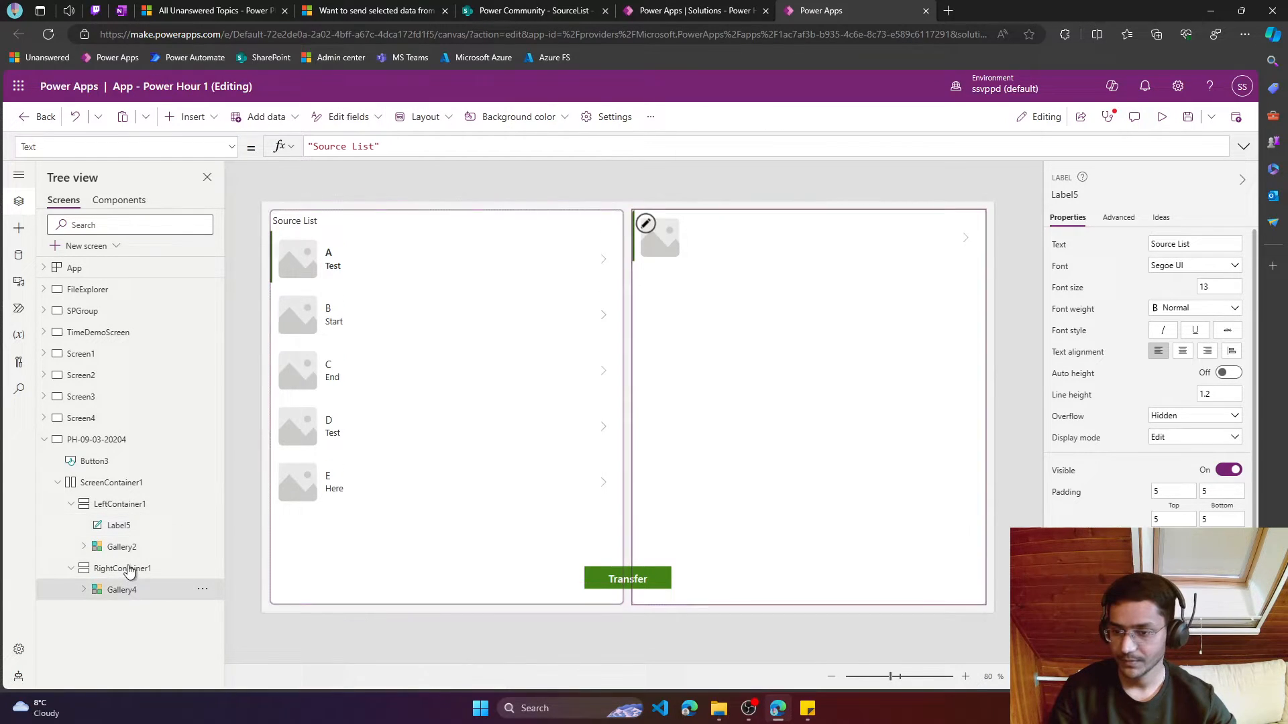
left_click(122, 568)
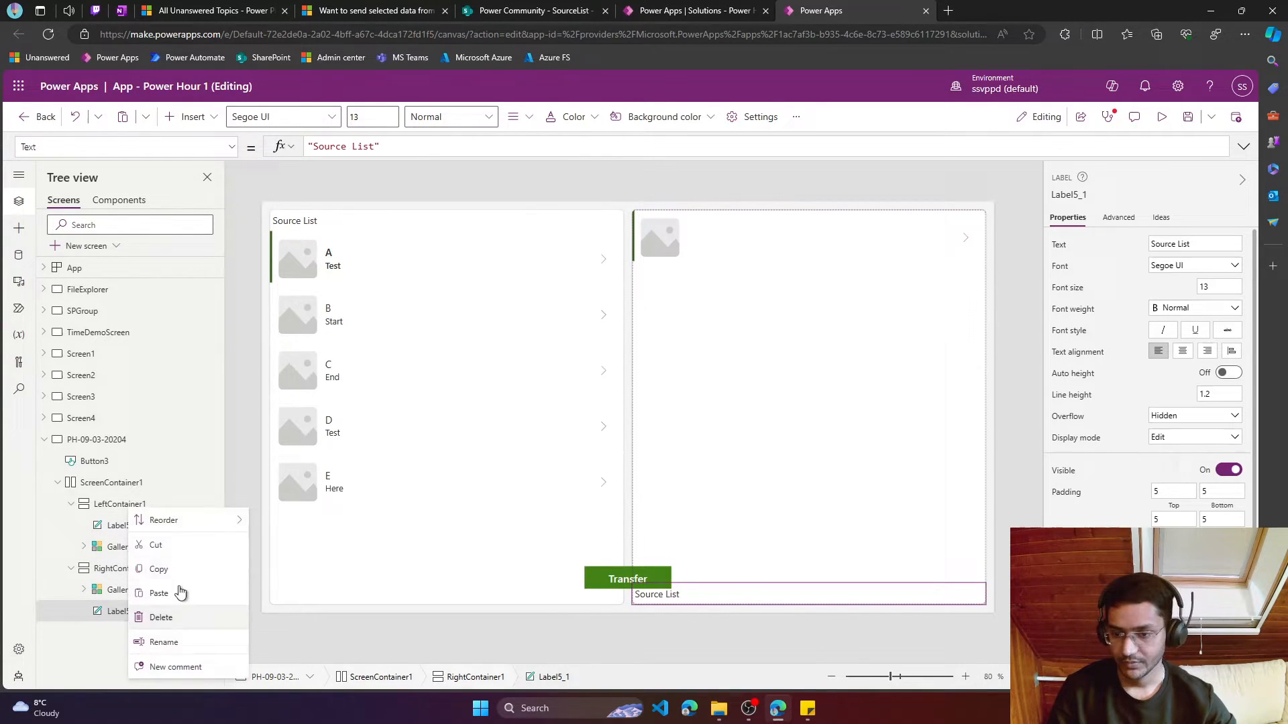
left_click(119, 503)
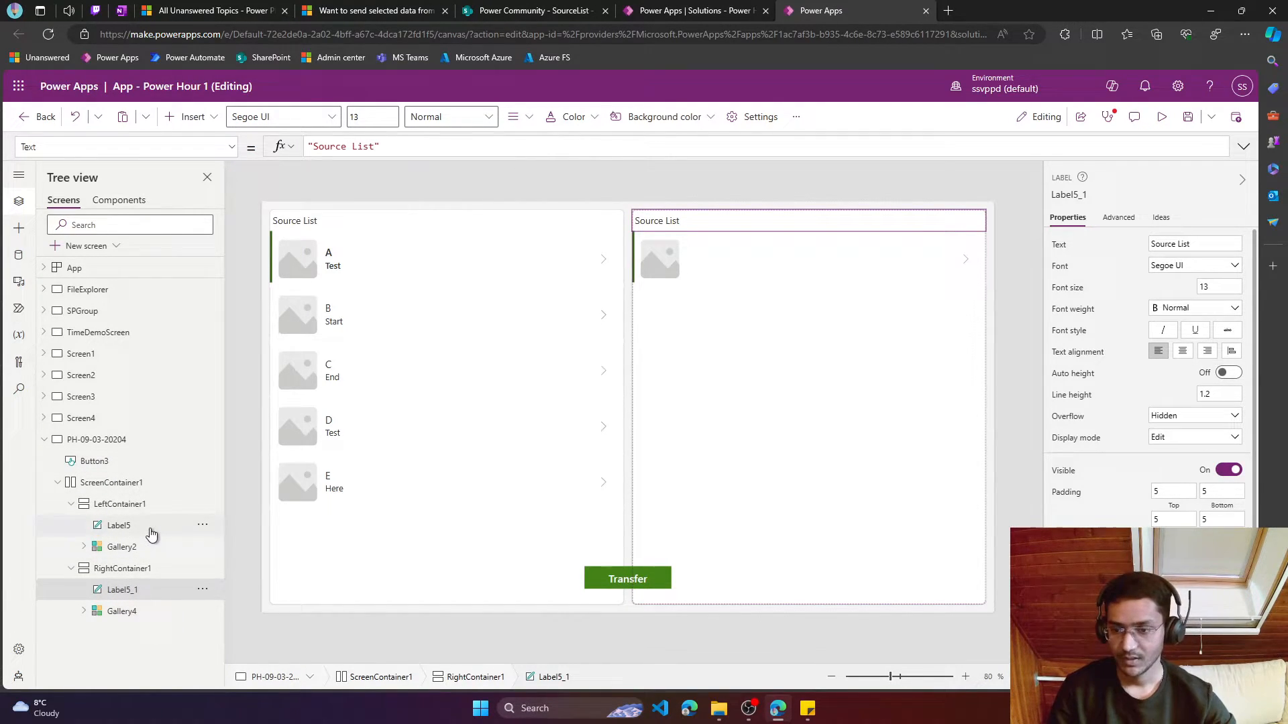
left_click(118, 526)
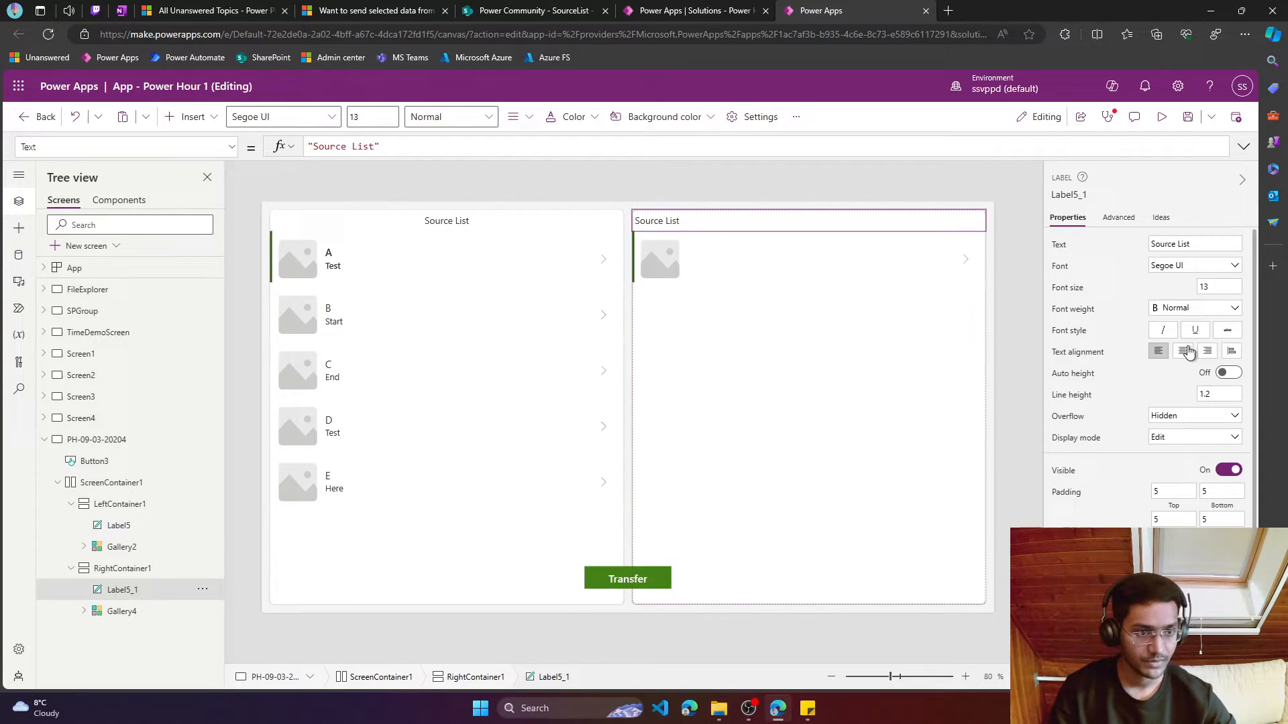
left_click(1182, 351)
type("Target")
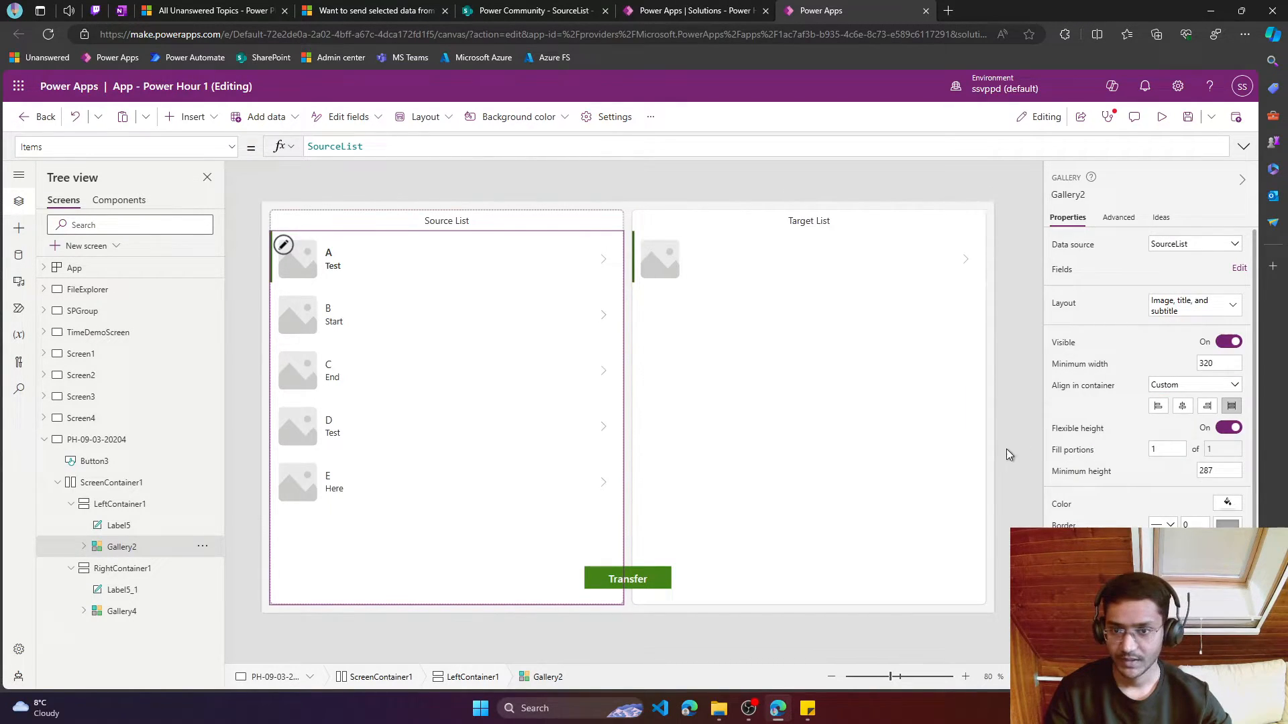
Set the gallery layouts to Title, subtitle, and body, and reorder the Target List label
left_click(1192, 302)
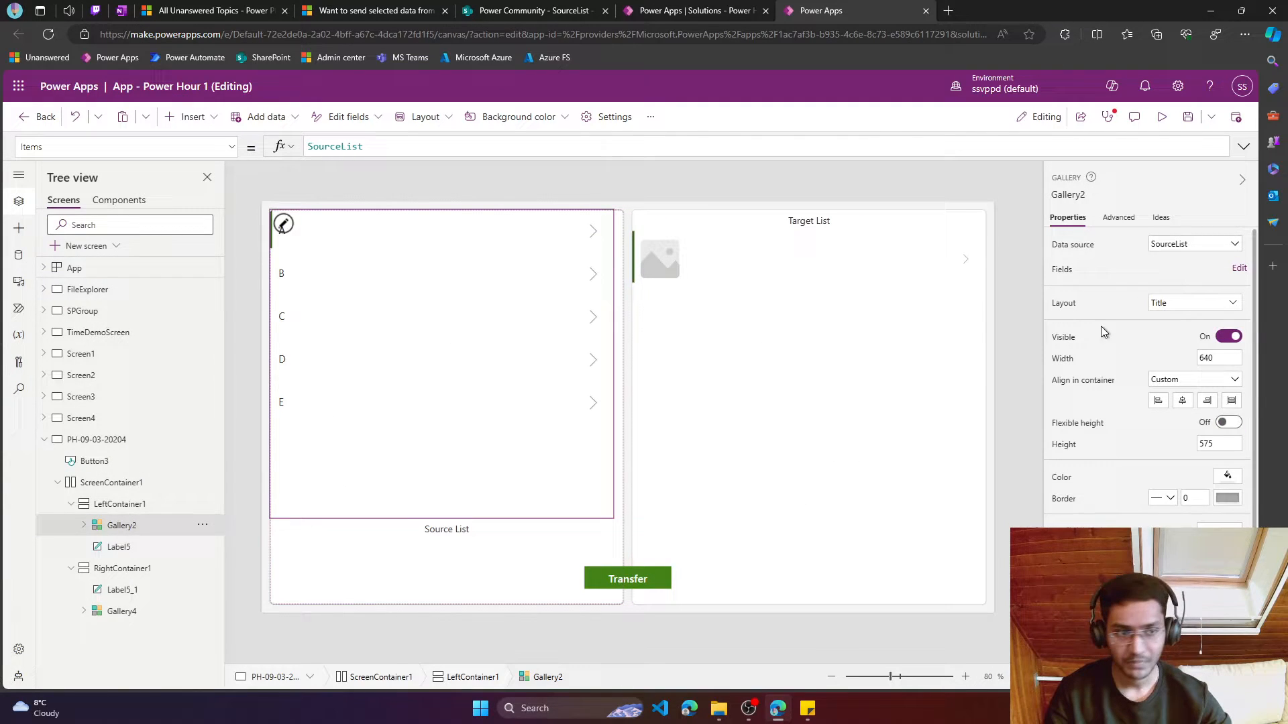
left_click(1193, 302)
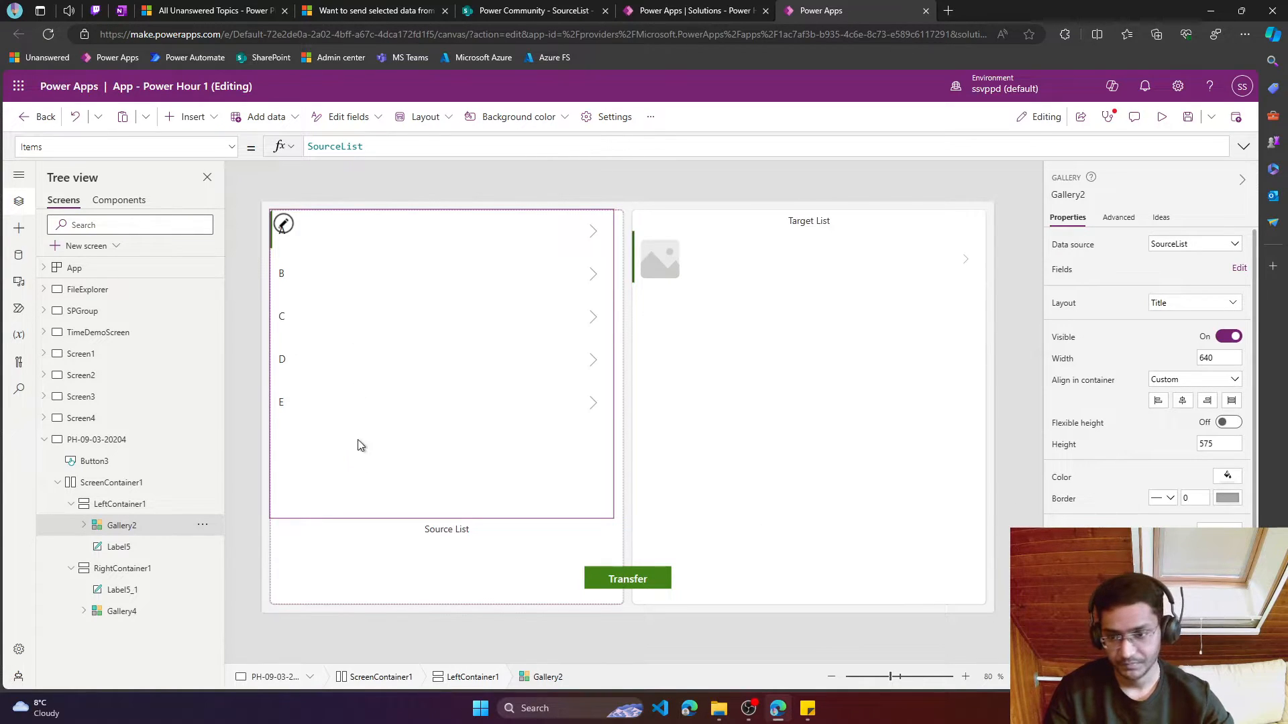
left_click(1191, 302)
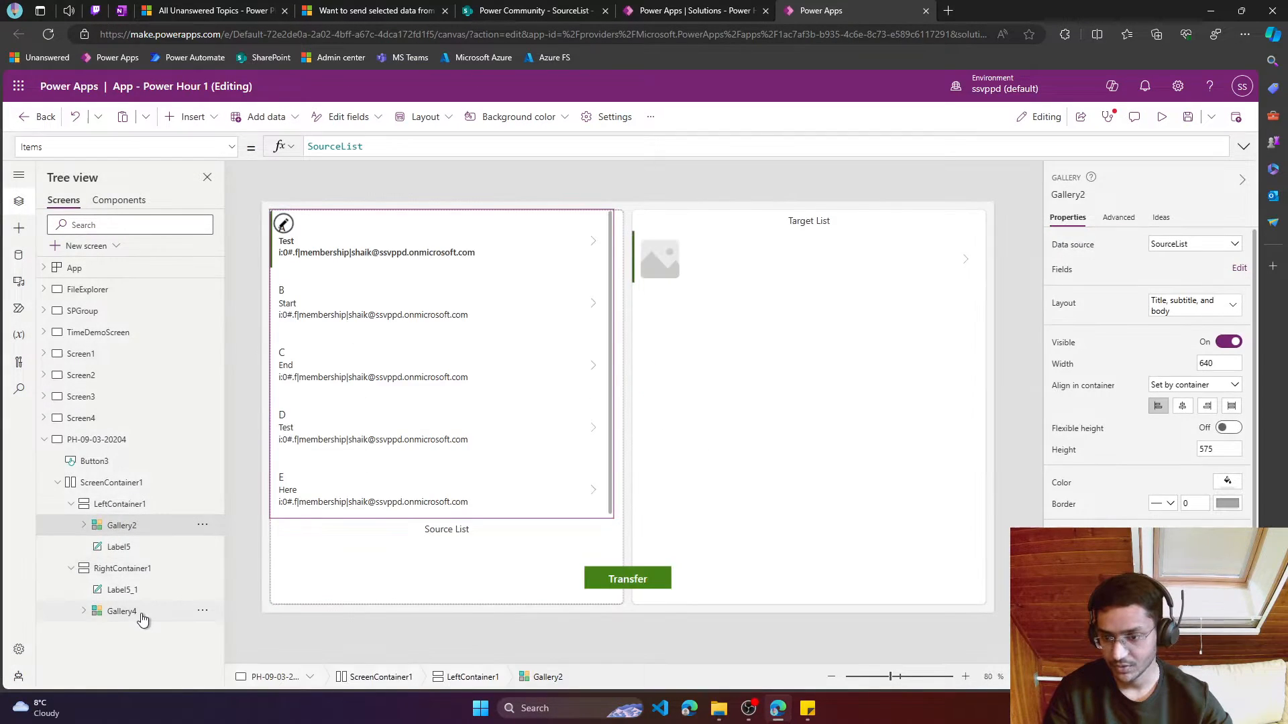
left_click(121, 611)
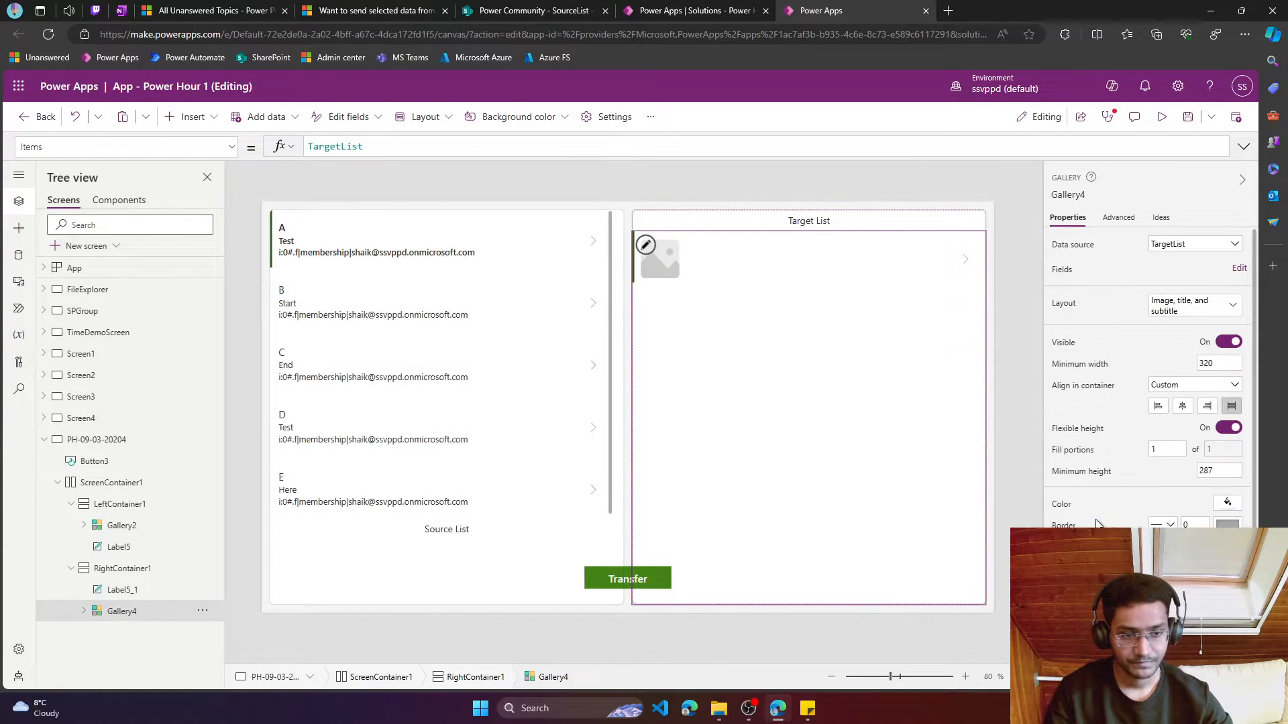
left_click(1193, 302)
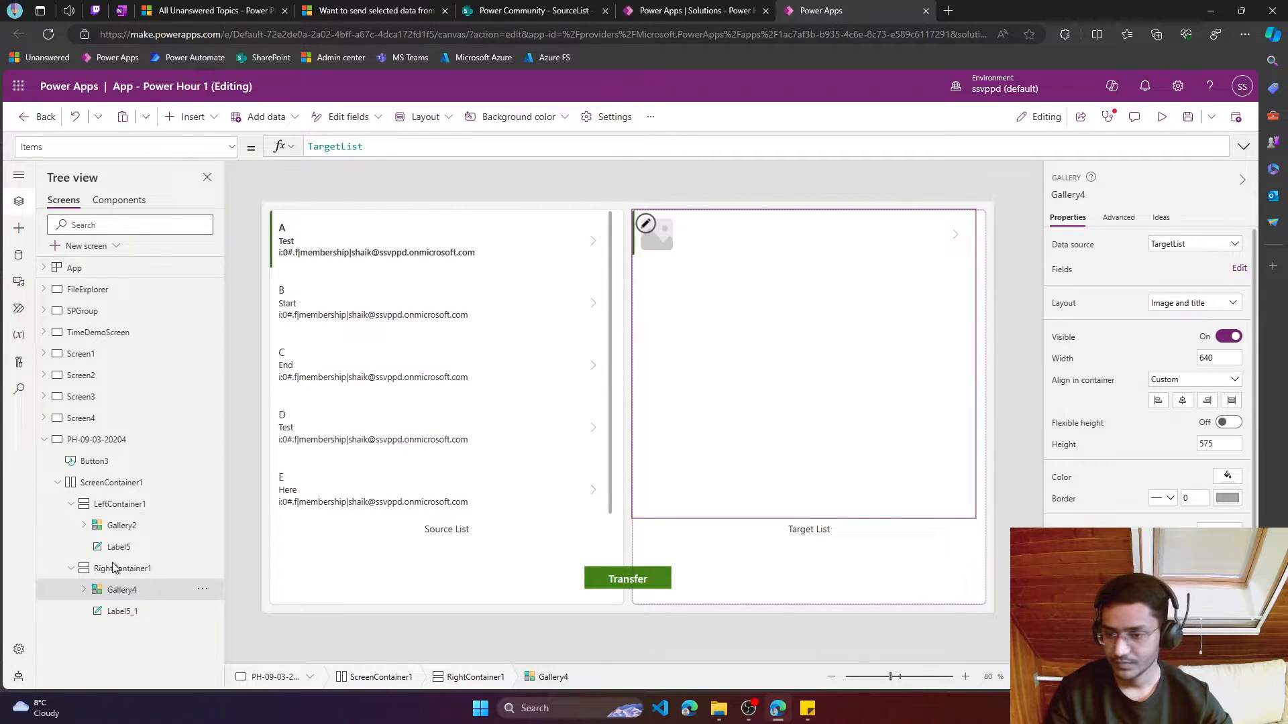
right_click(117, 546)
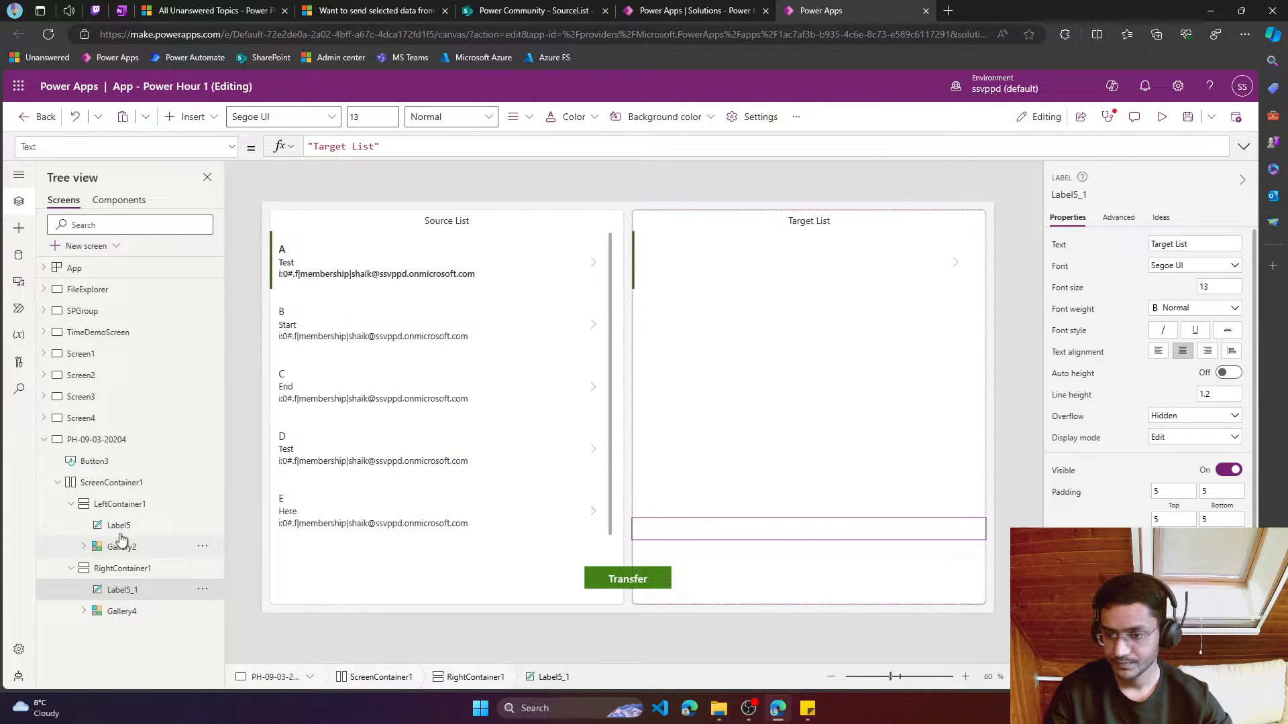
left_click(120, 546)
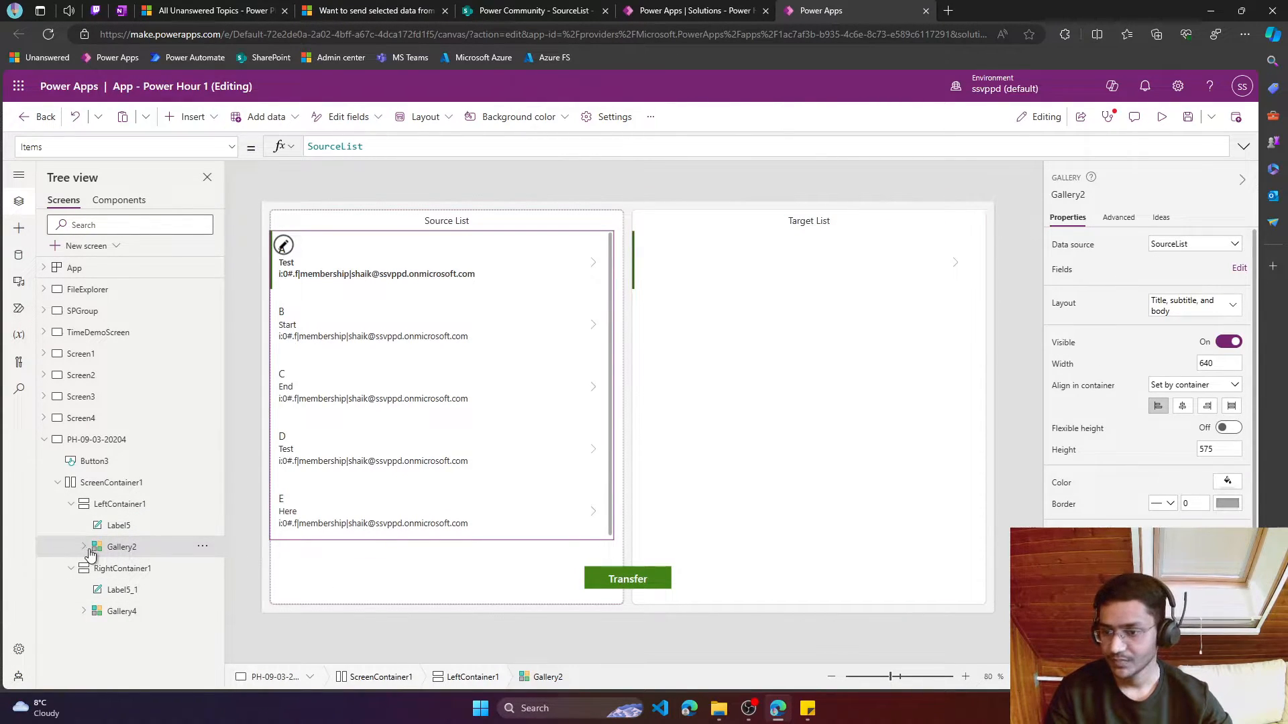
Insert a check box into the source gallery template, sized 50
left_click(83, 546)
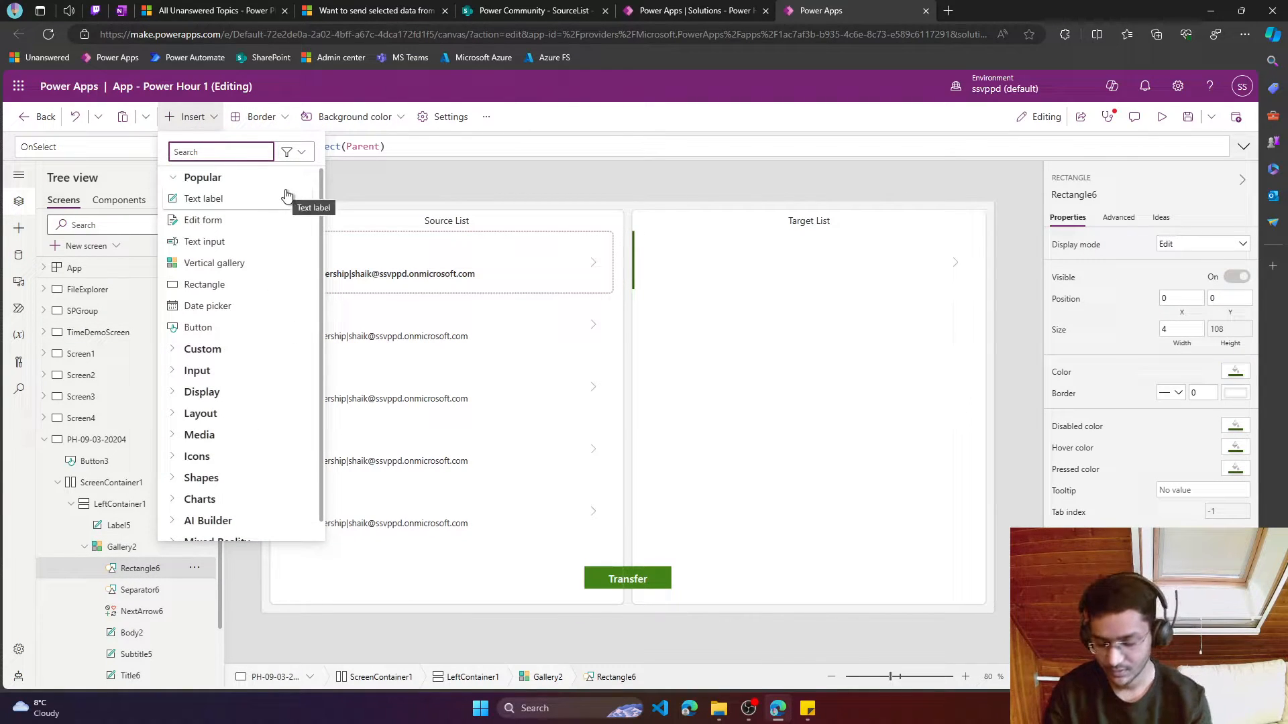
type("check")
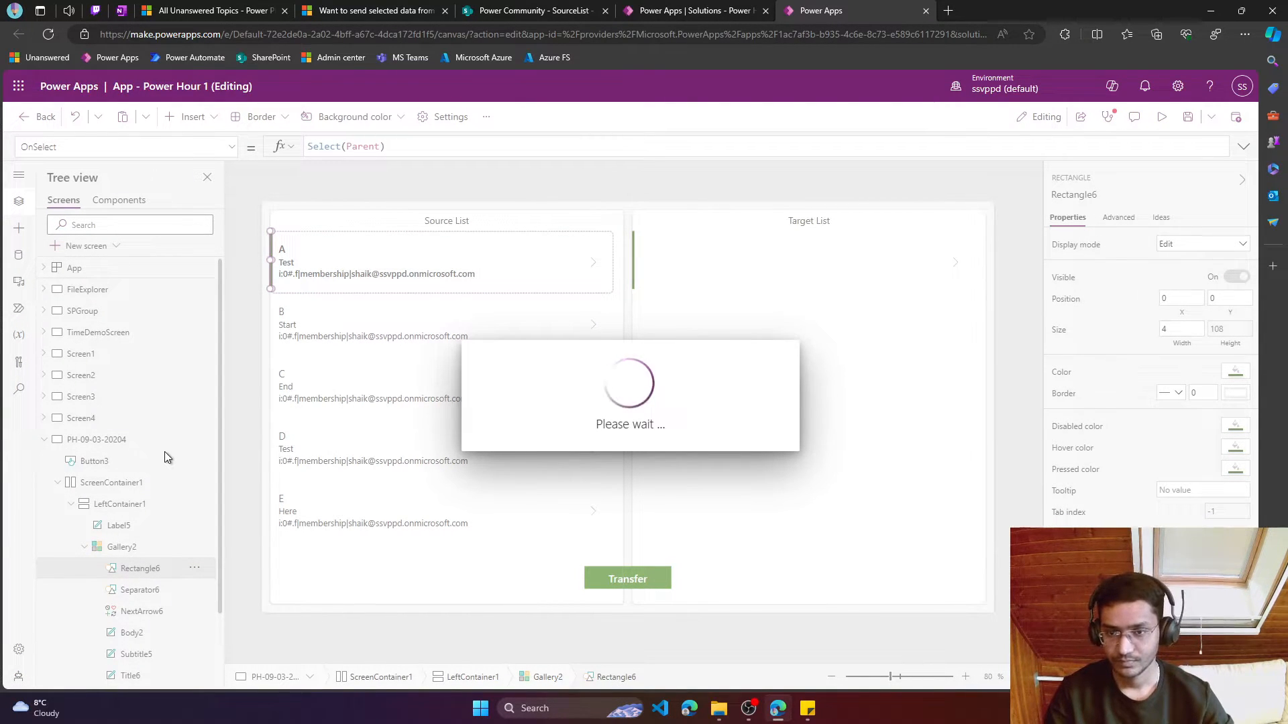
mouse_move(160, 462)
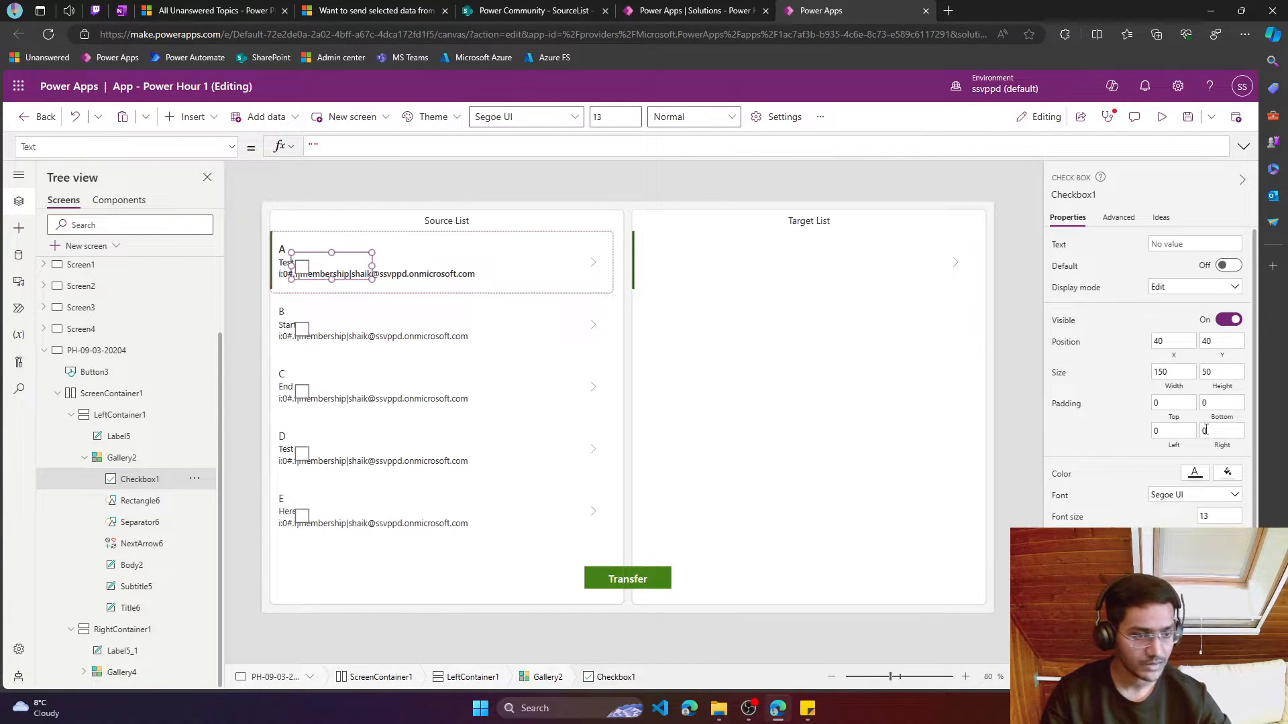
scroll("down", 3)
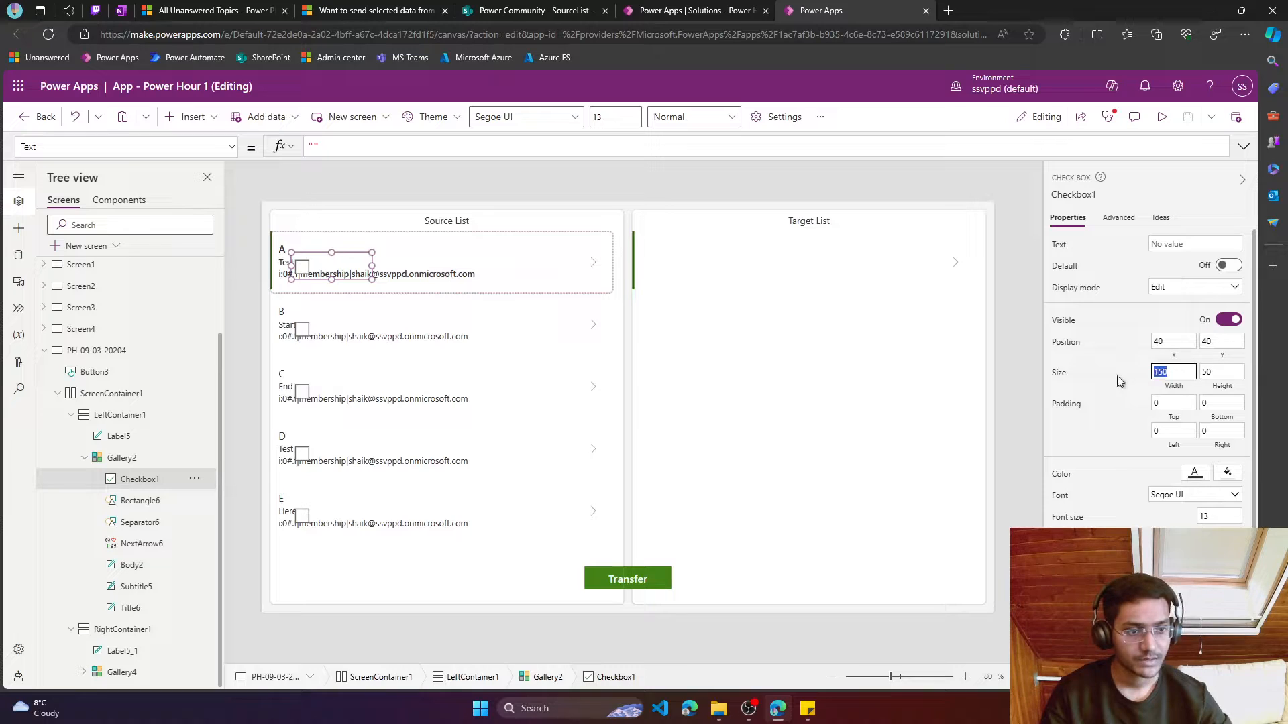
type("50")
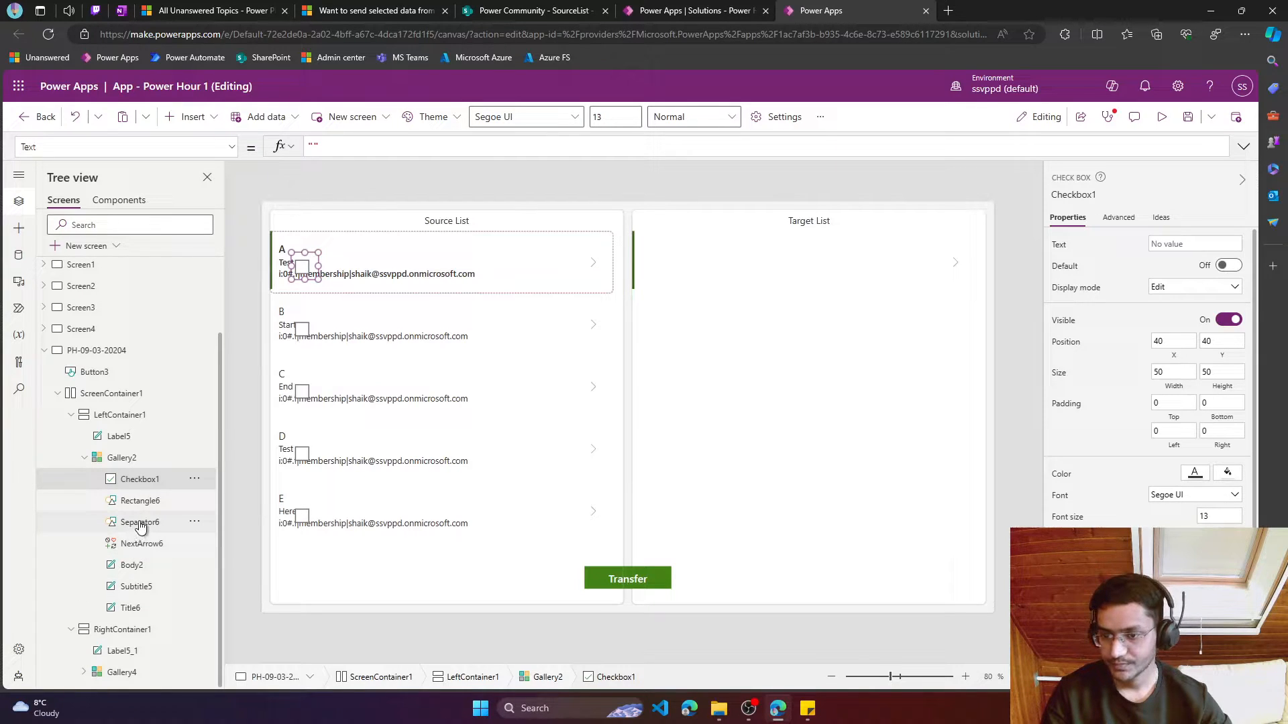
Give the checkbox the arrow icon's X and Y positions, then delete the arrow
left_click(139, 522)
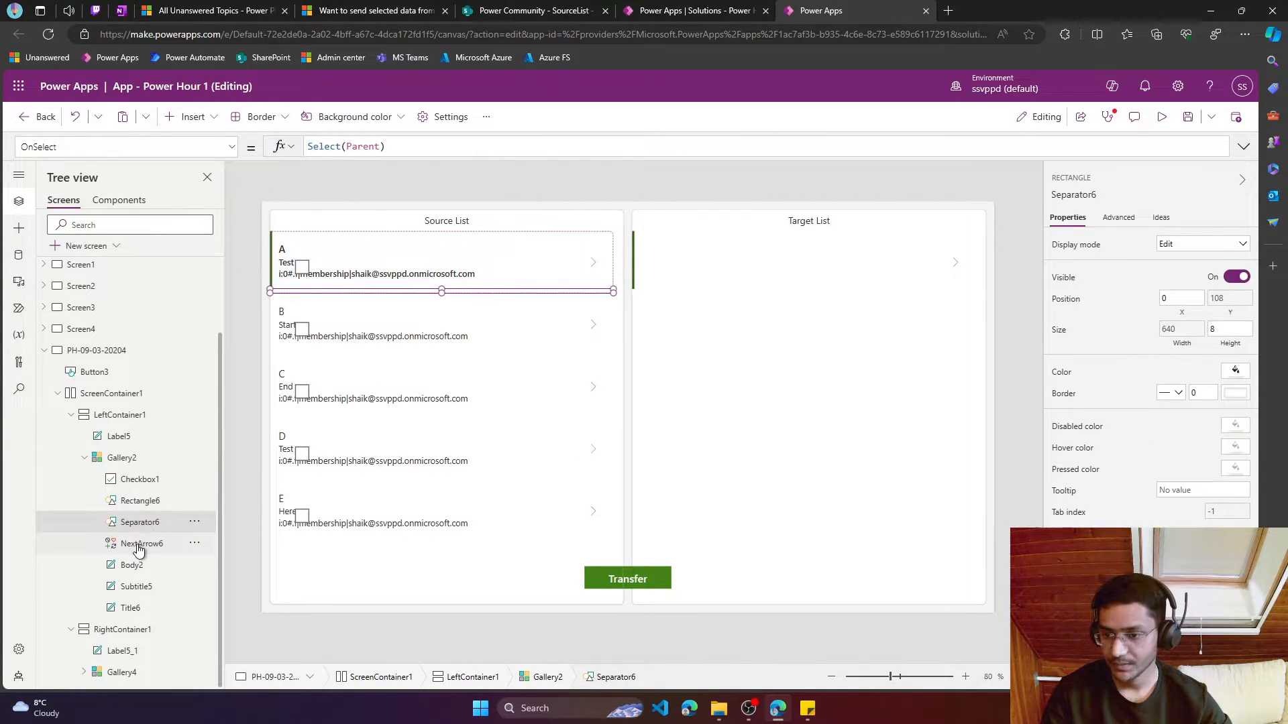
left_click(140, 542)
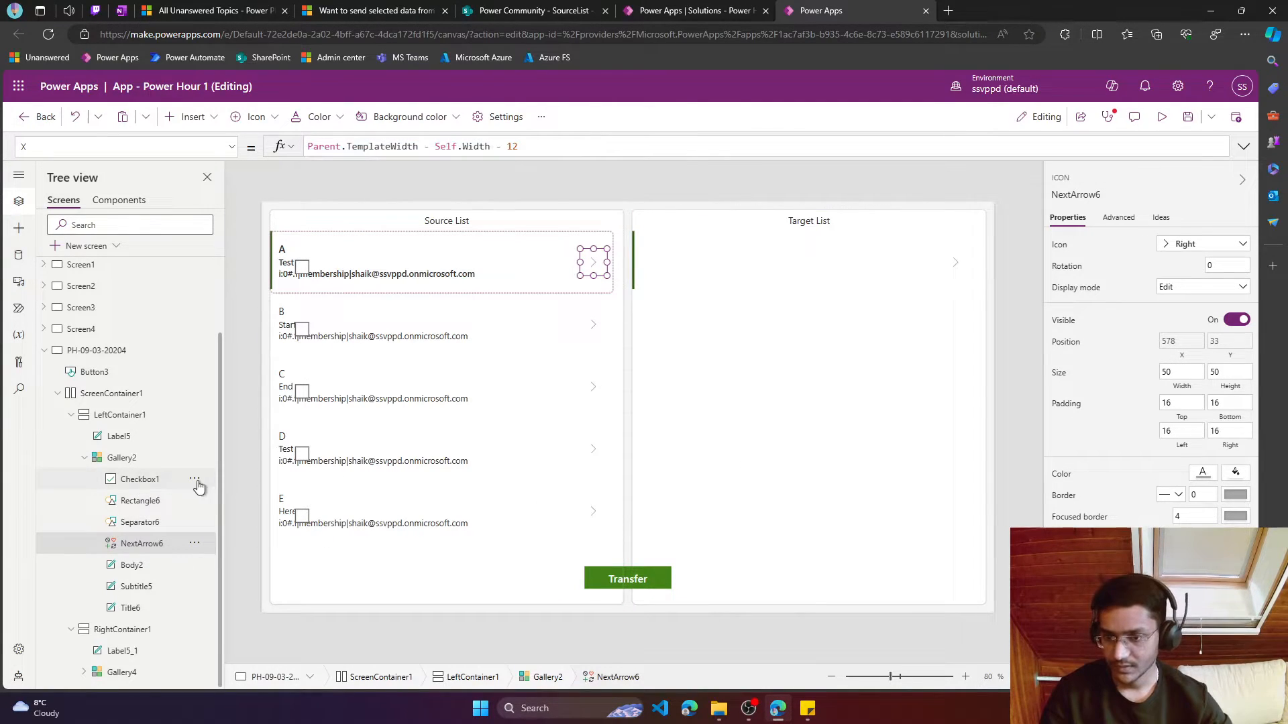
left_click(139, 479)
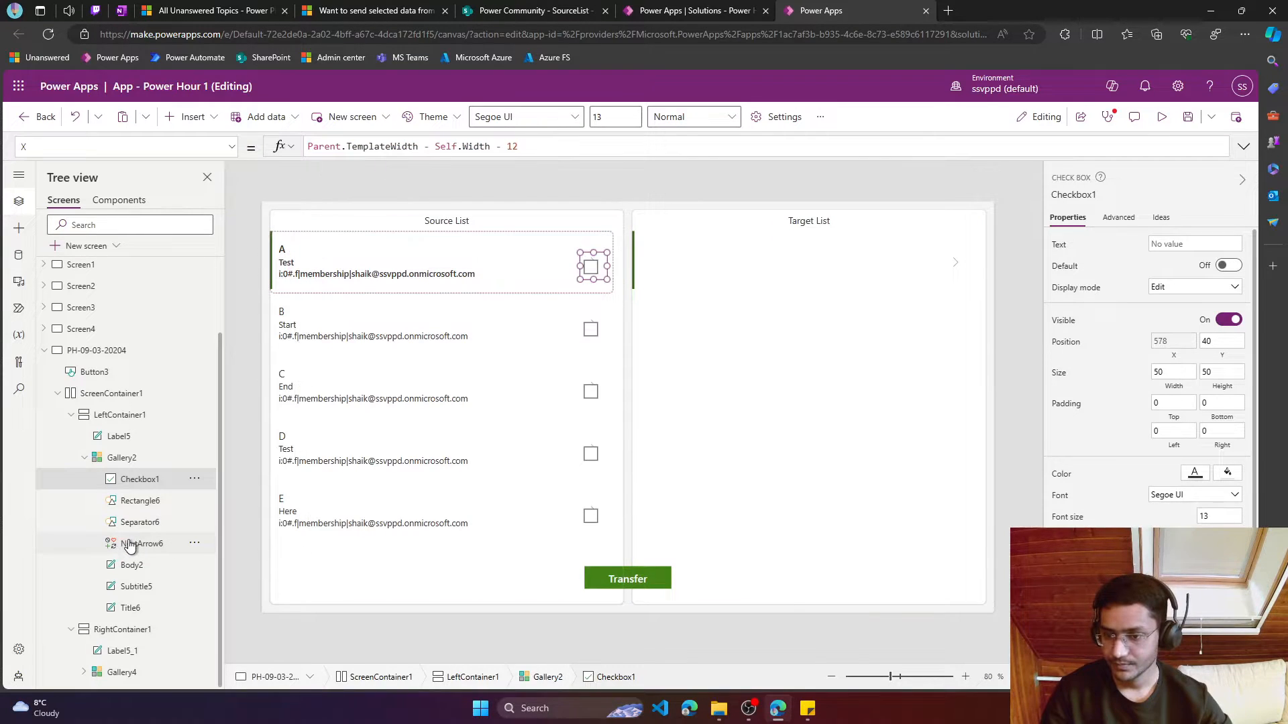
left_click(142, 543)
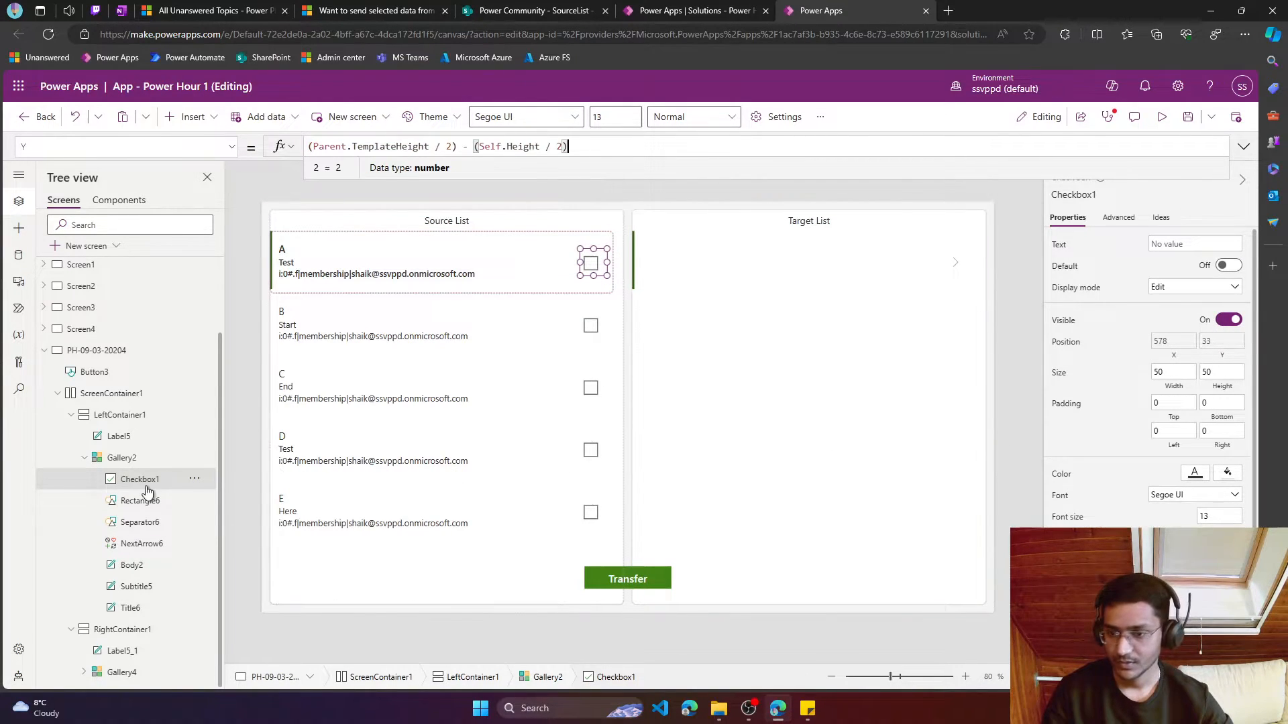
left_click(140, 542)
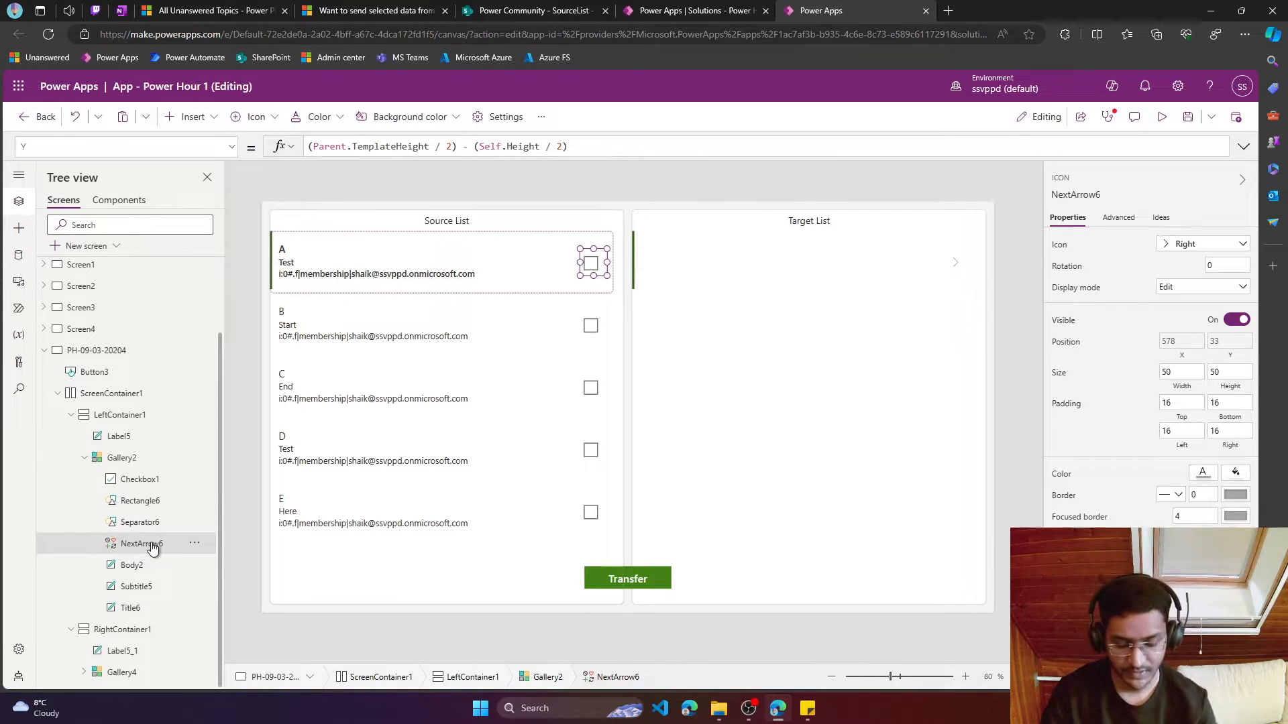
left_click(120, 479)
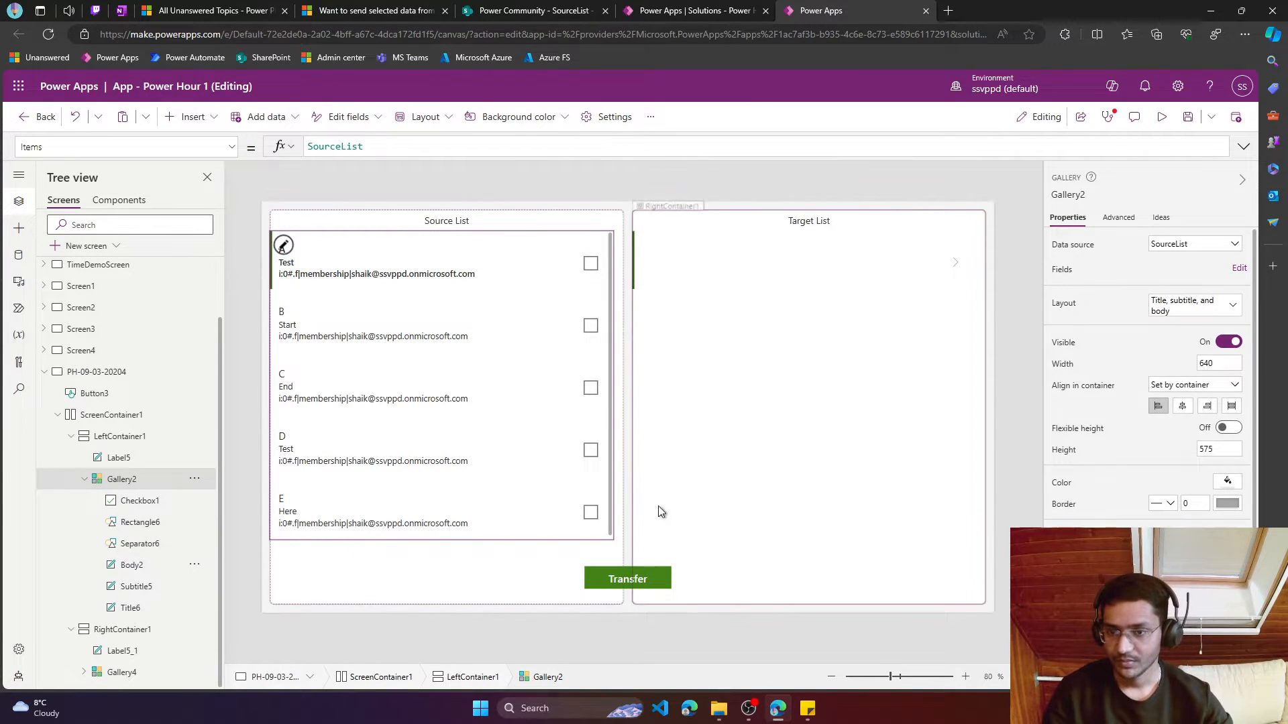
Set the source gallery's Items to AddColumns(SourceList, "IsRecordSelected", true)
left_click(139, 500)
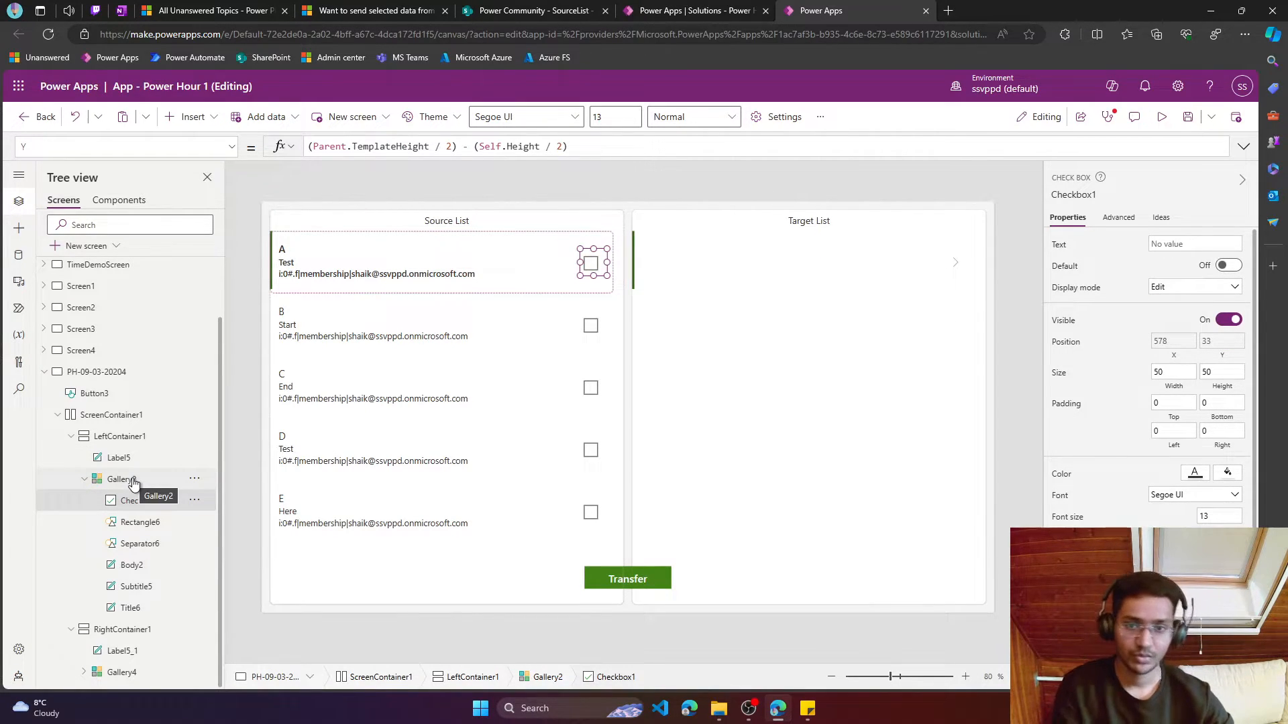
left_click(121, 479)
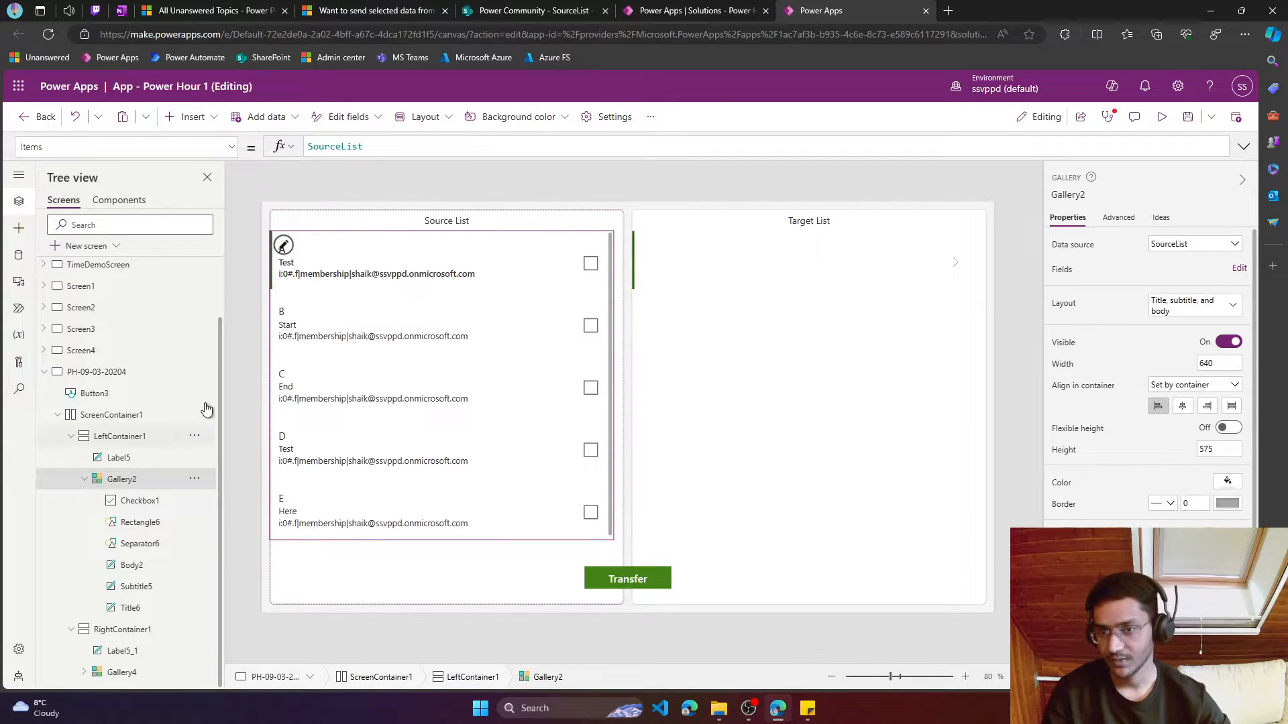
left_click(334, 147)
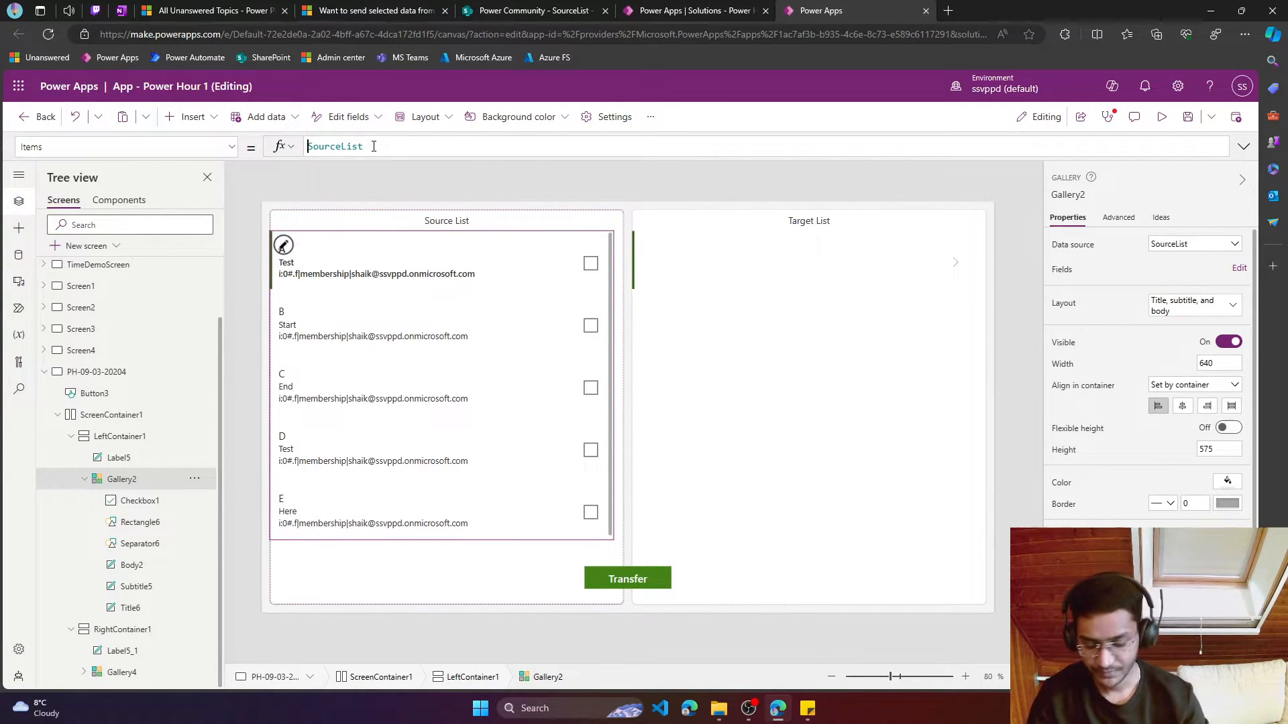
type("AddColumns(")
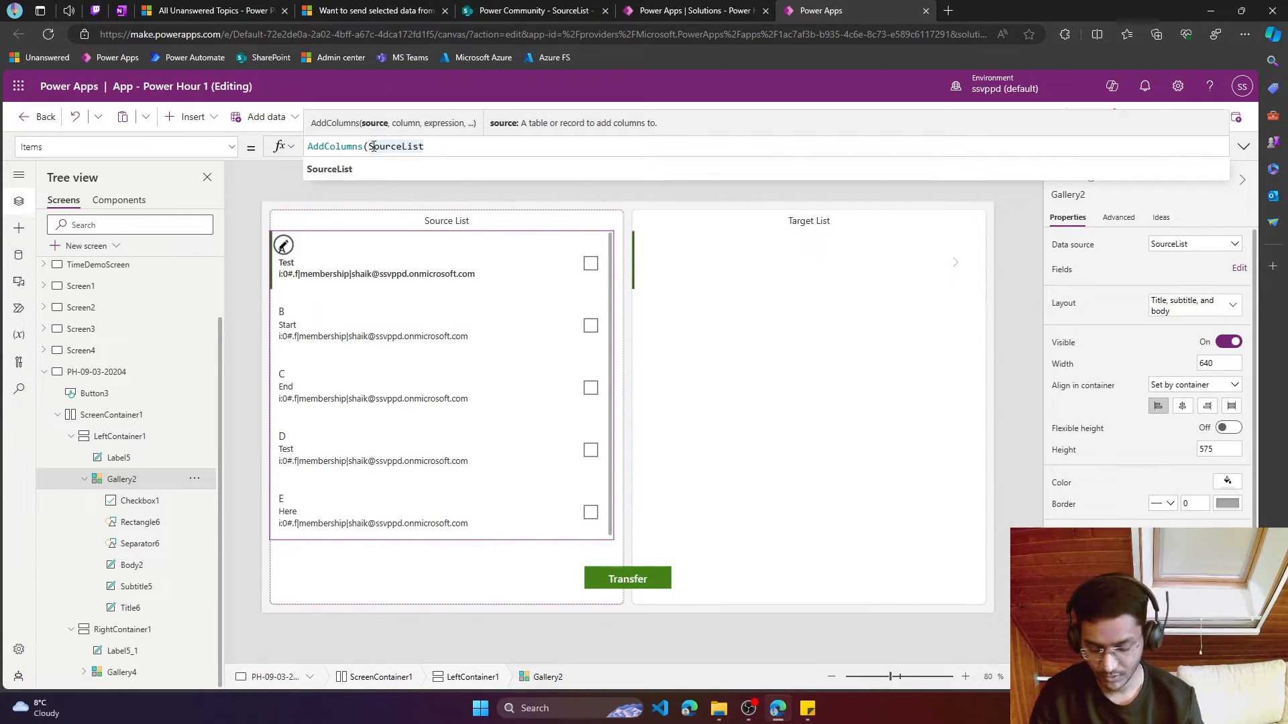
type(", \"\"")
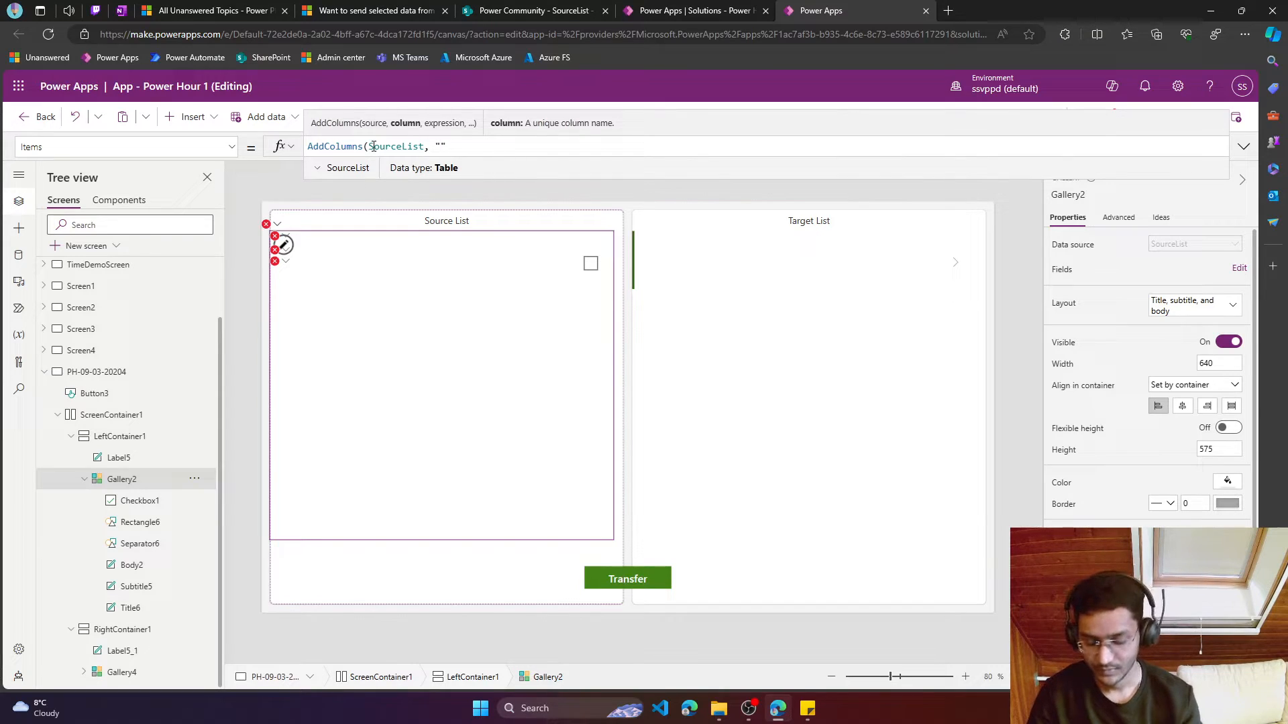
type("Is")
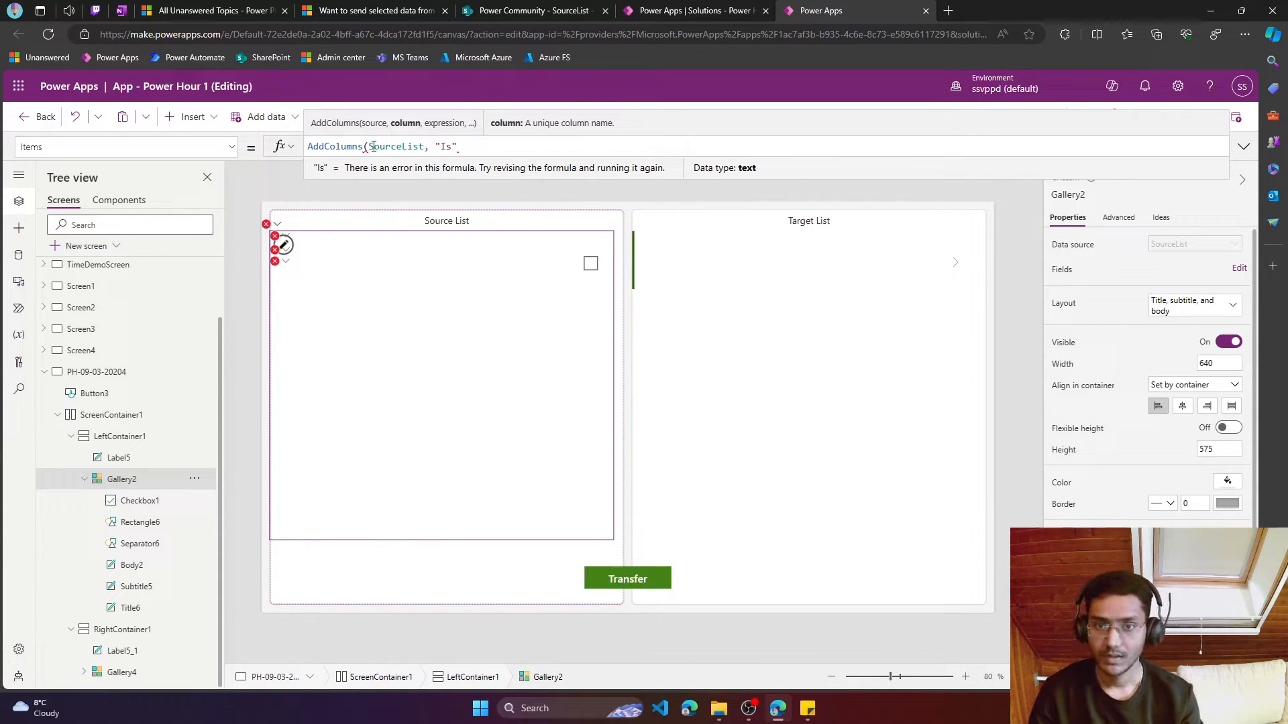
type("Ro")
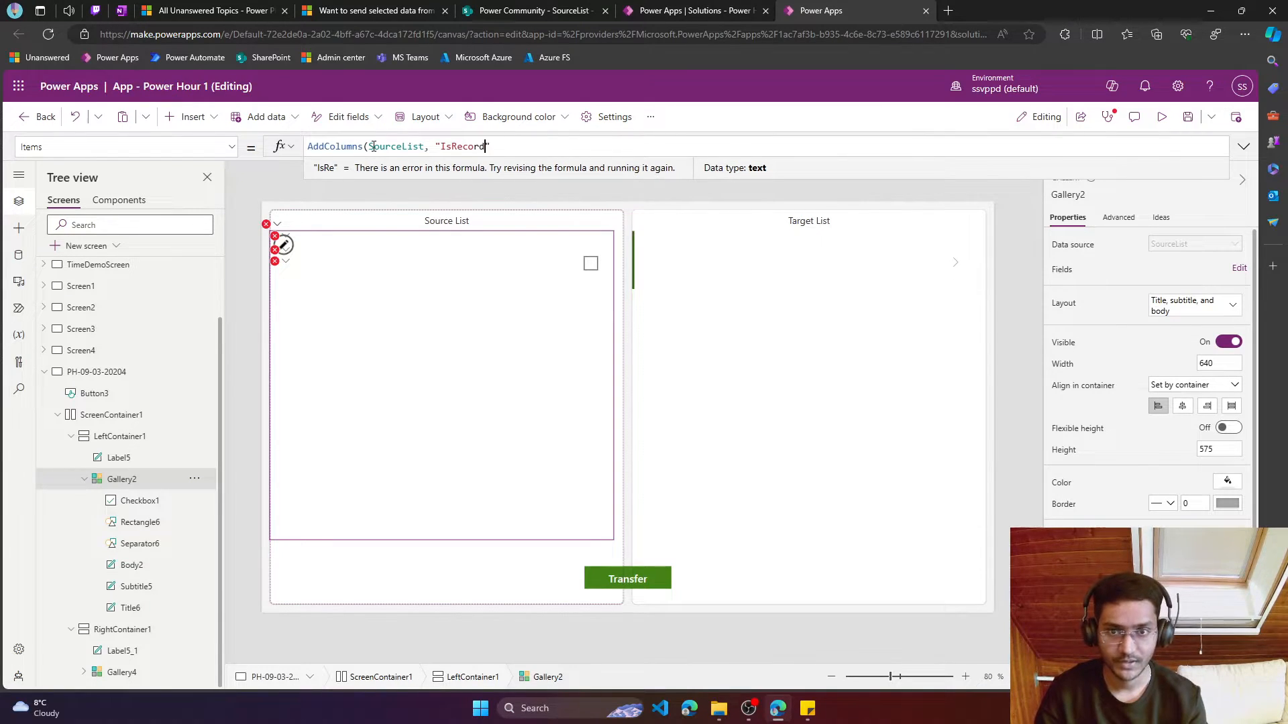
type("Sle")
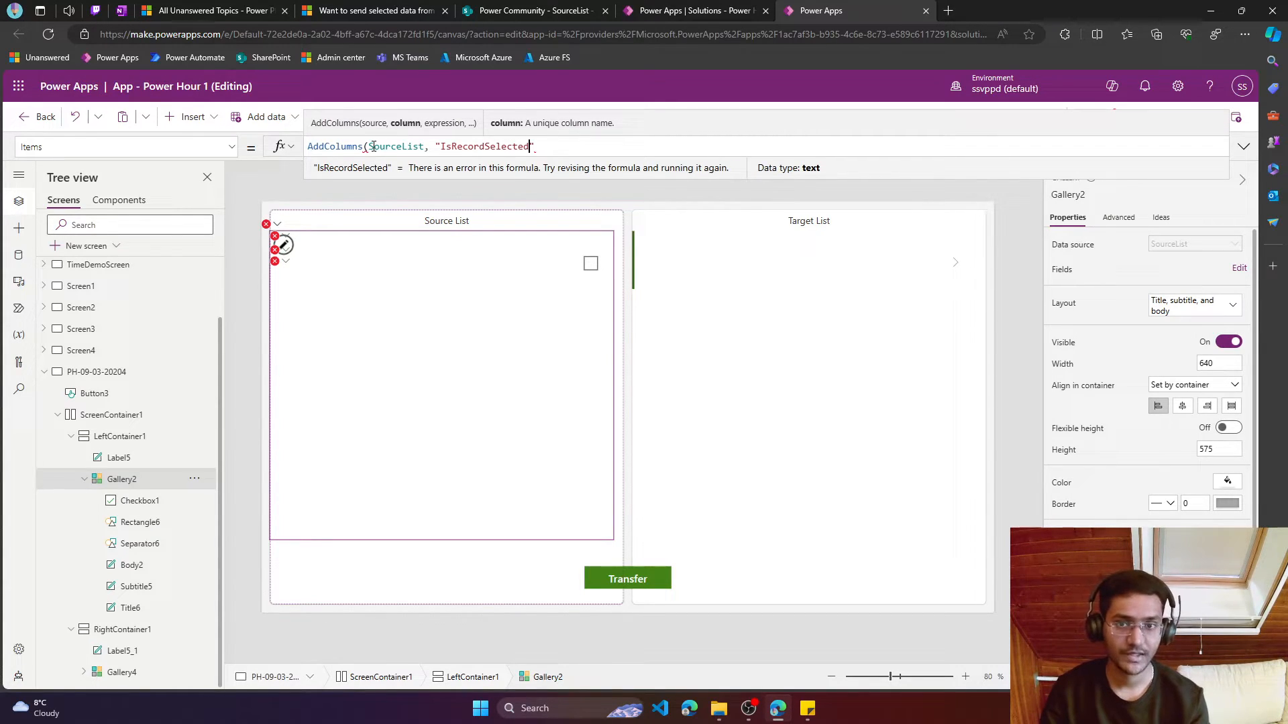
type("\"")
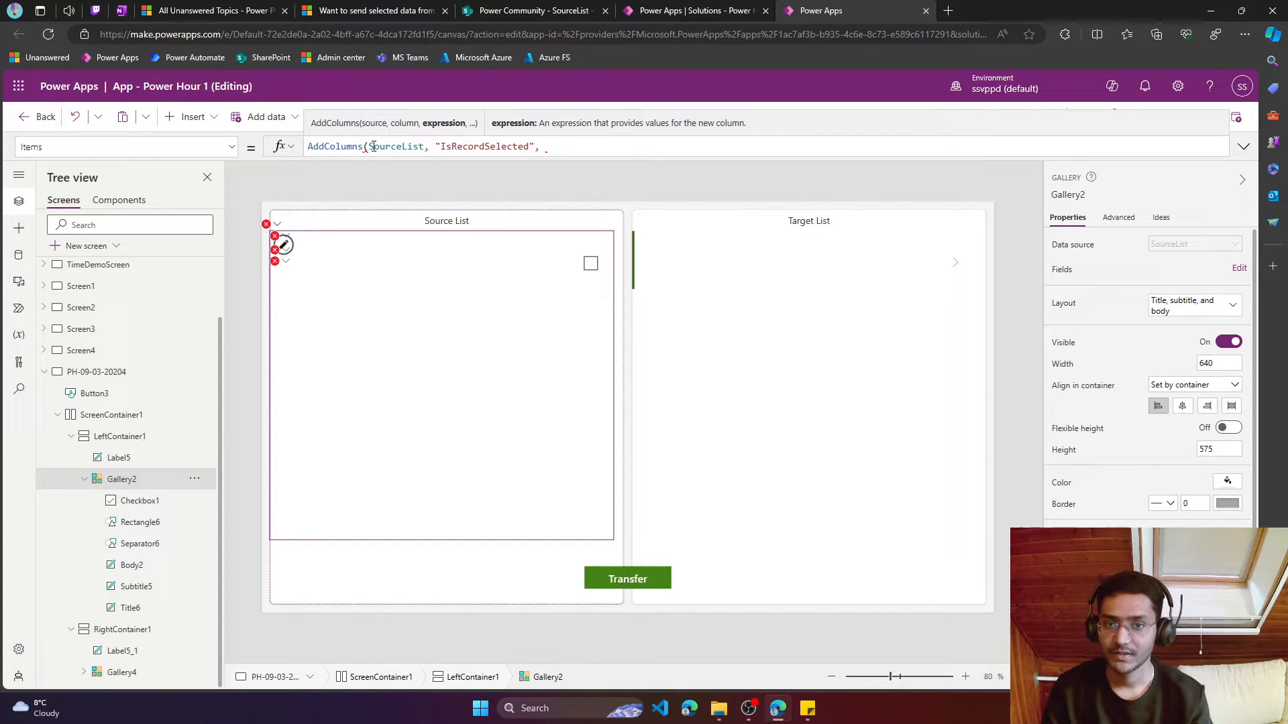
type("true")
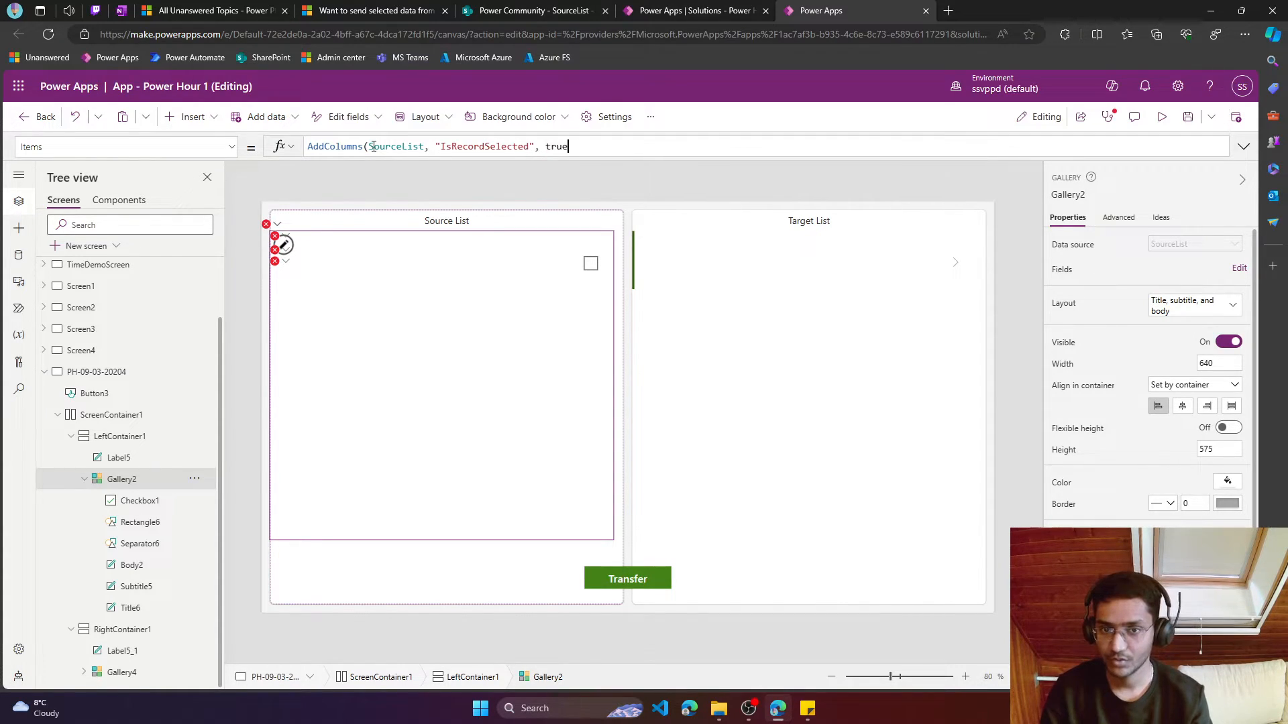
type("))")
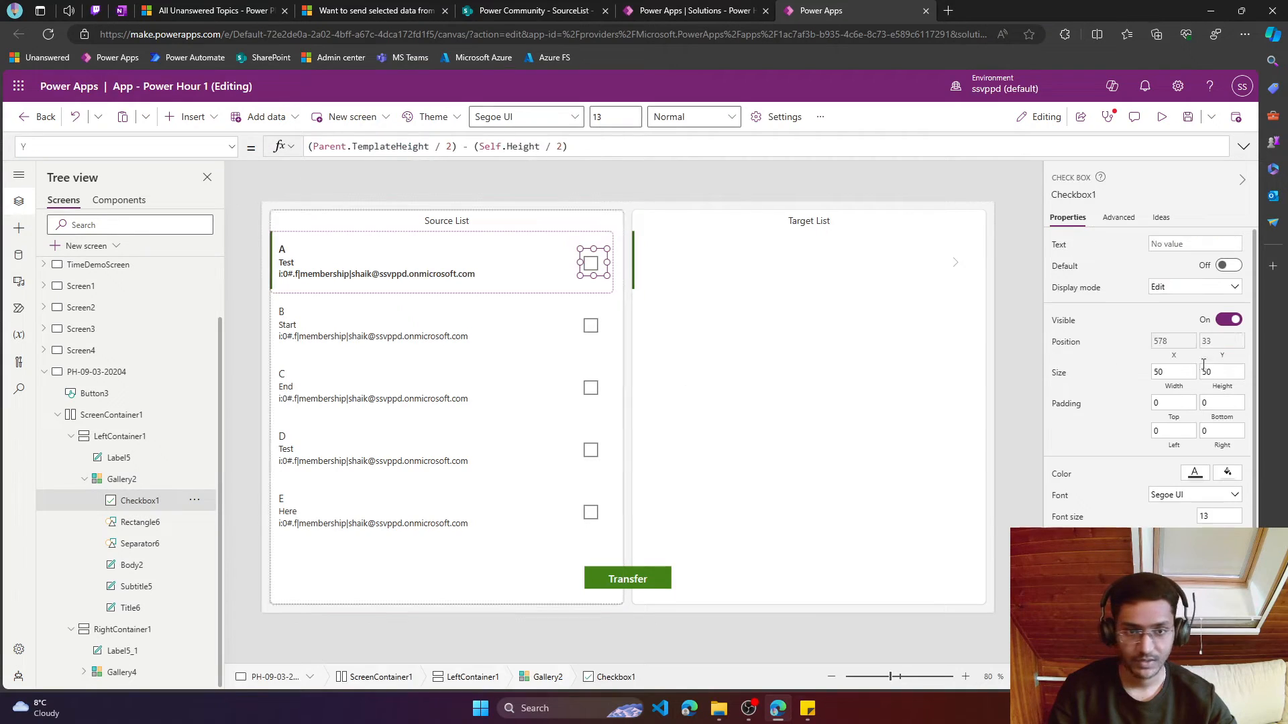
Set the checkbox's Default to ThisItem.IsRecordSelected
left_click(1063, 265)
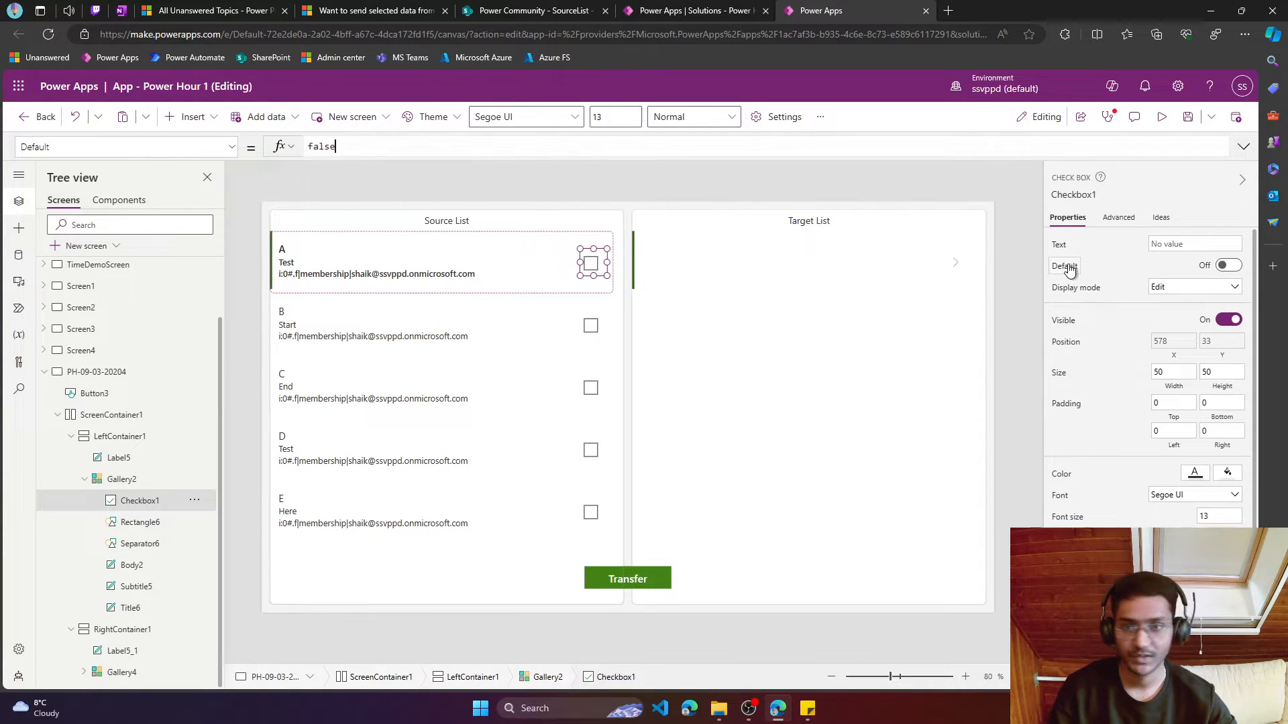
type("this")
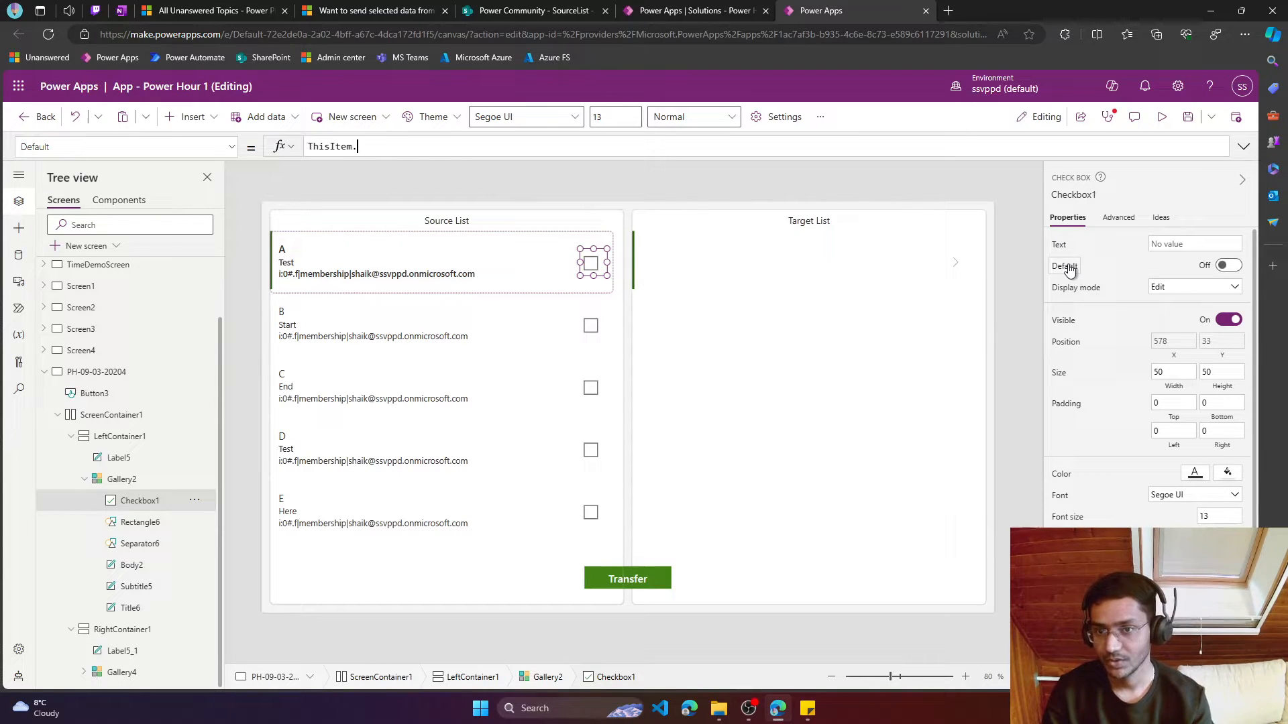
type("IsRecordSelected")
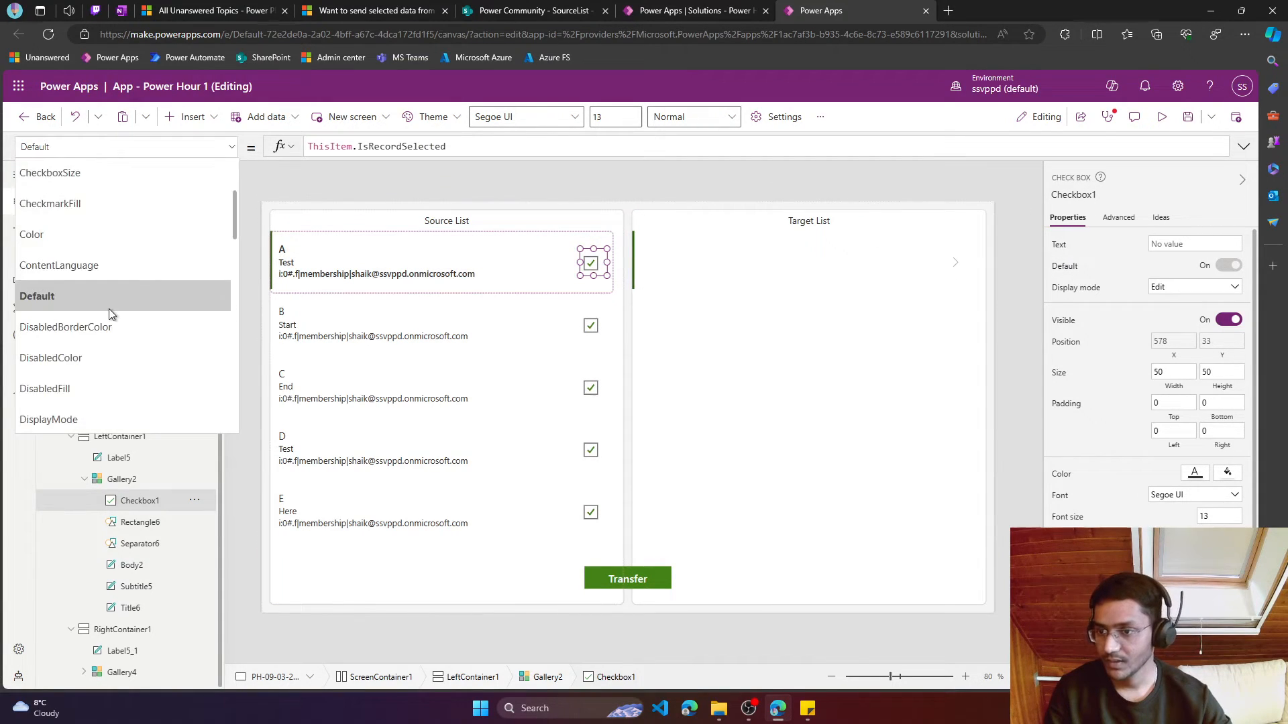
Start writing a Patch formula in the checkbox's OnSelect property
left_click(127, 146)
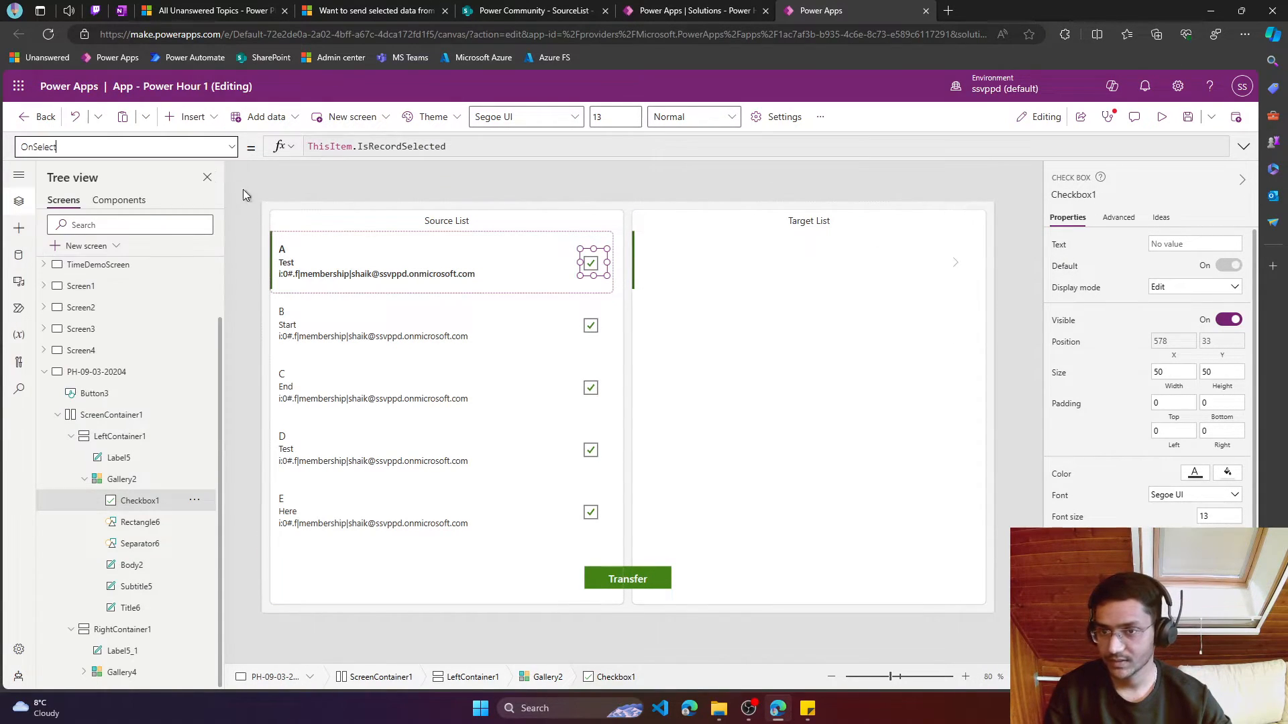
type("Select(Parent)")
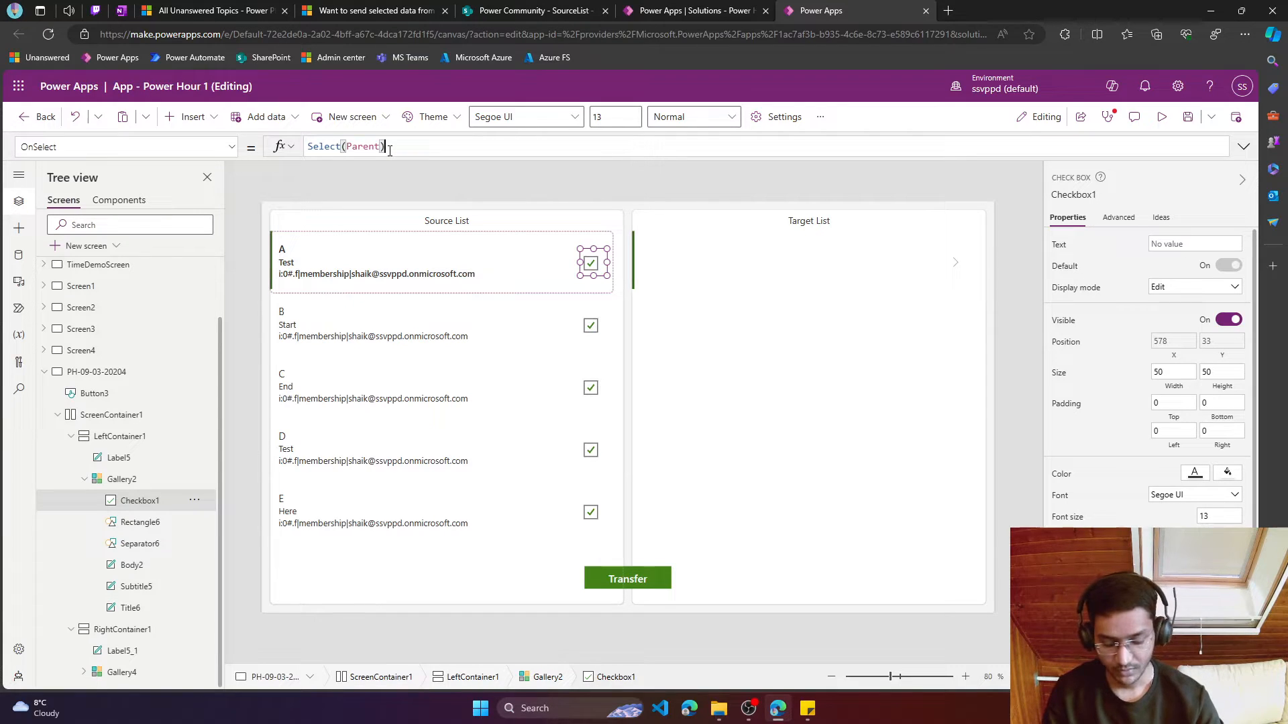
type("Path")
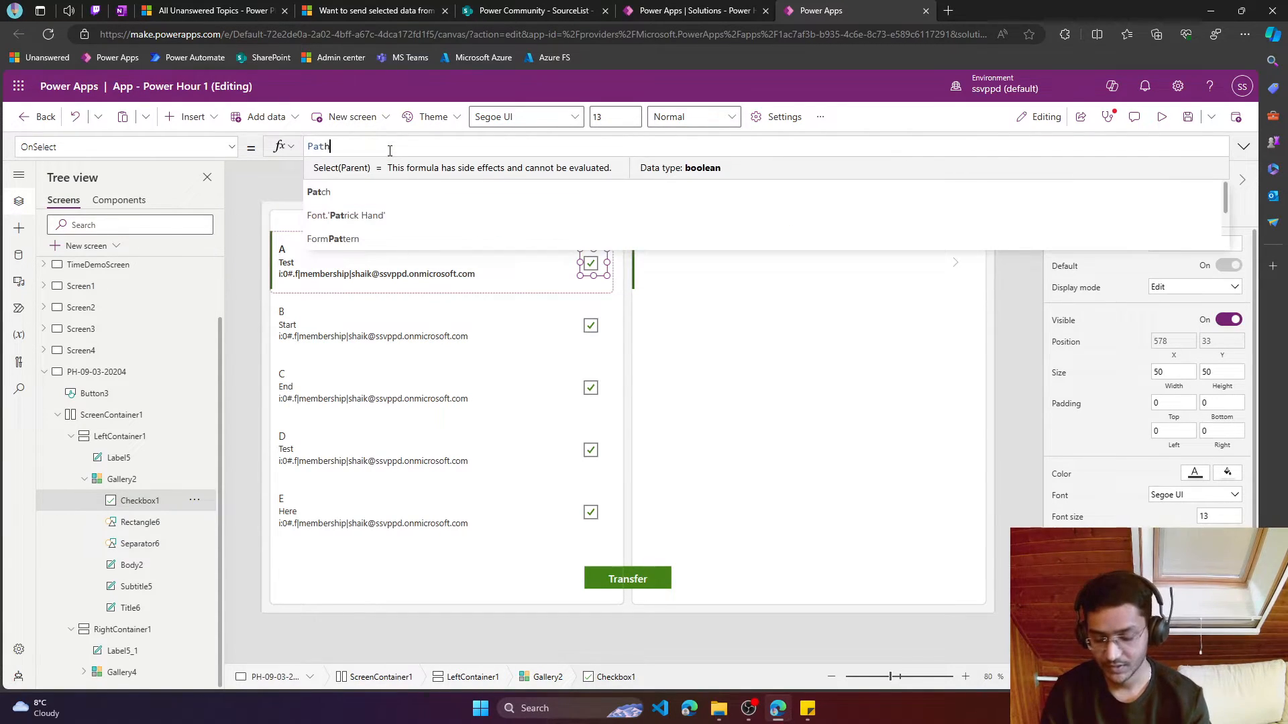
type("(")
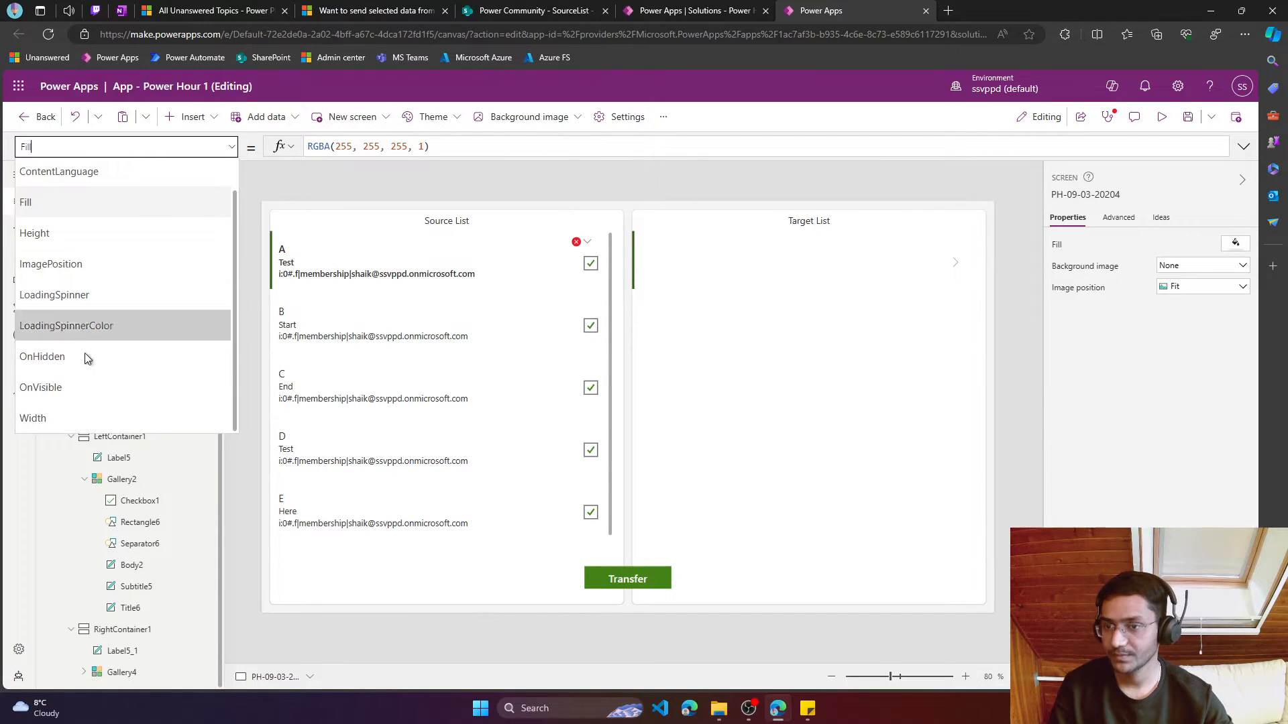
Set screen OnVisible to ClearCollect colSourceRecords with IsRecordSelected, and point gallery Items at it
left_click(40, 387)
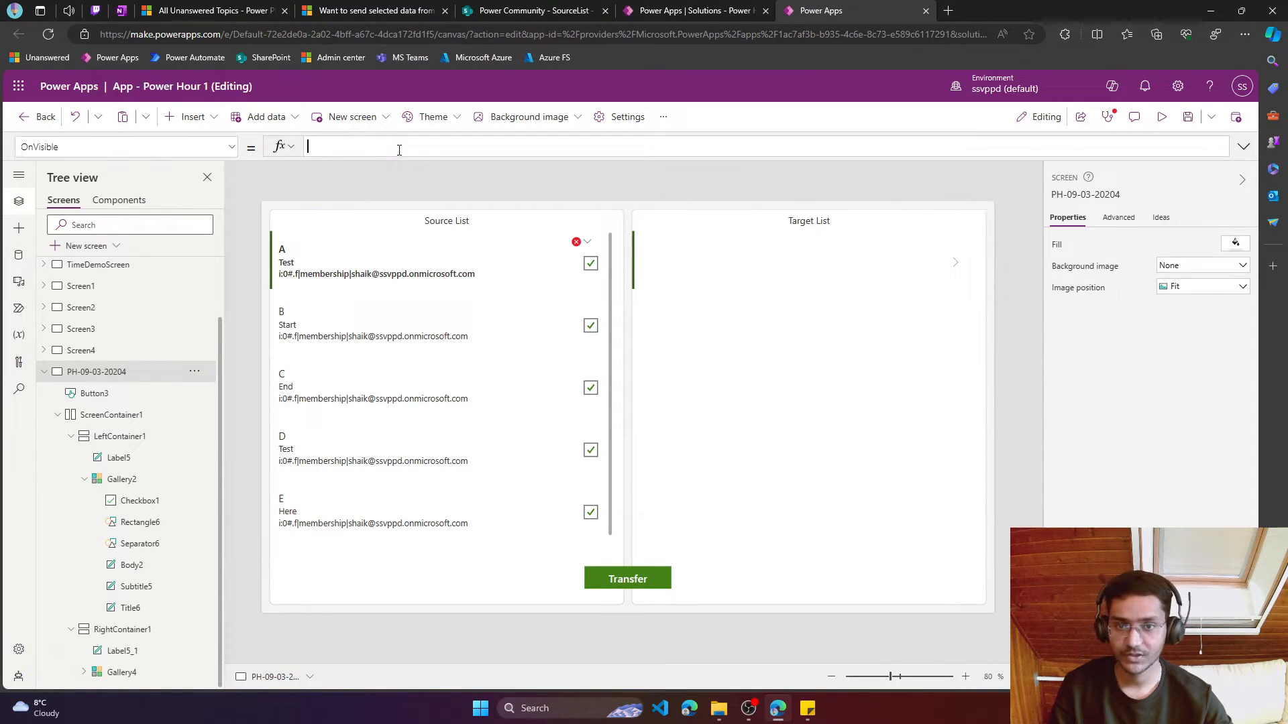
type("ClearCollect(AddColumns(SourceList, \"IsRecordSelected\", true")
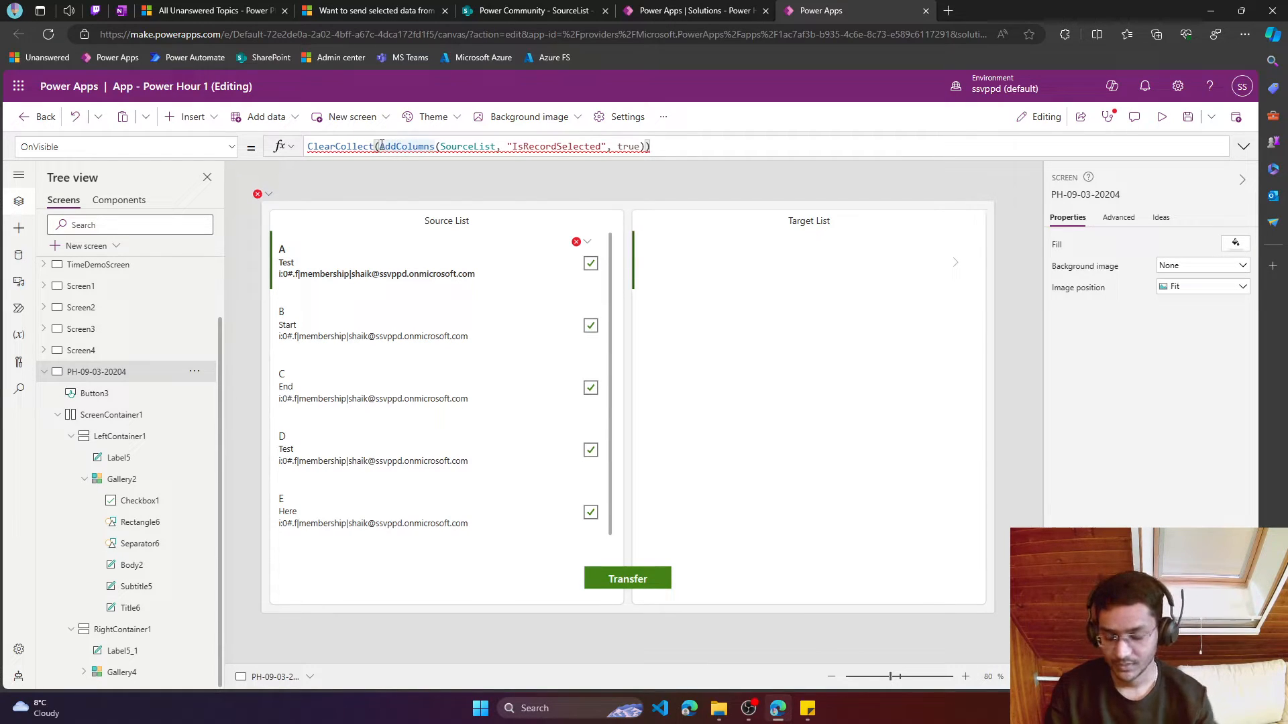
type("ColSourceRecords,")
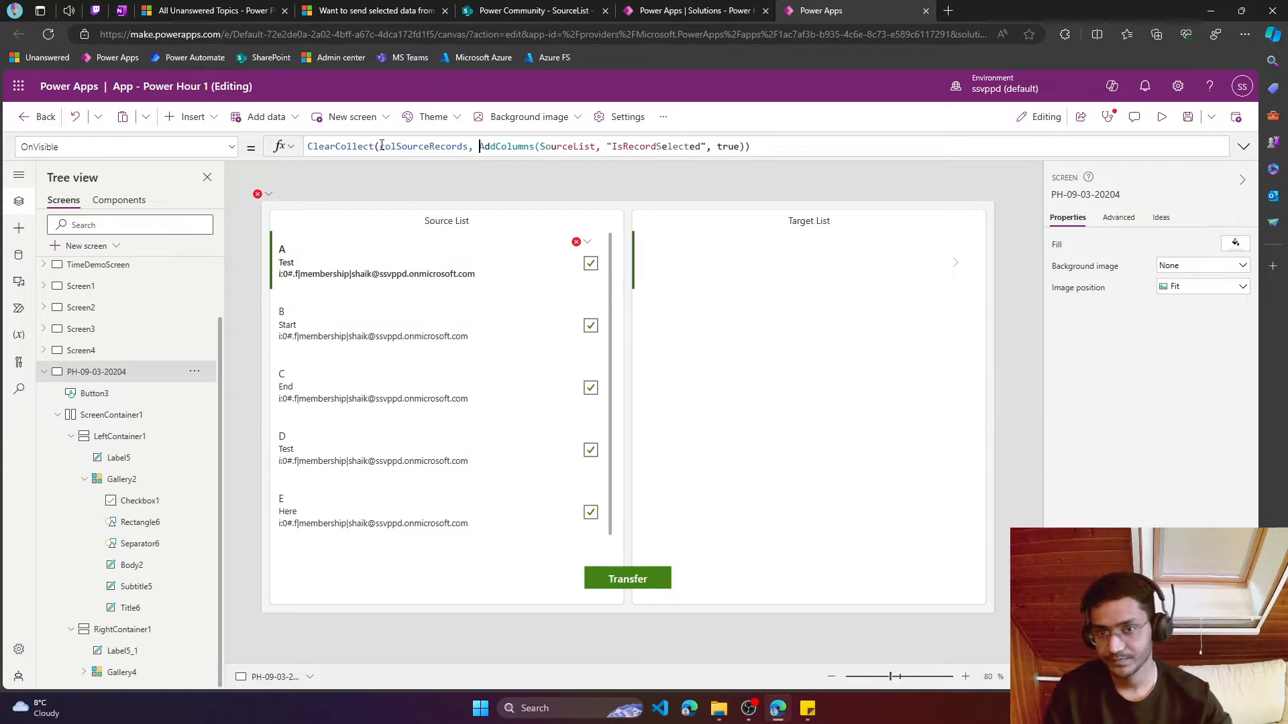
triple_click(526, 146)
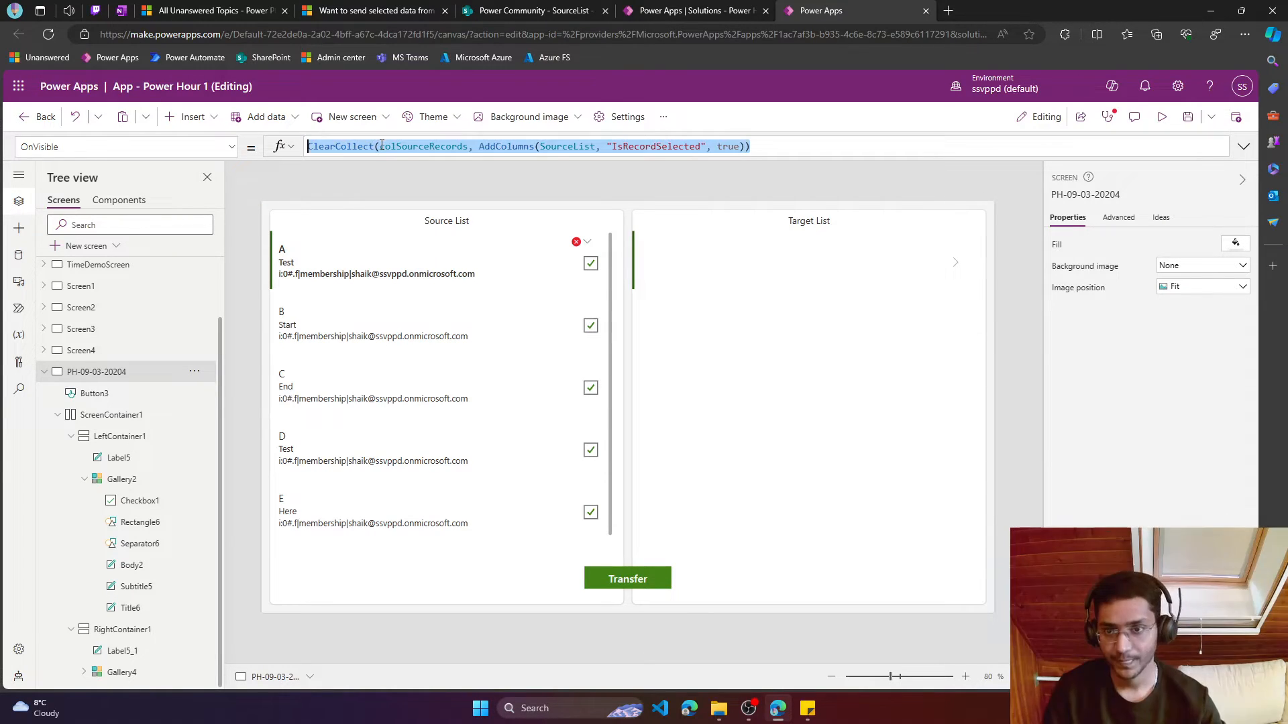
left_click(394, 146)
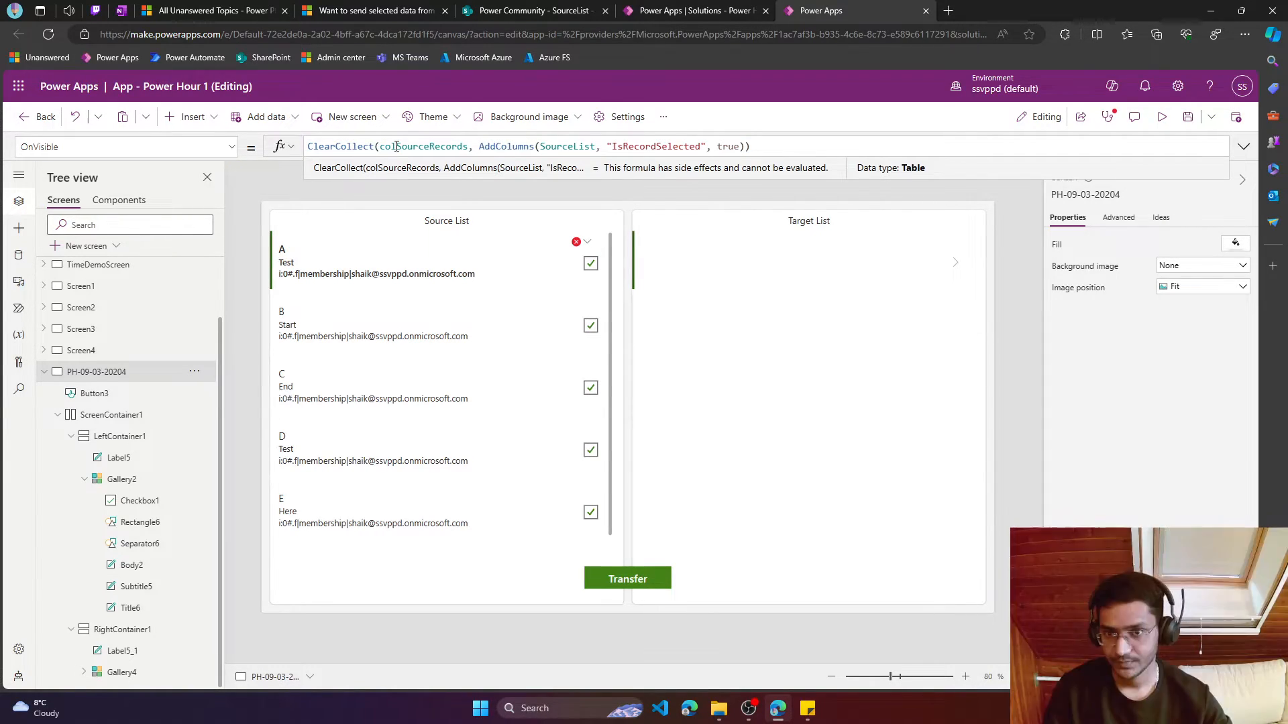
left_click(421, 146)
type("c")
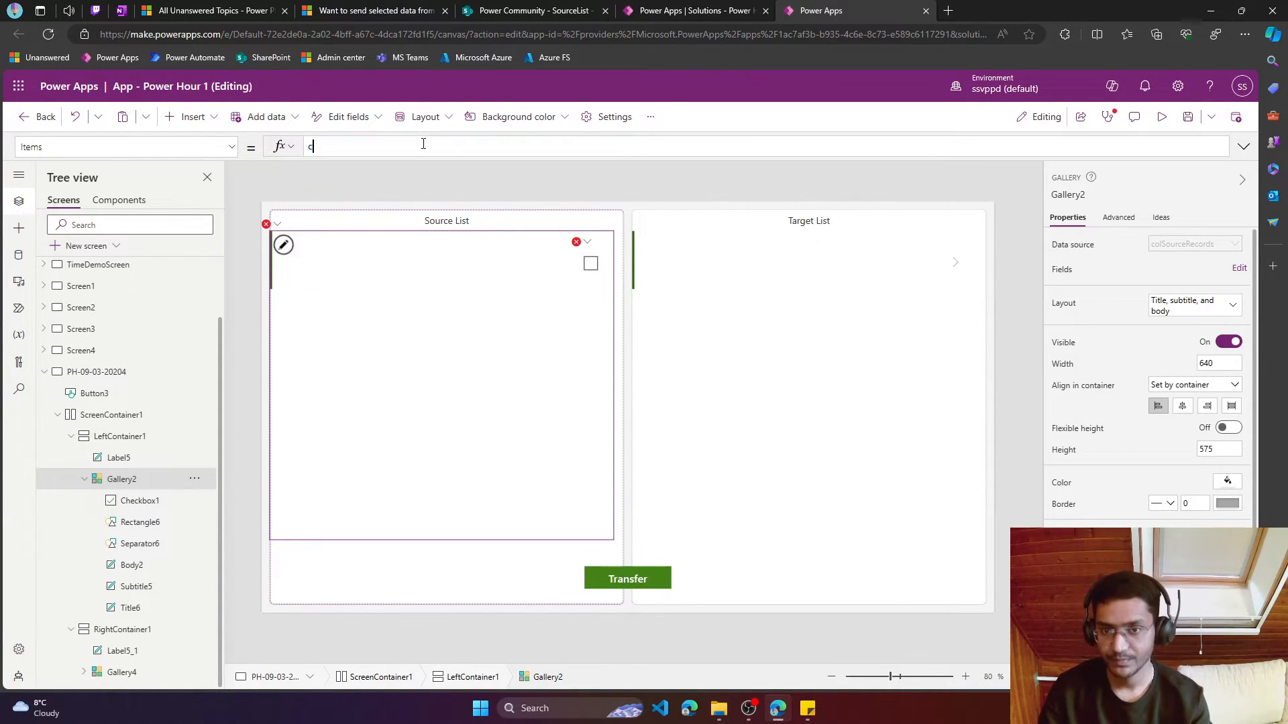
type("olsourceRecords")
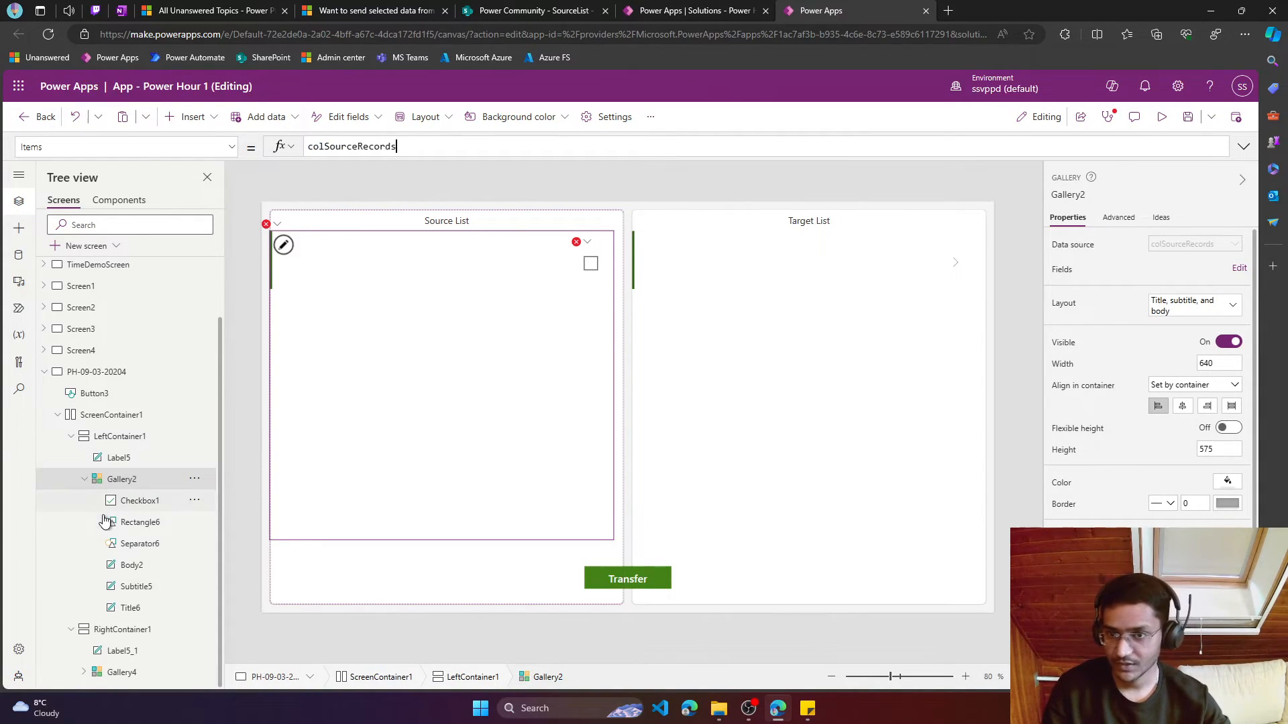
Revisit the screen to load colSourceRecords, then open the erroring checkbox formula
left_click(81, 328)
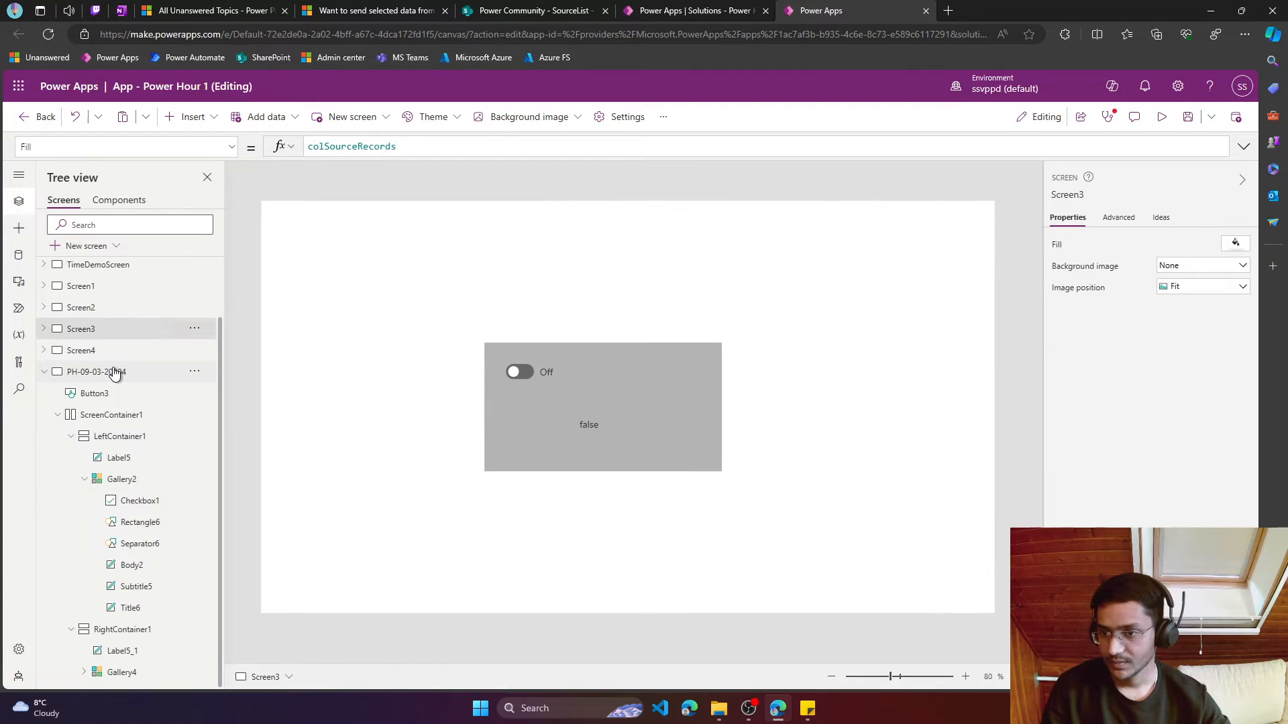
left_click(96, 371)
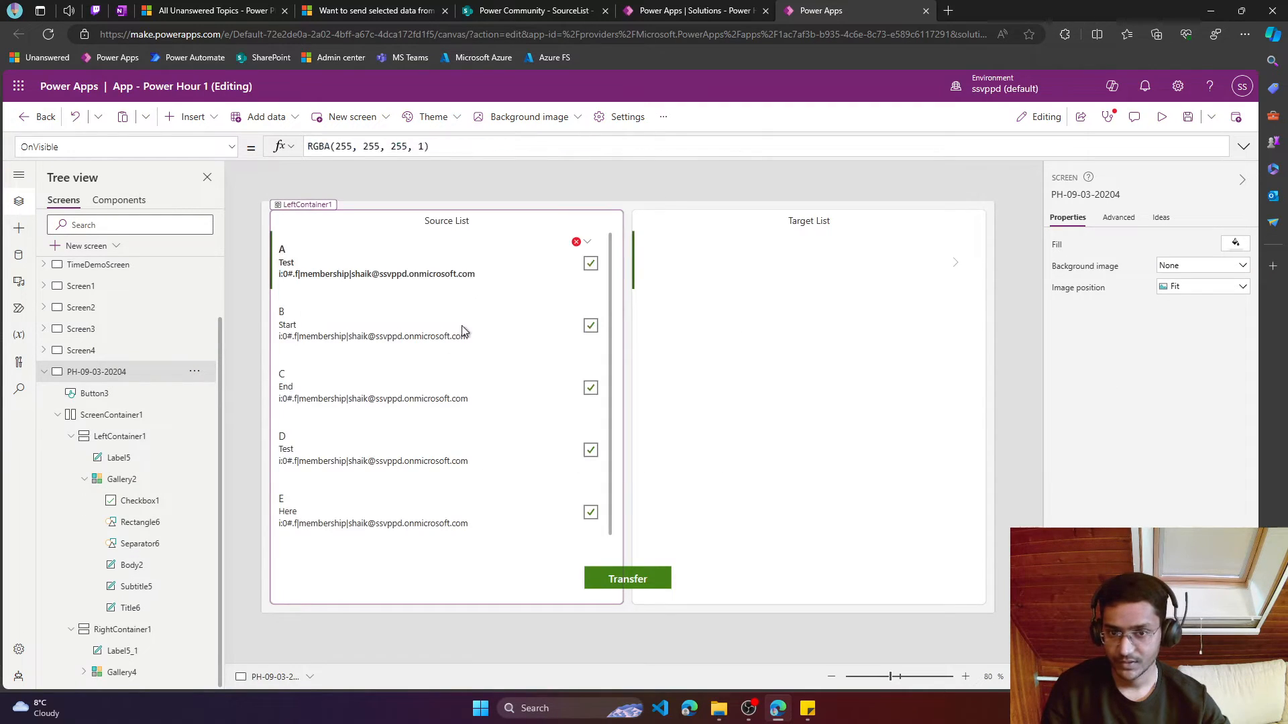
left_click(575, 241)
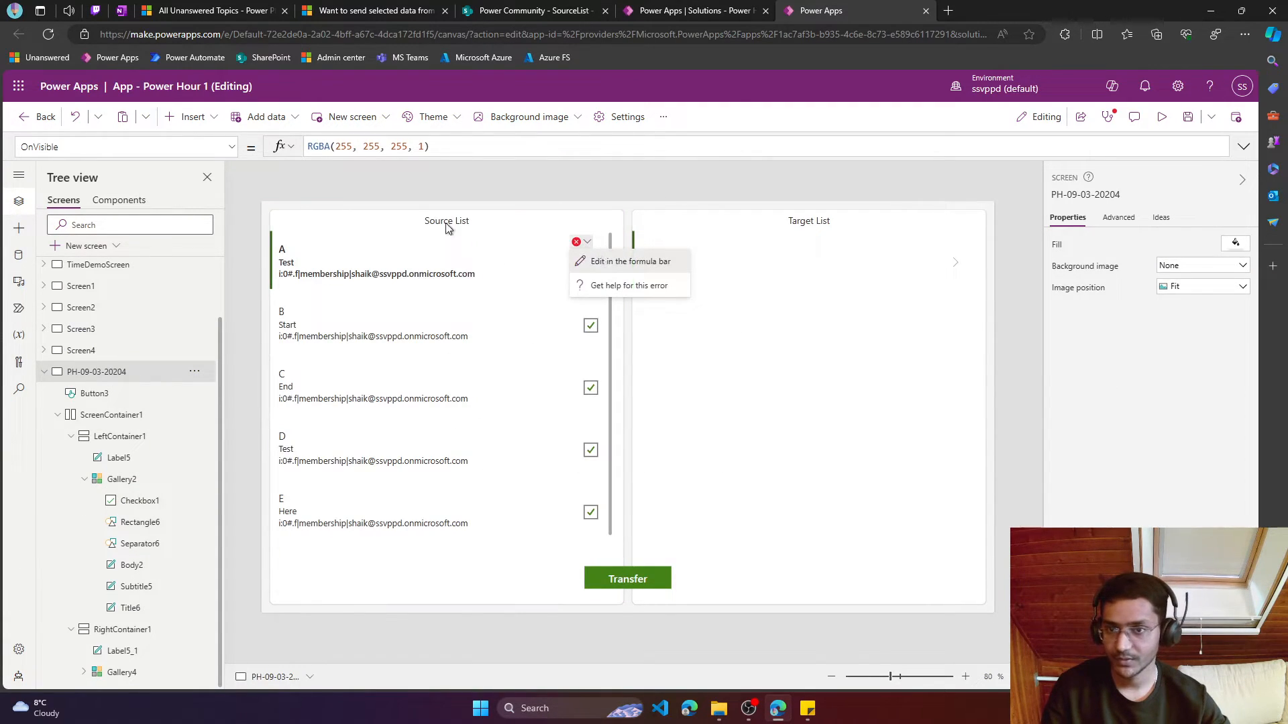
left_click(590, 263)
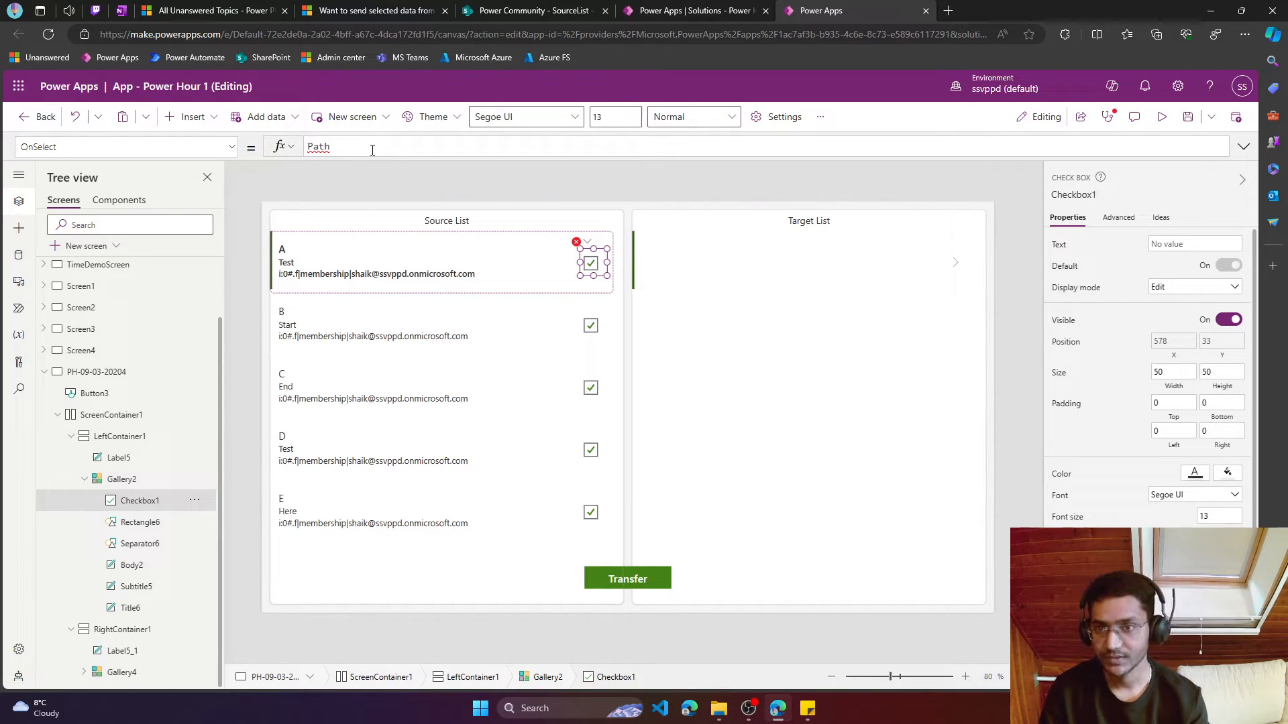
Set checkbox OnSelect to Patch(colSourceRecords, ThisItem, {IsRecordSelected: Self.Value})
type("atch(colSourceRecords, T")
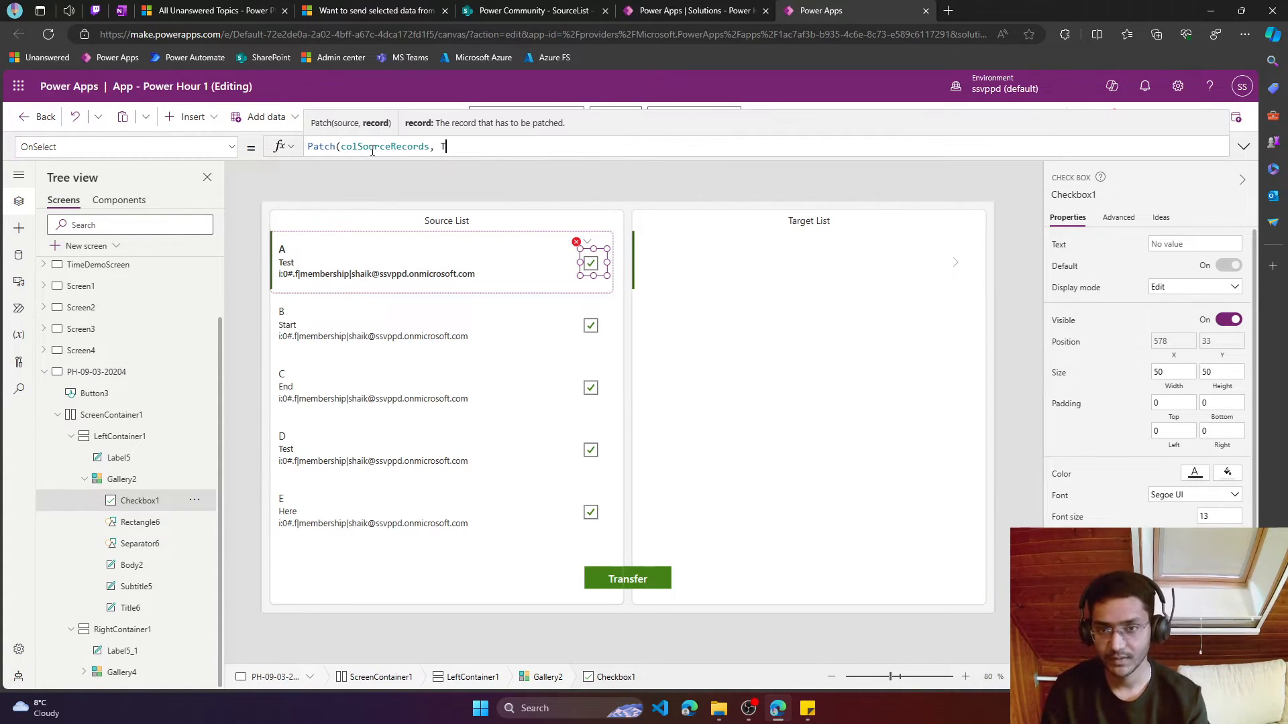
type("hisItem")
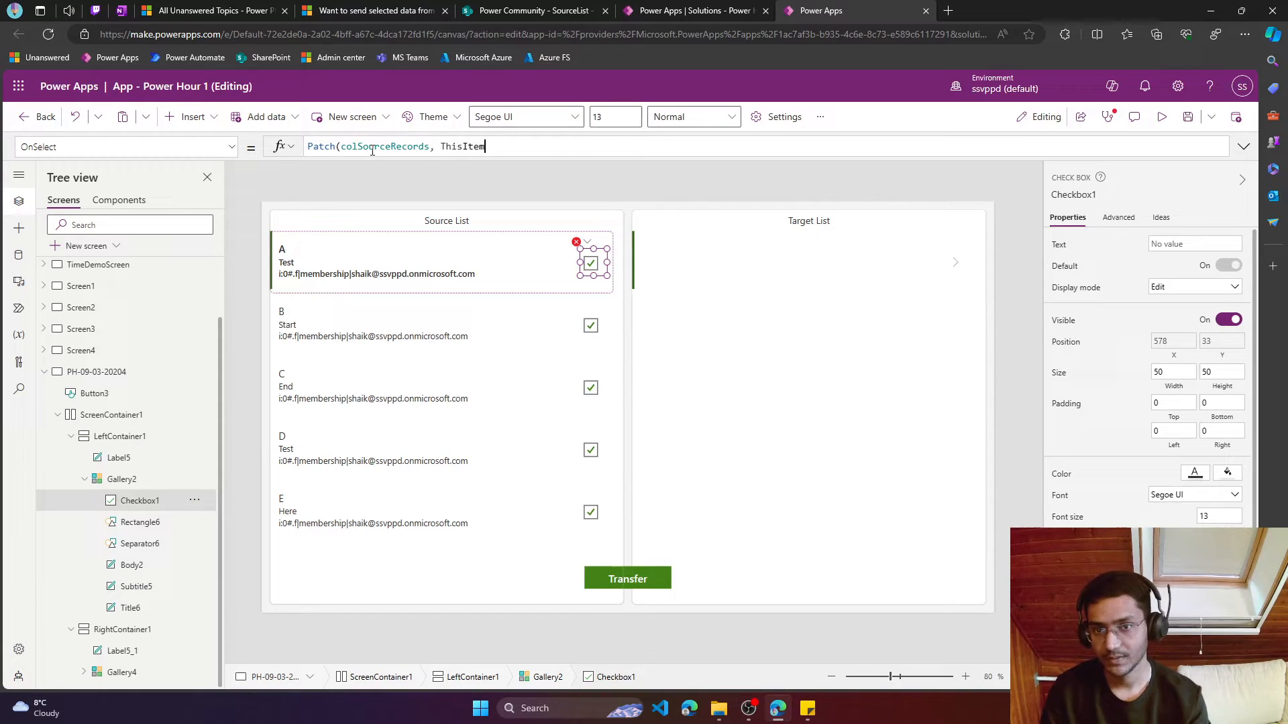
type(",")
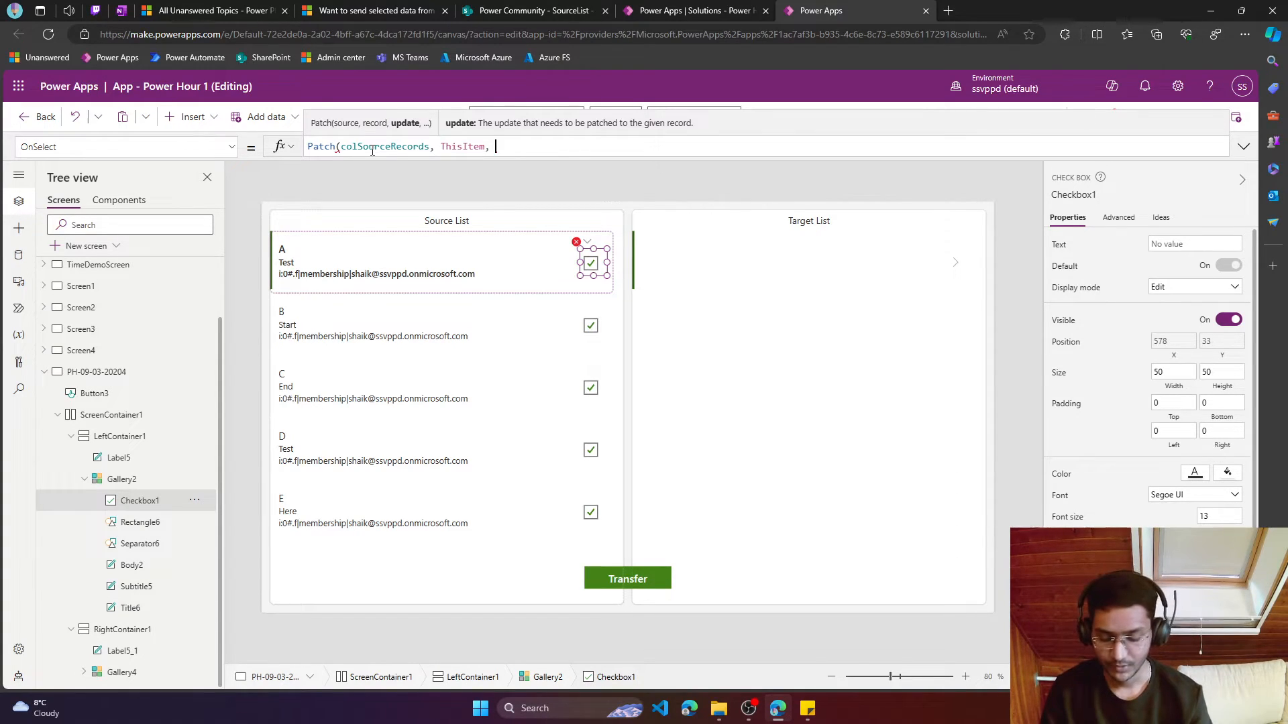
type("{}")
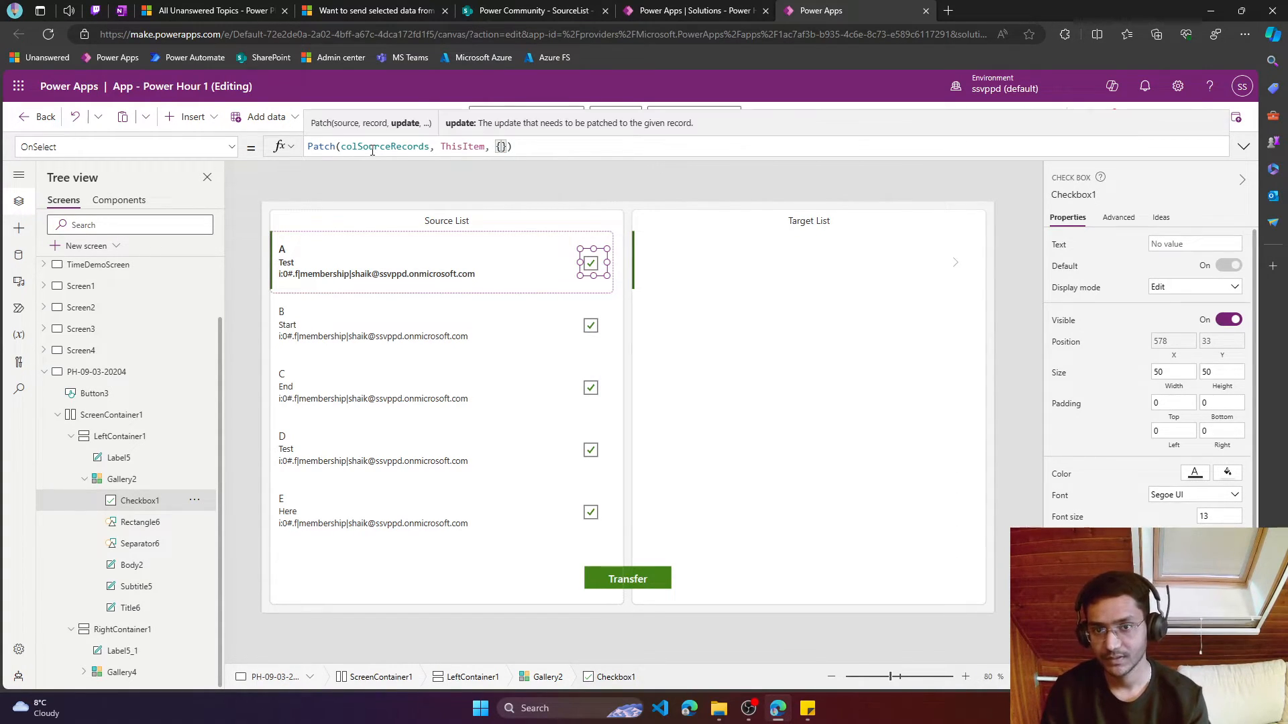
type("IsRecordSelected:")
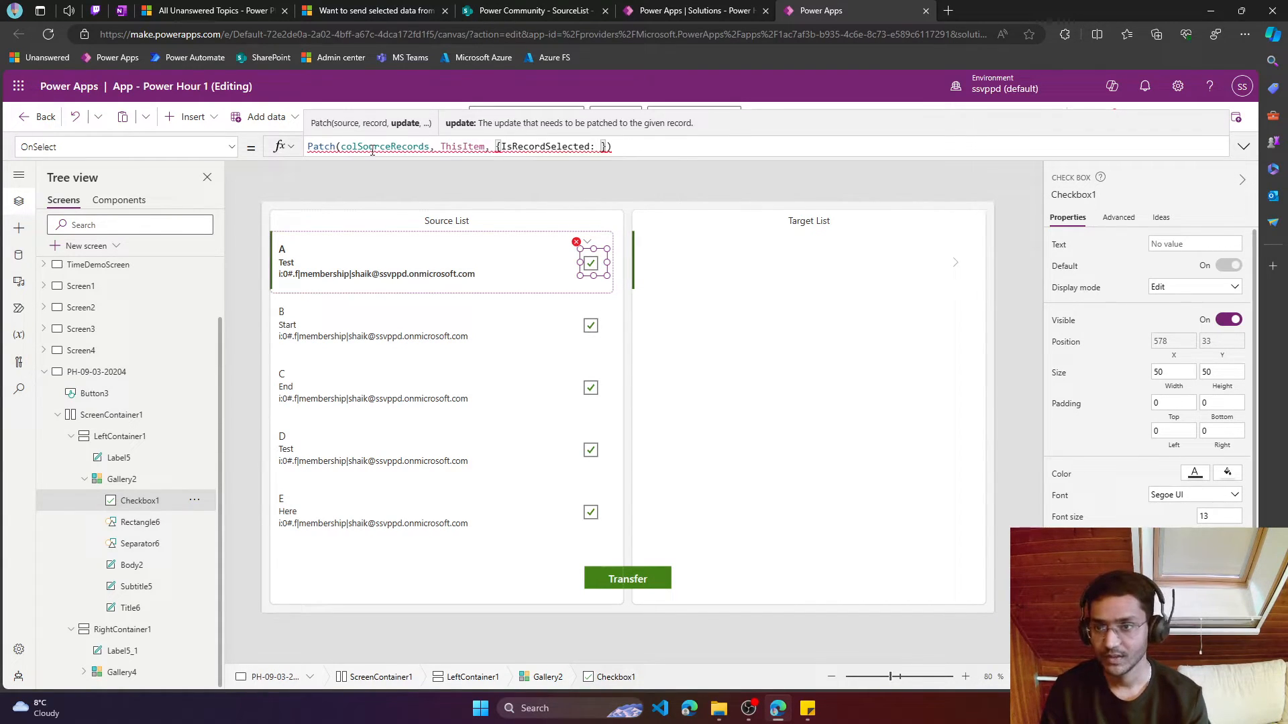
type("Self.Vallue")
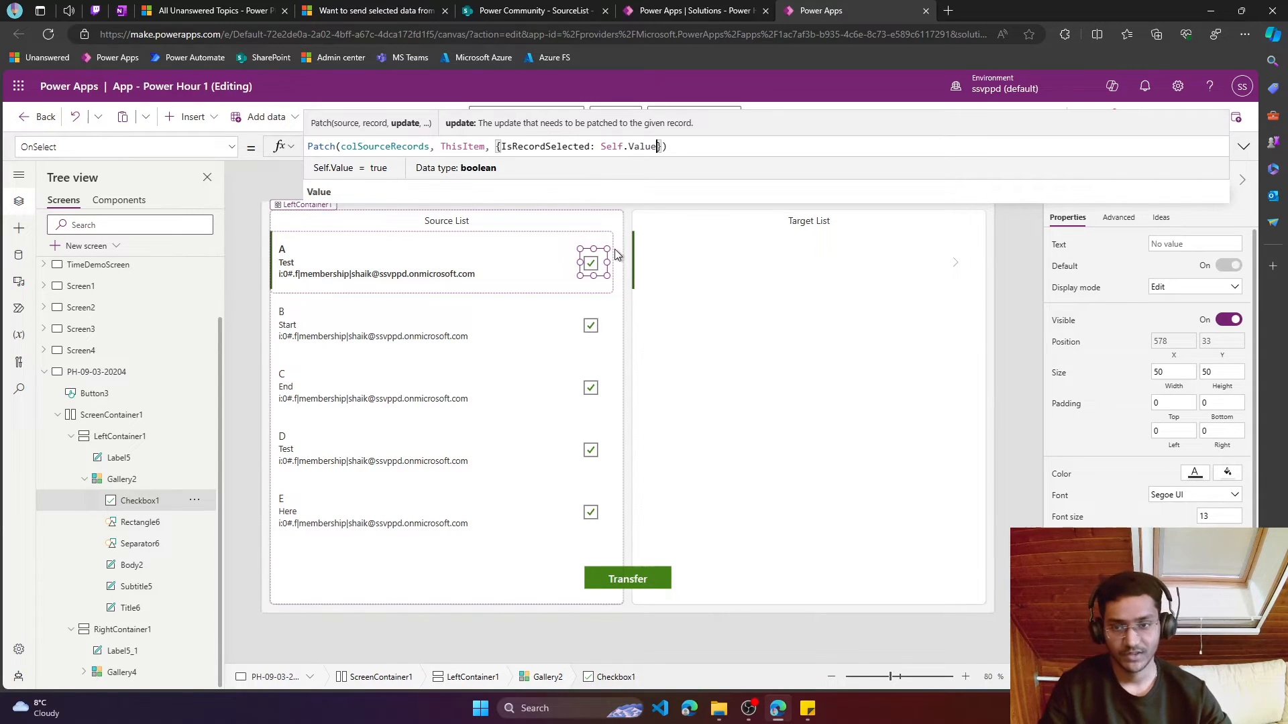
mouse_move(597, 429)
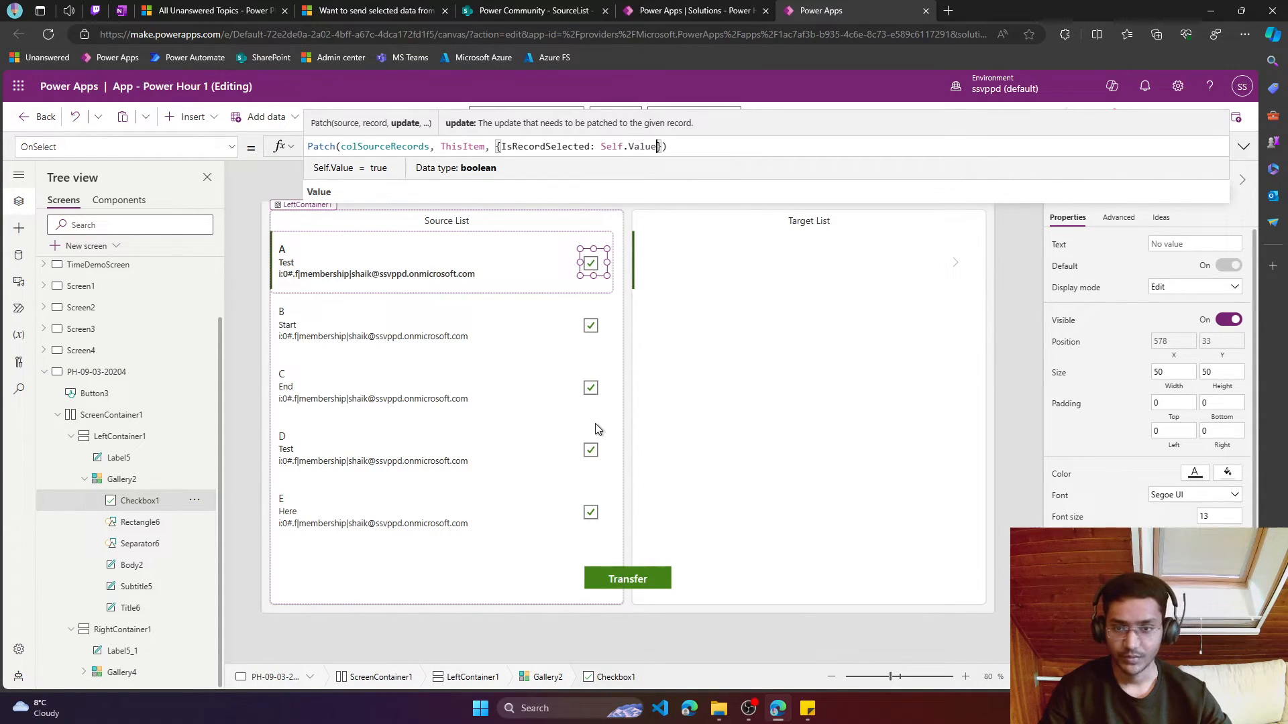
left_click(627, 578)
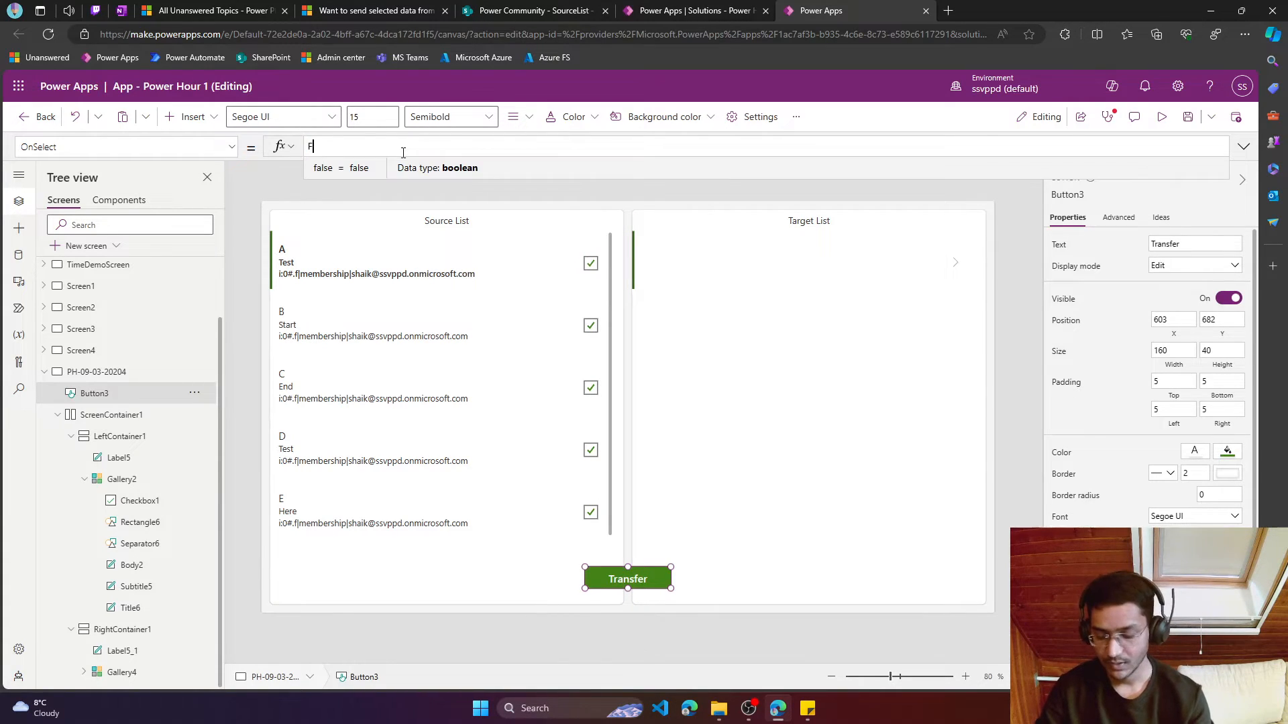
Start the Transfer OnSelect with ForAll over colSourceRecords filtered to IsRecordSelected = true
type("ForAll")
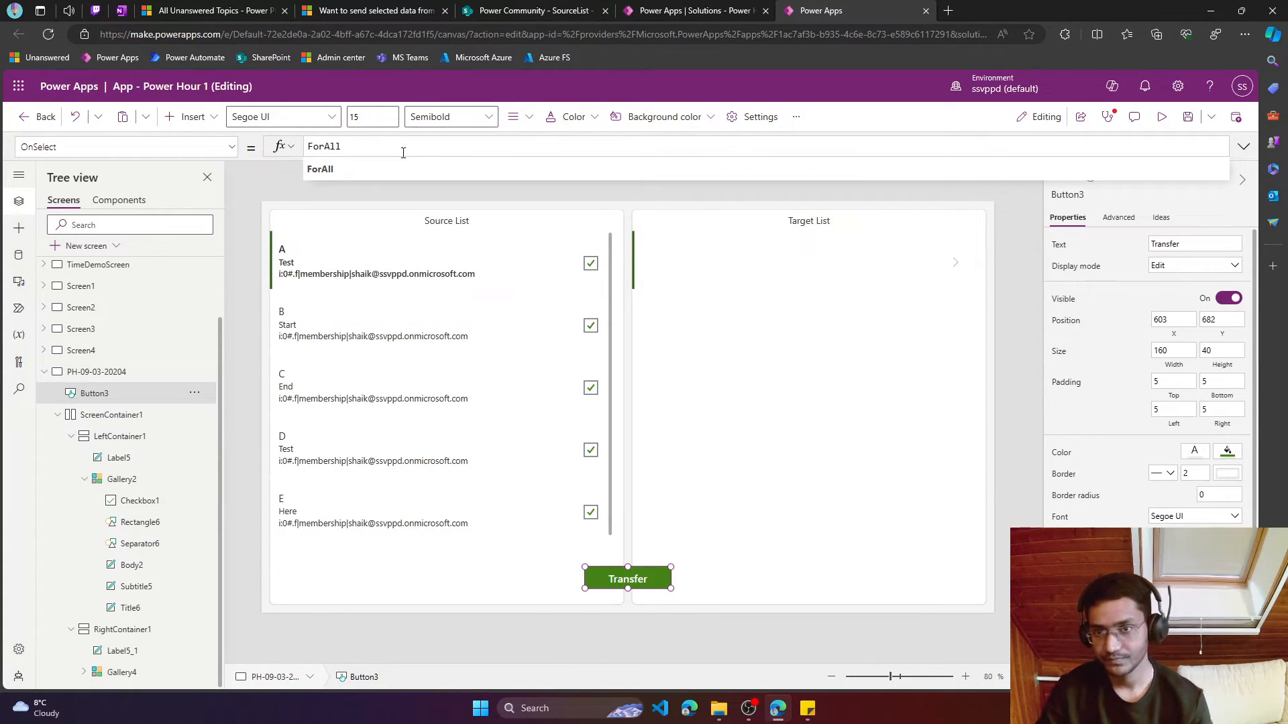
left_click(319, 168)
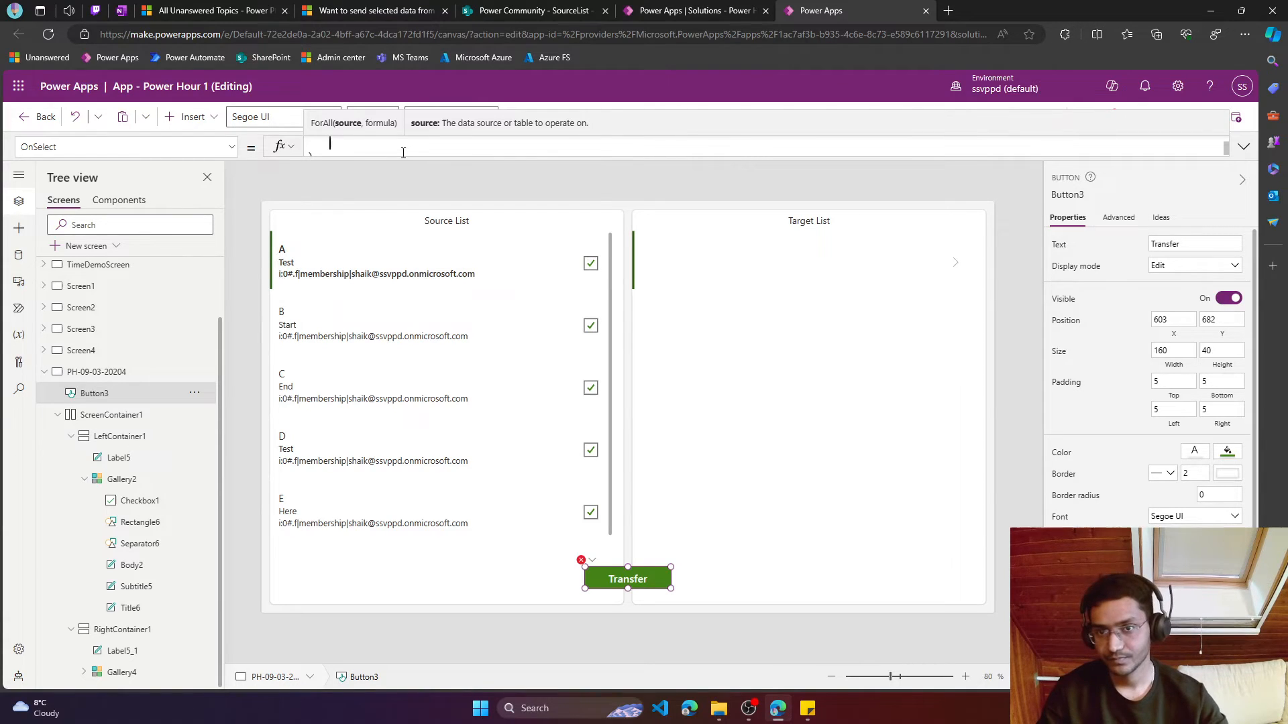
type("ForAll(")
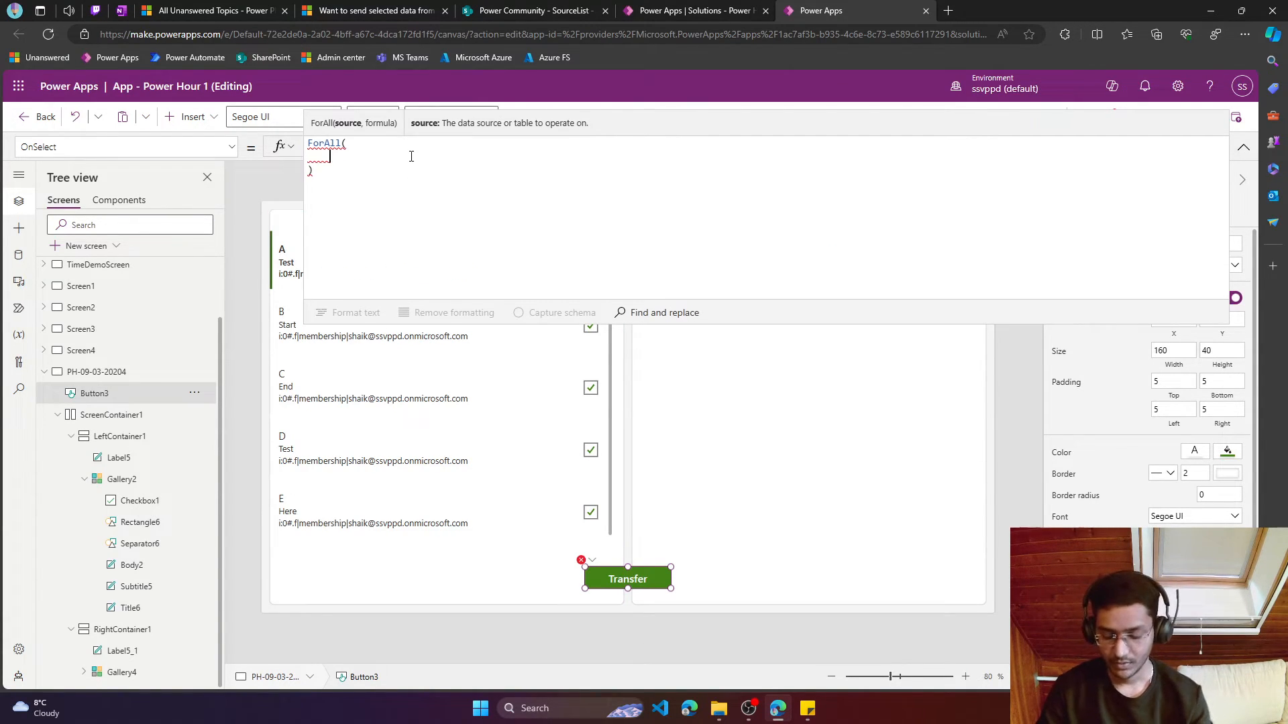
type("colsor")
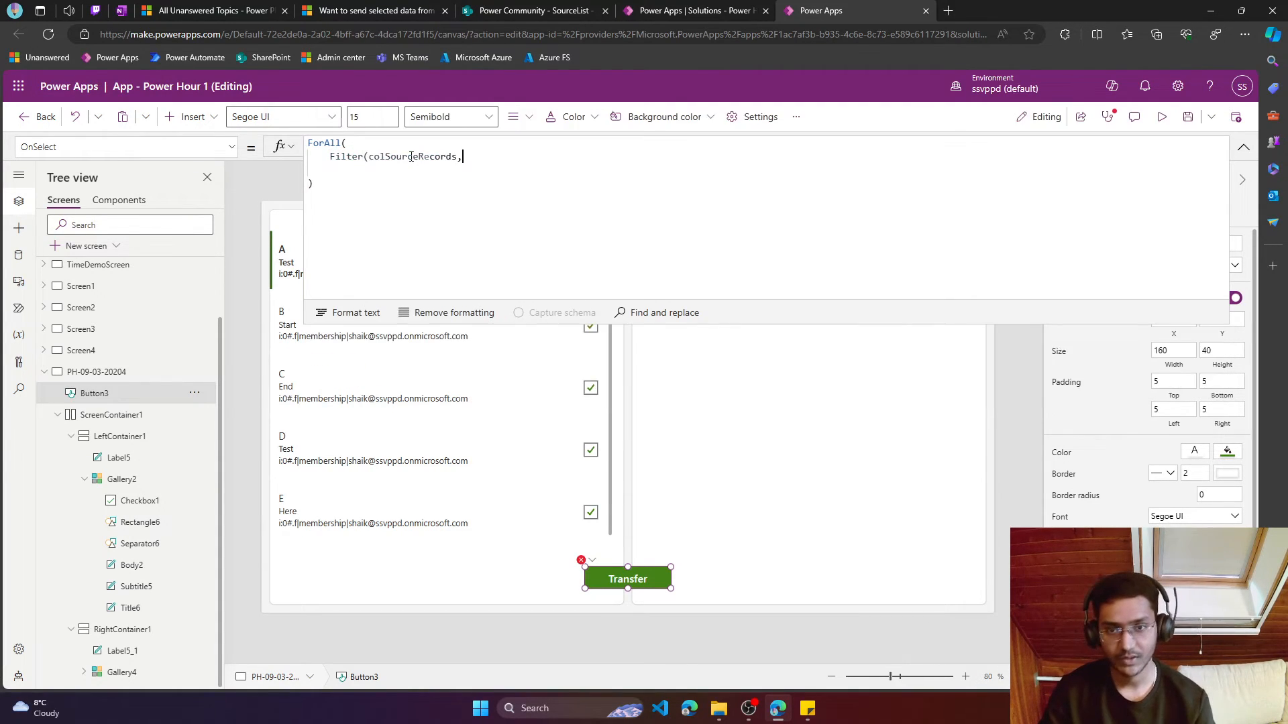
type("\" \"")
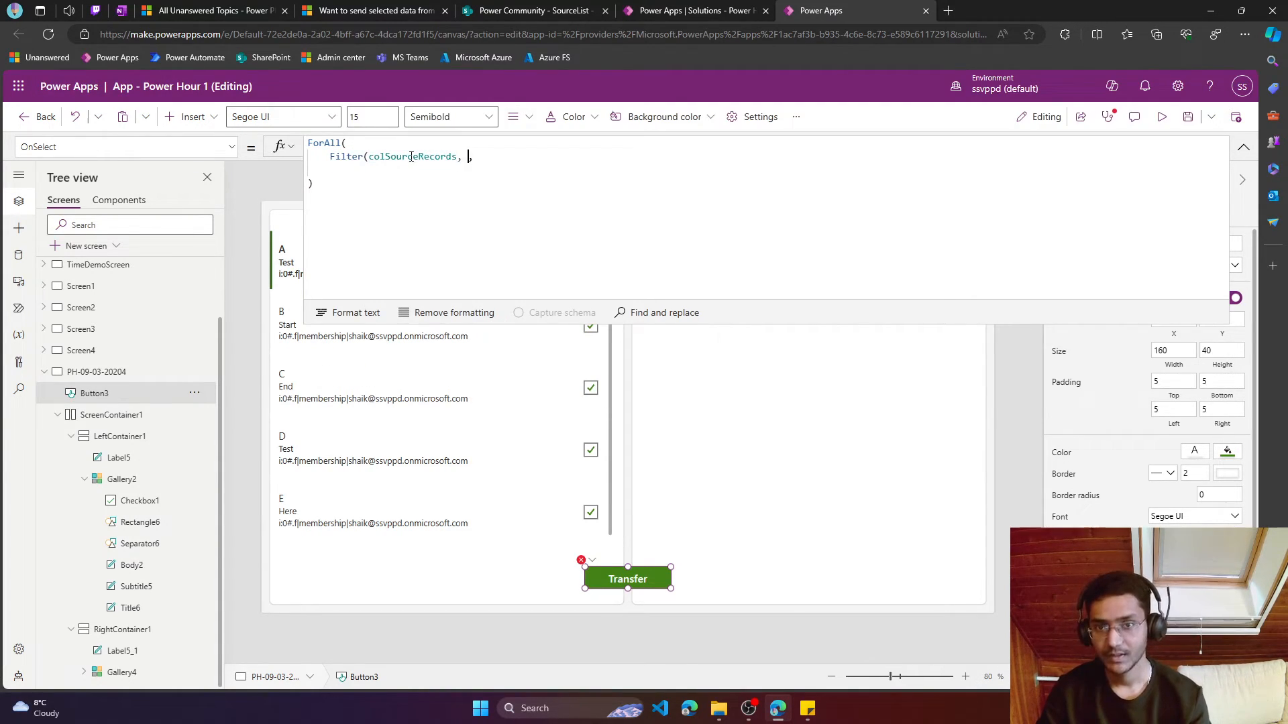
type("IsV,")
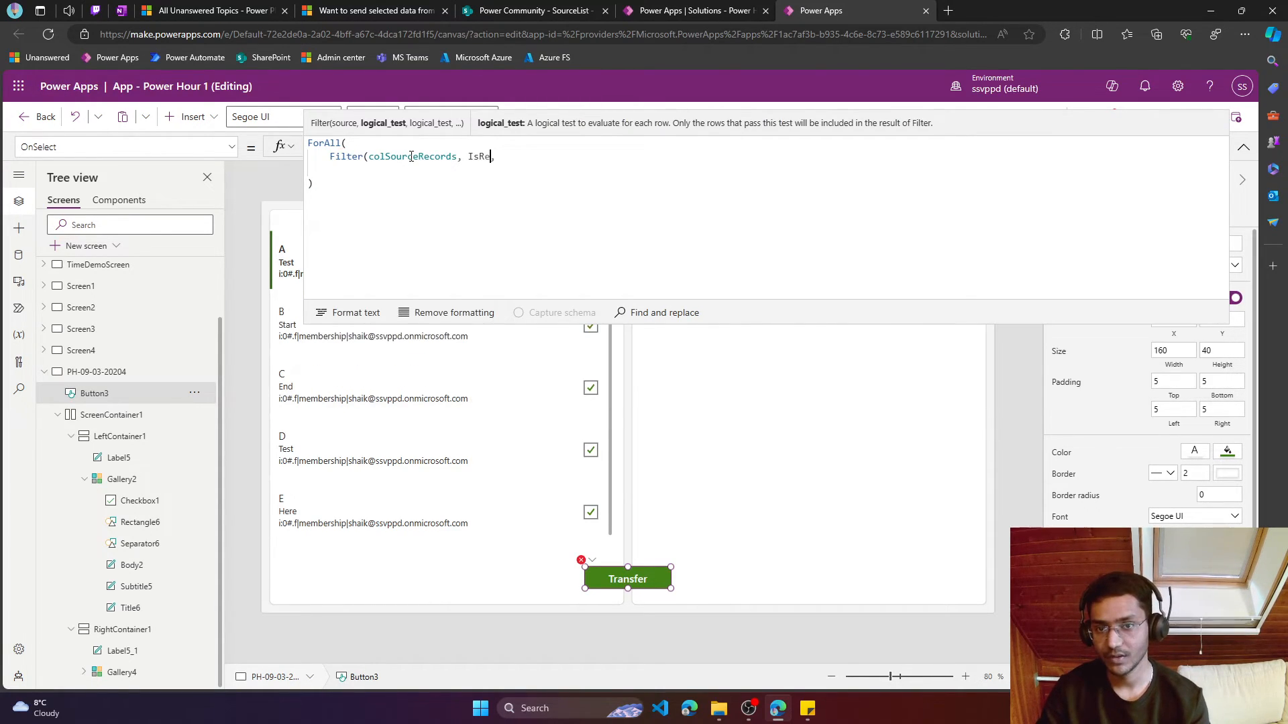
type("cord,")
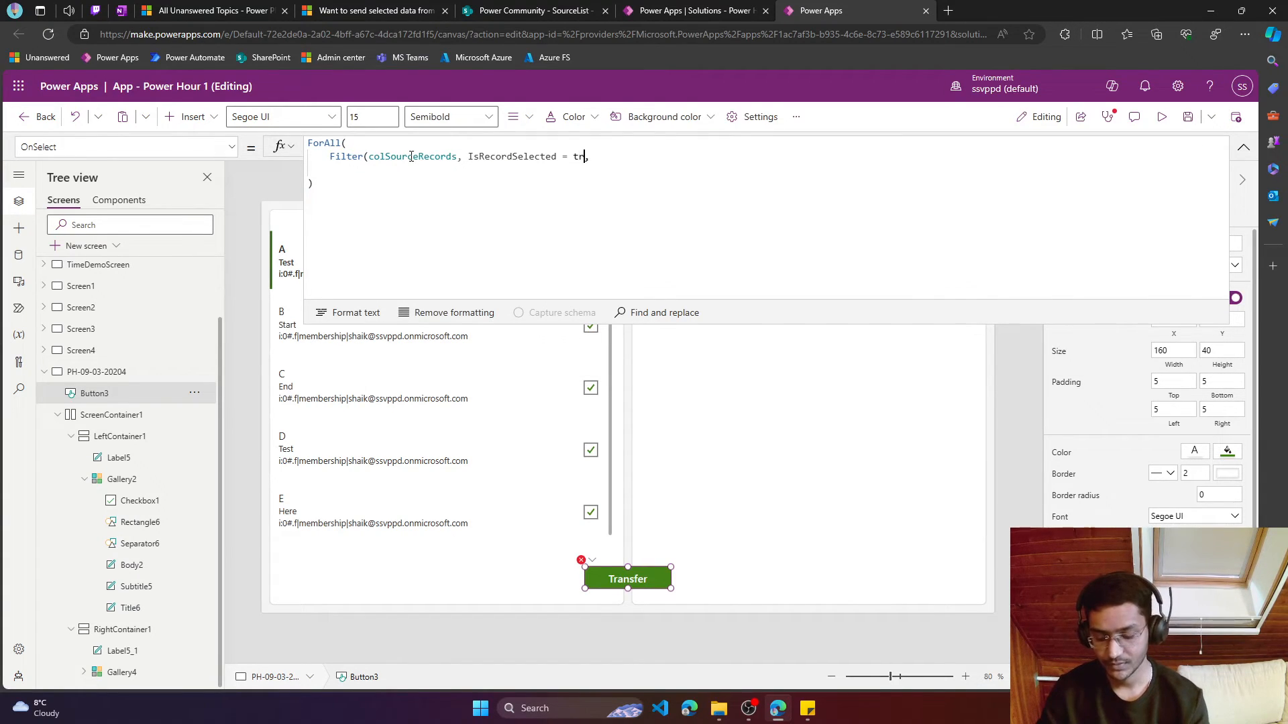
type("ue),")
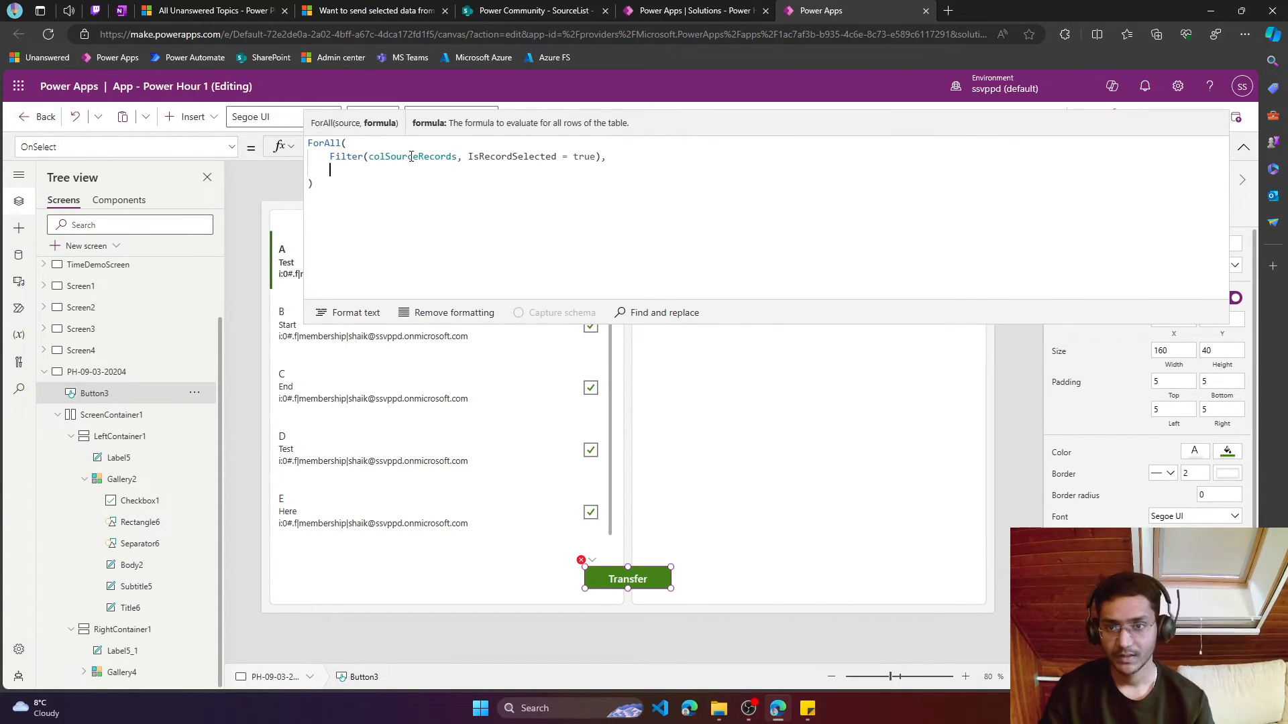
Patch each record into Defaults(TargetList) with its Title and Process, then collapse the formula bar
type("Patch(")
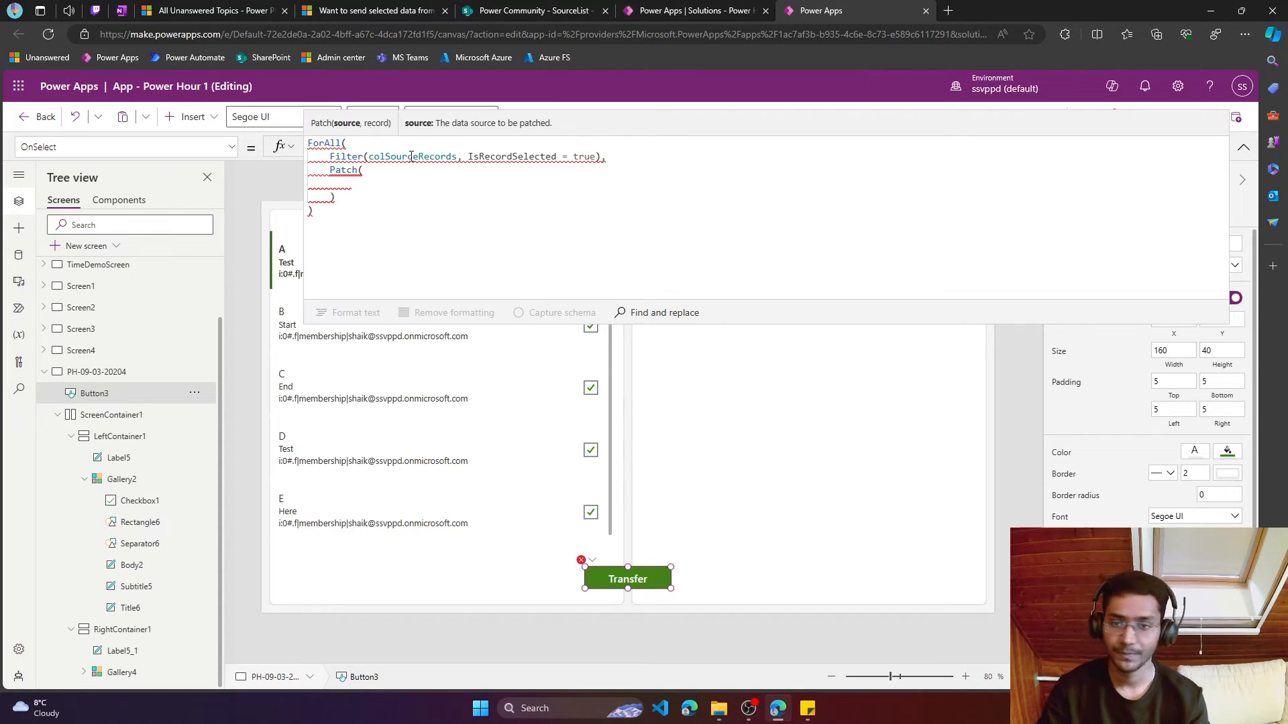
type("target")
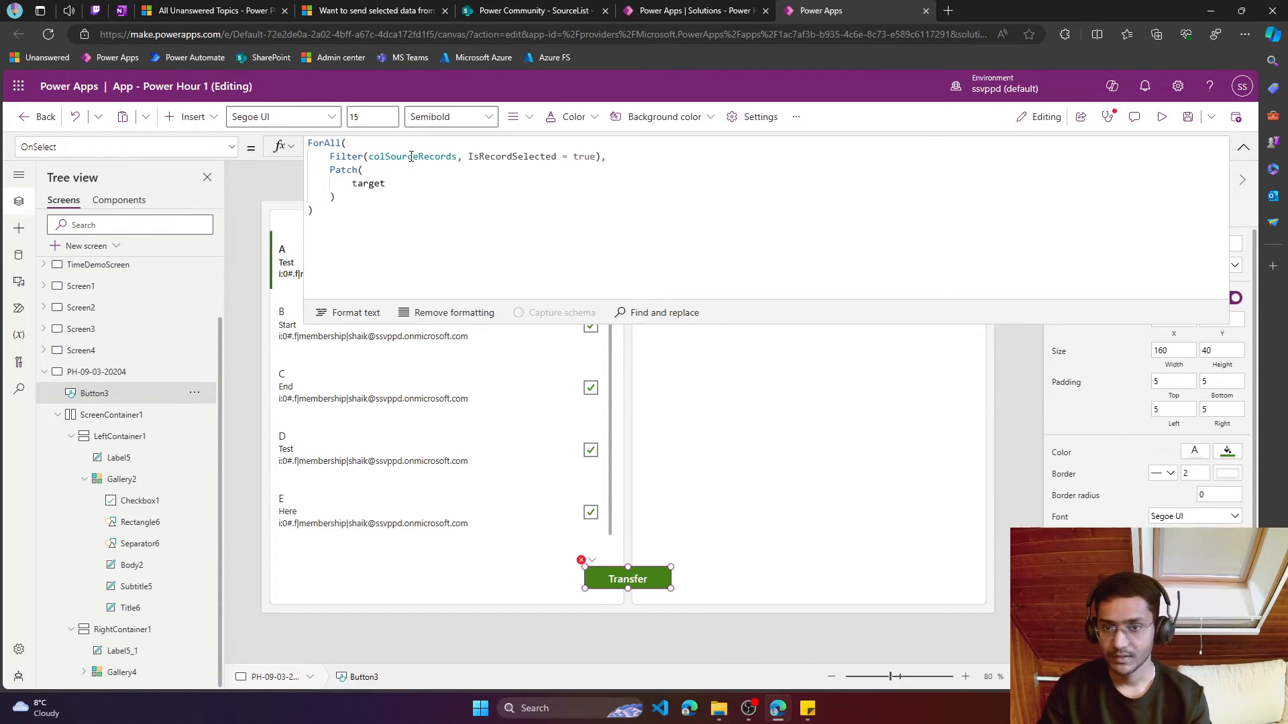
type("TargetList,")
type("Title:")
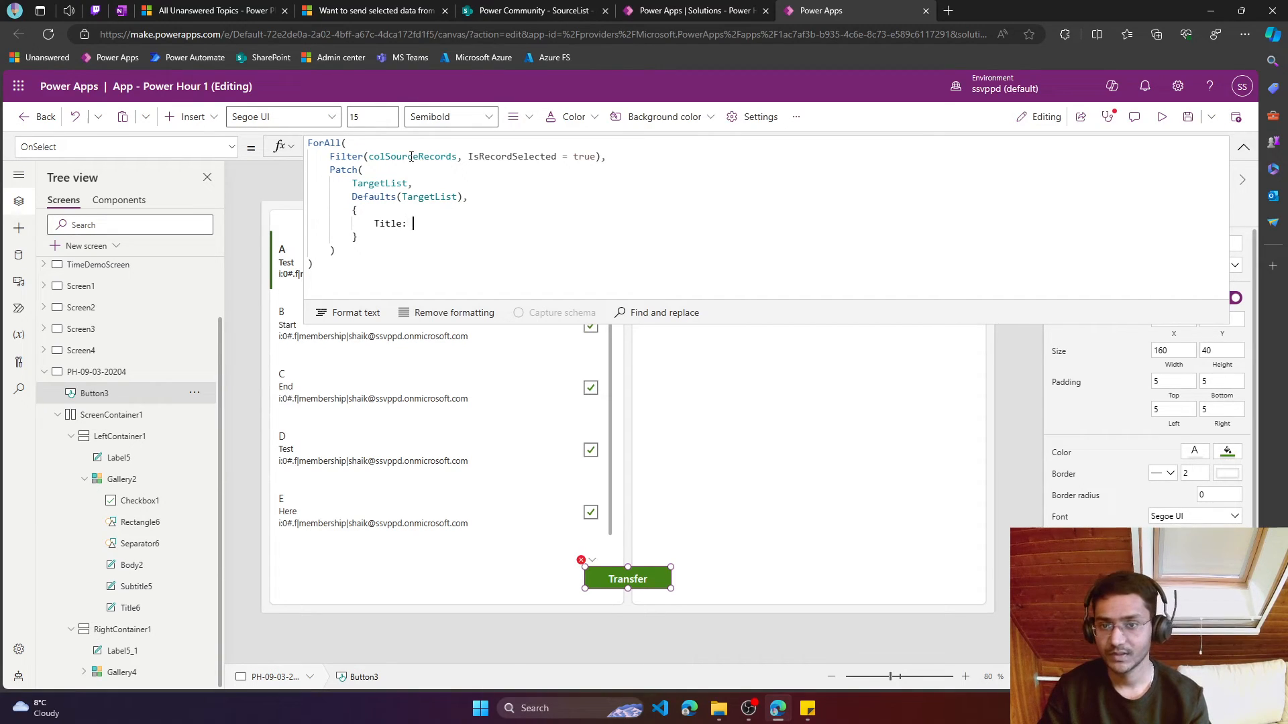
type("This")
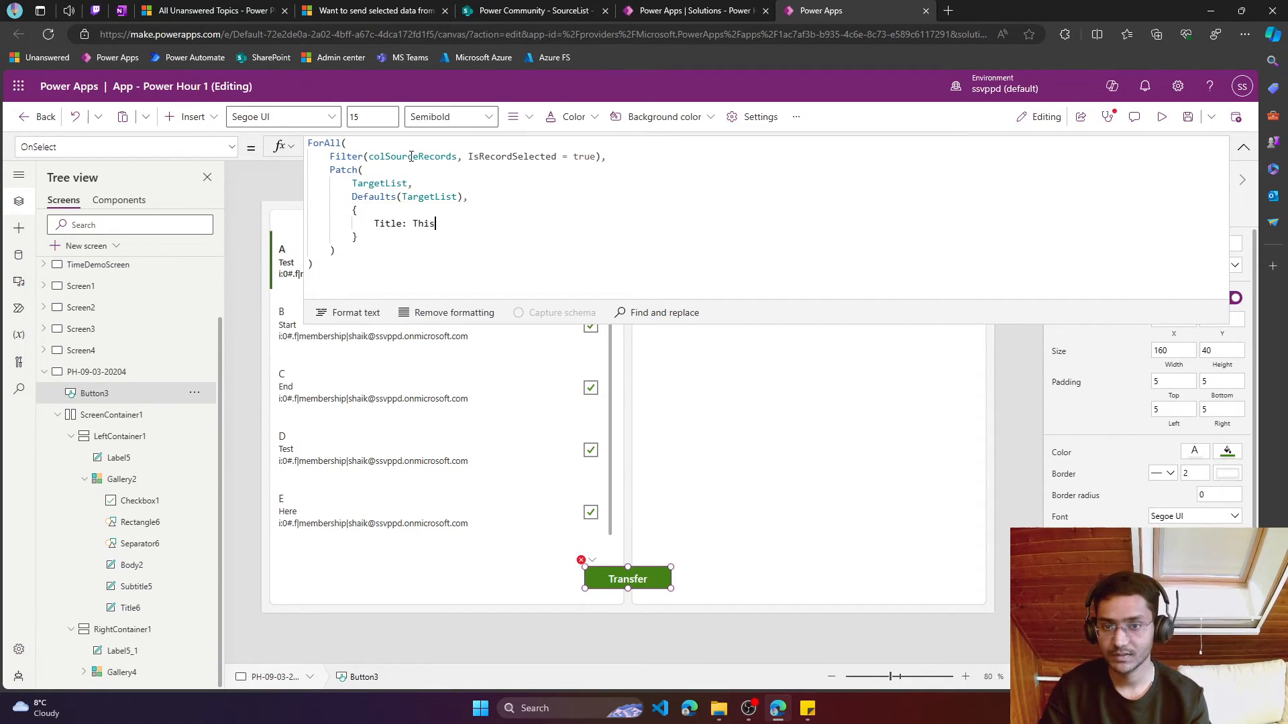
type("Record.Title,")
type("process:")
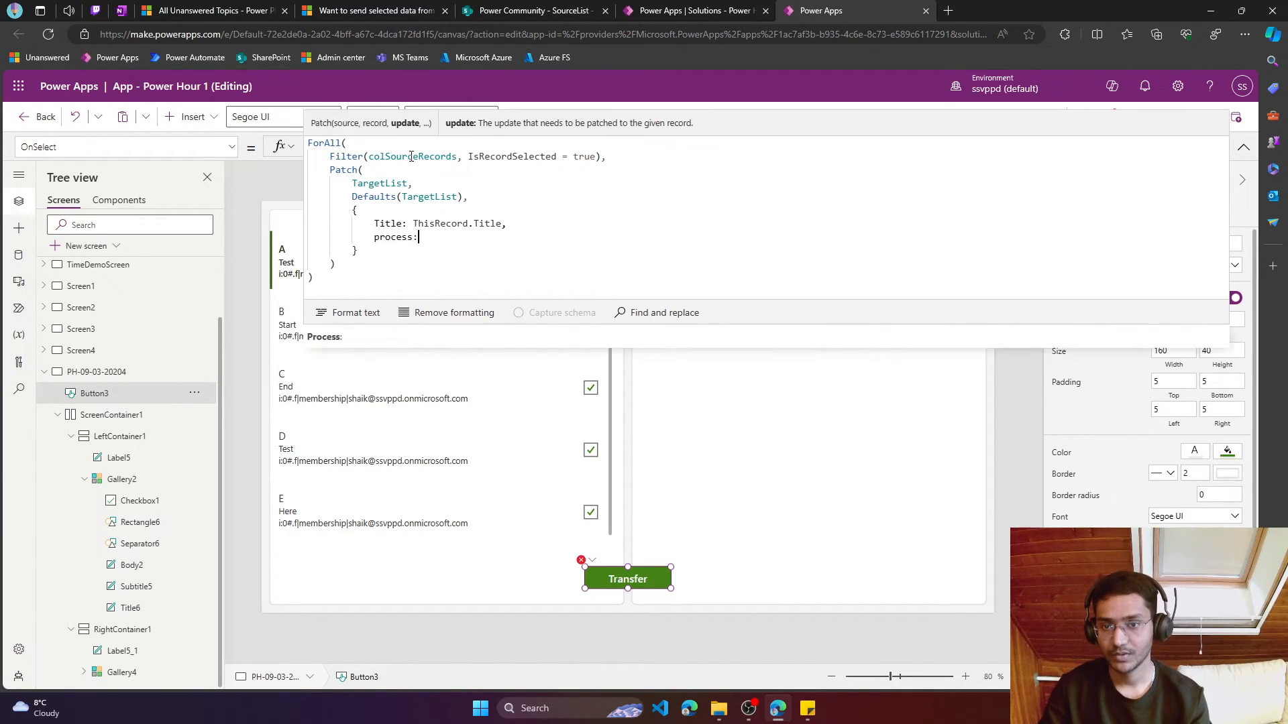
type("ThisRecor")
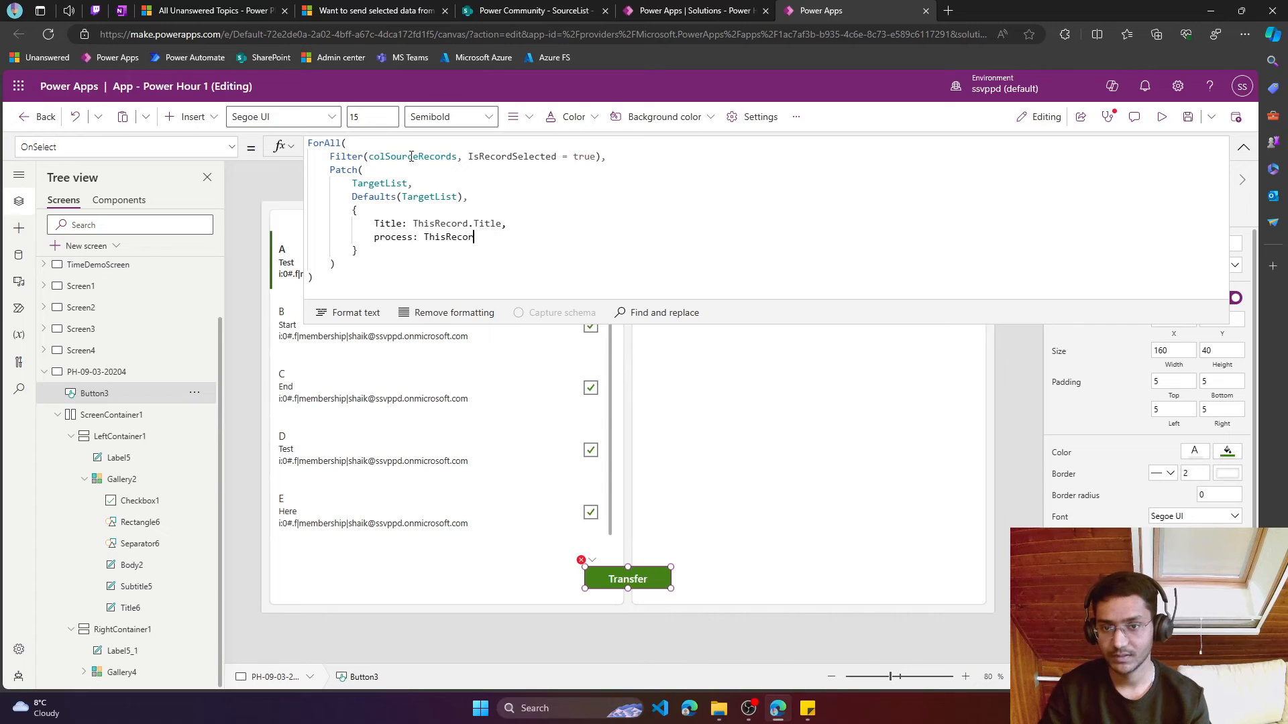
type("d.Process")
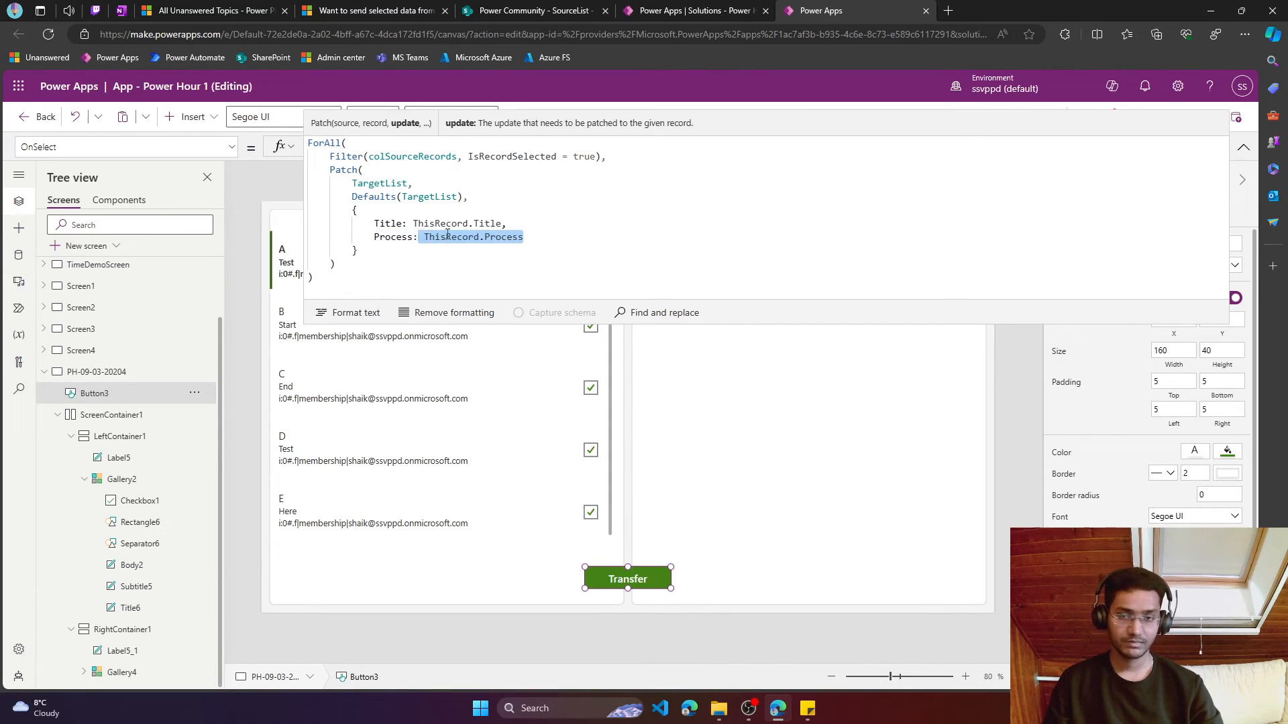
left_click(356, 249)
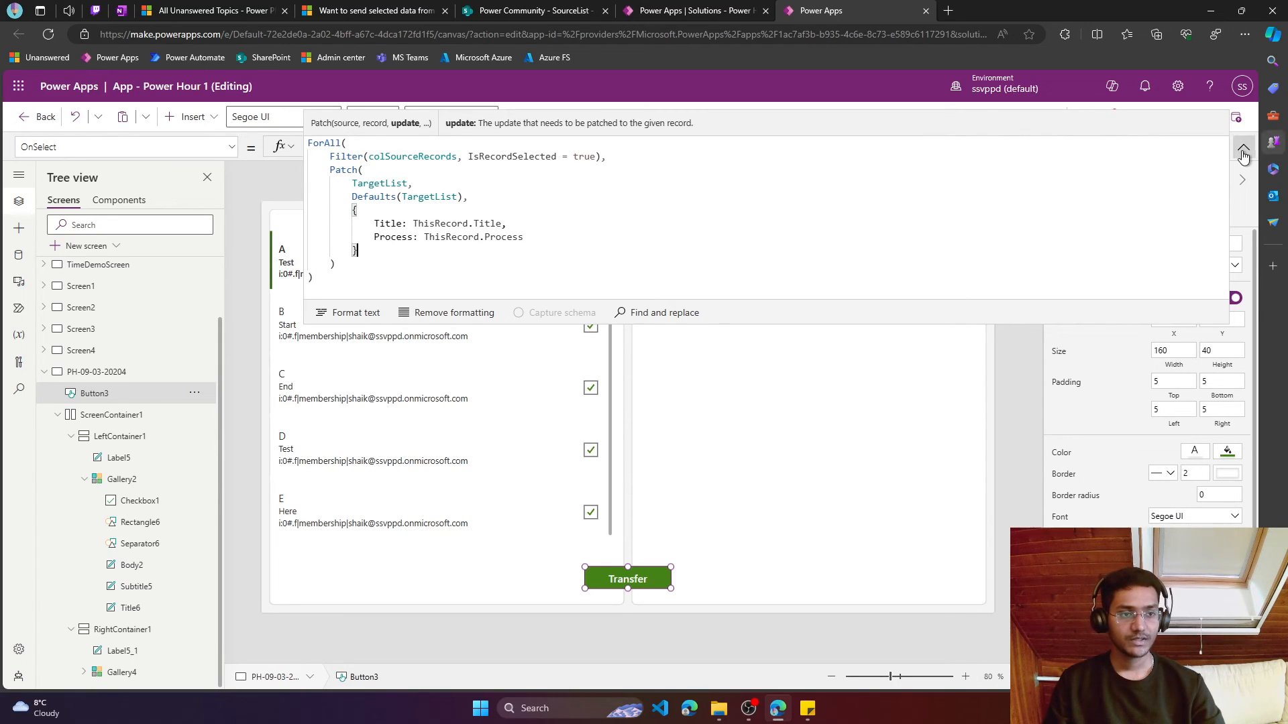
left_click(1243, 156)
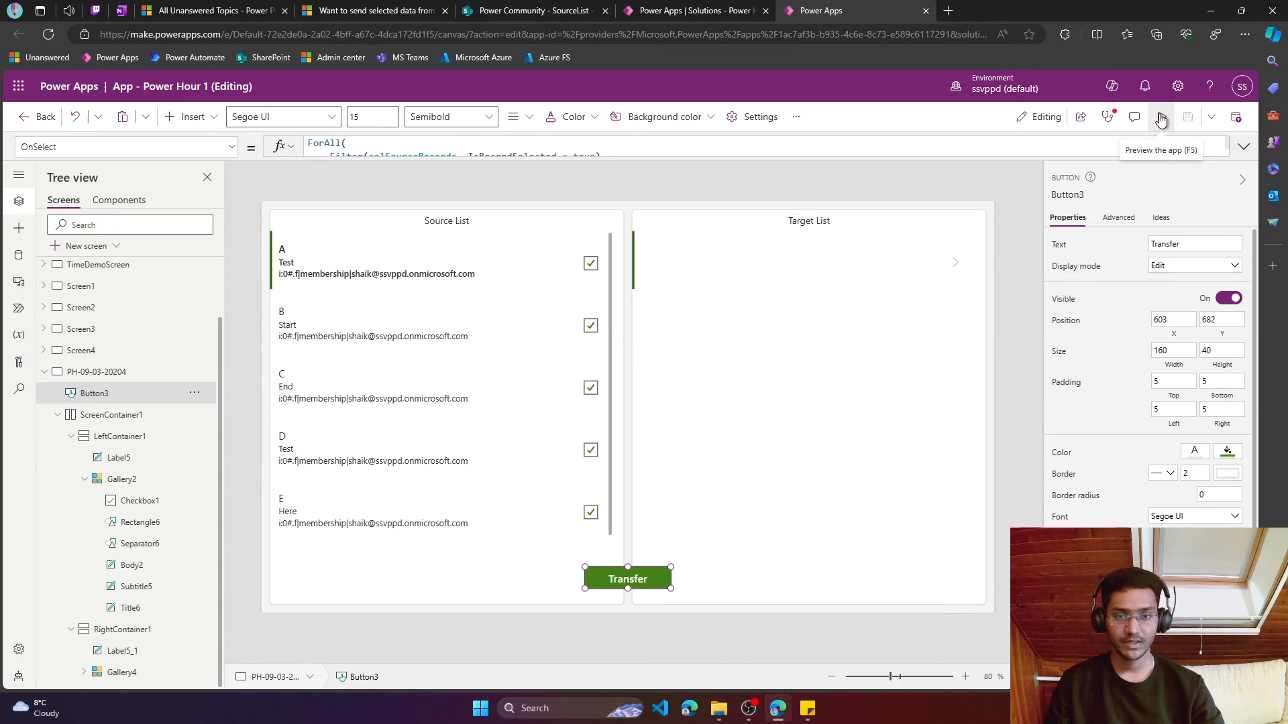
Preview the app and transfer checked items A, then B, D, E, then C to Target List
left_click(1160, 117)
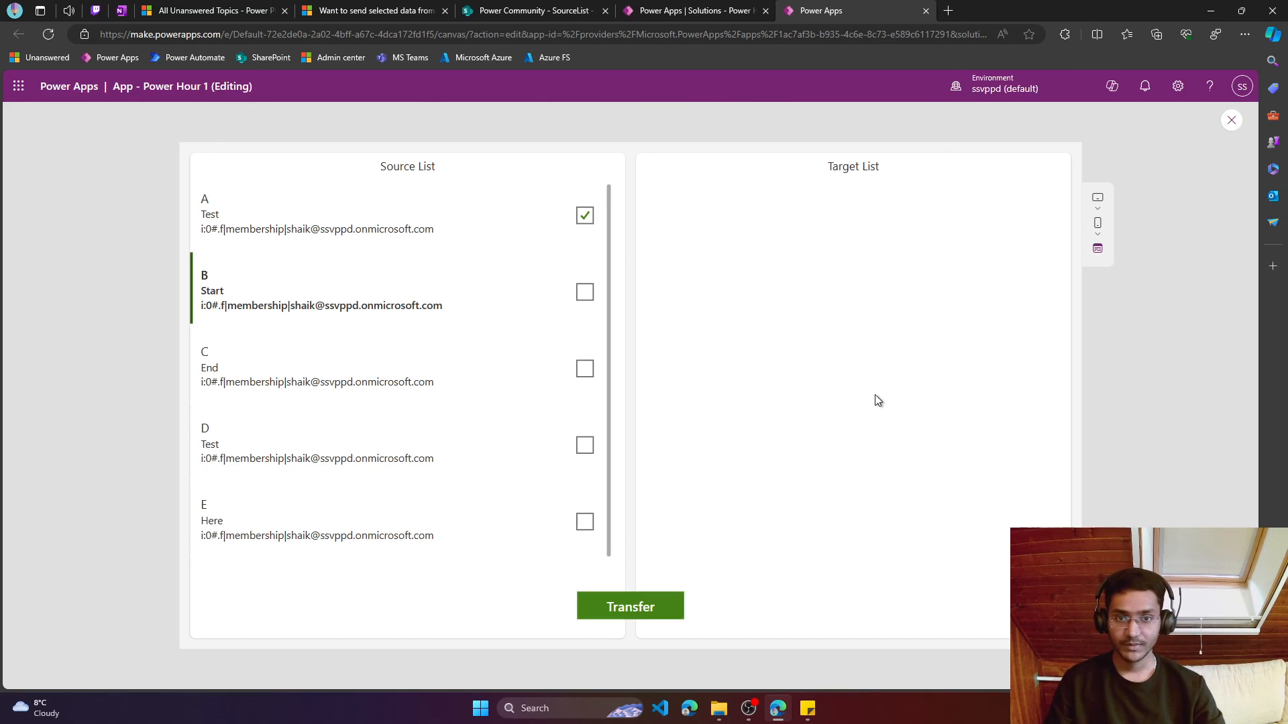
left_click(630, 606)
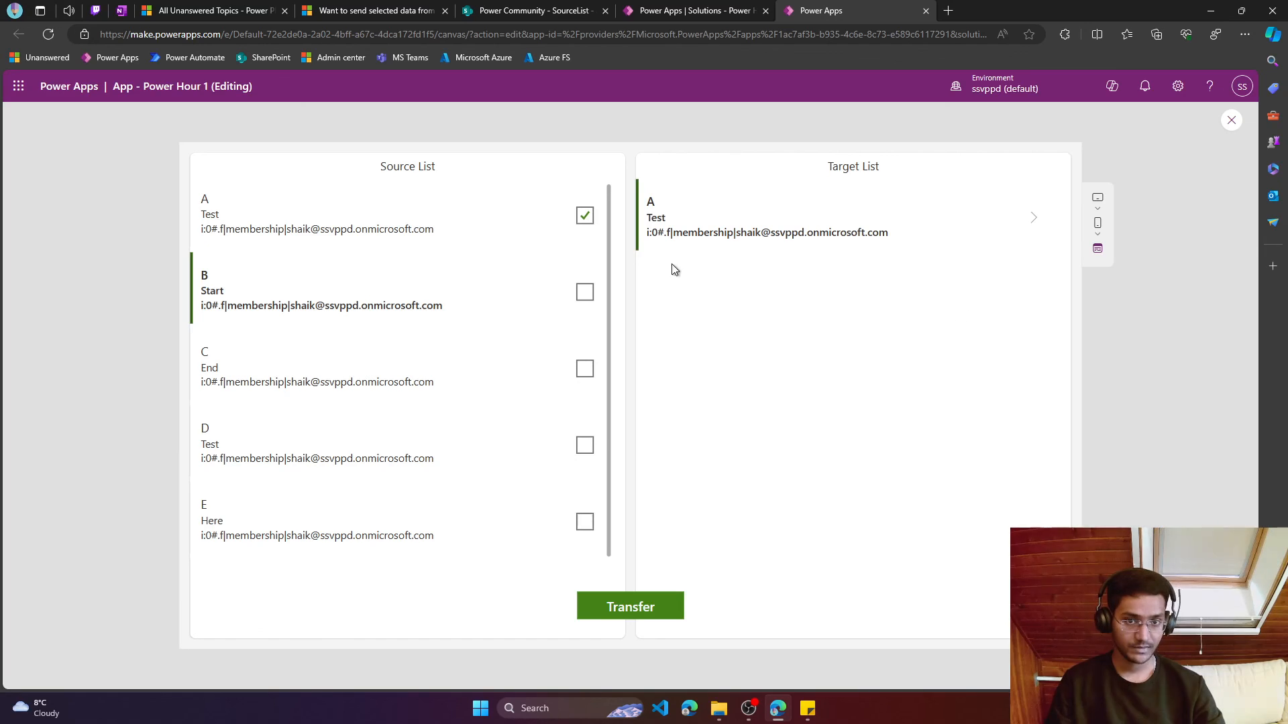
left_click(584, 292)
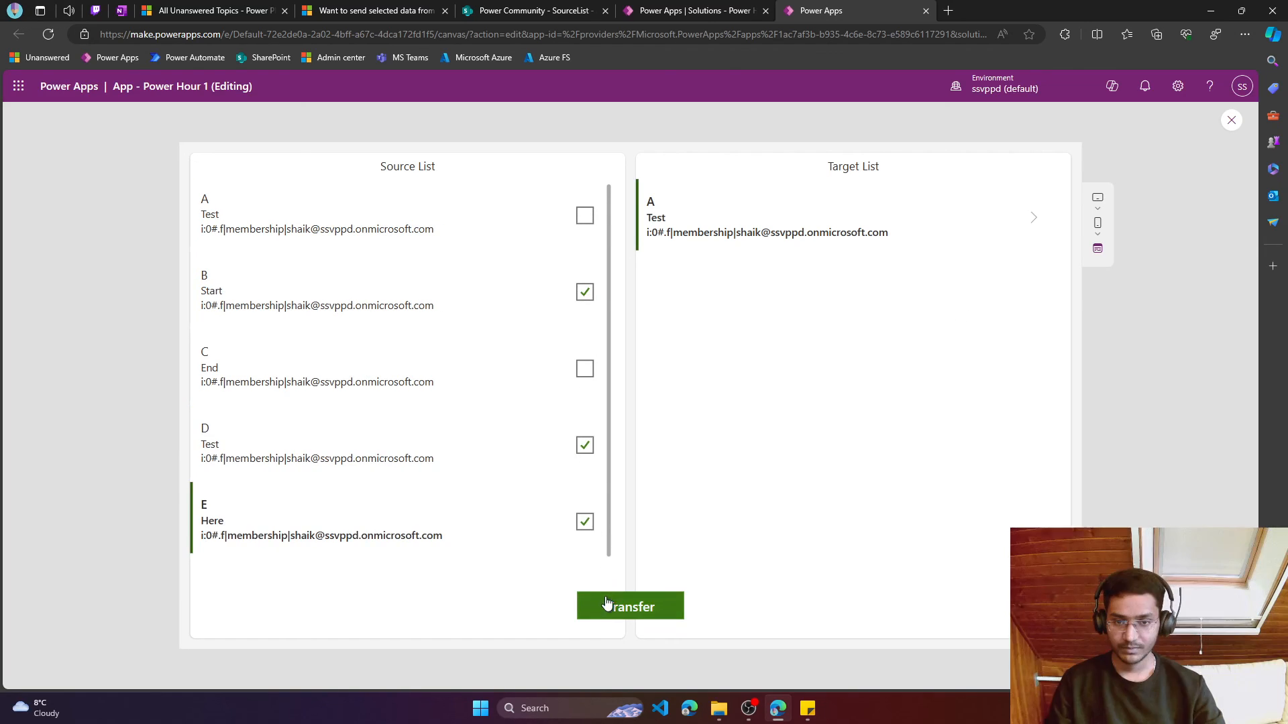
left_click(630, 607)
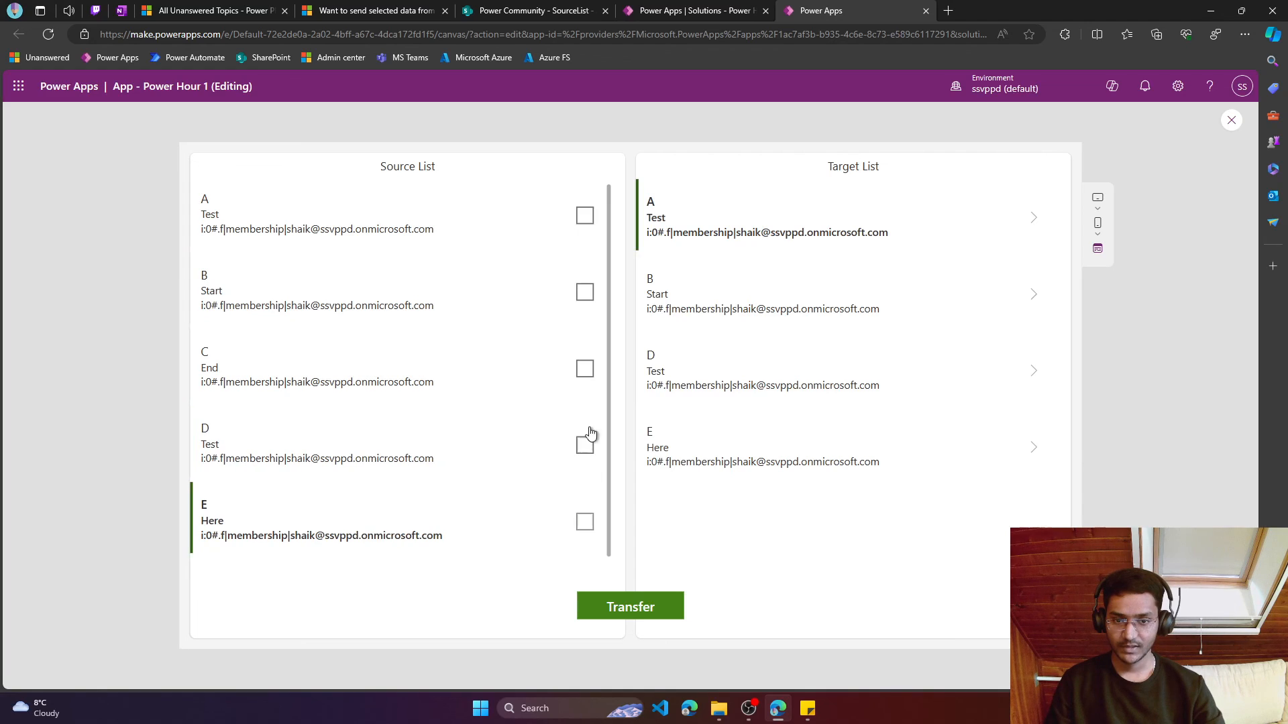
left_click(584, 369)
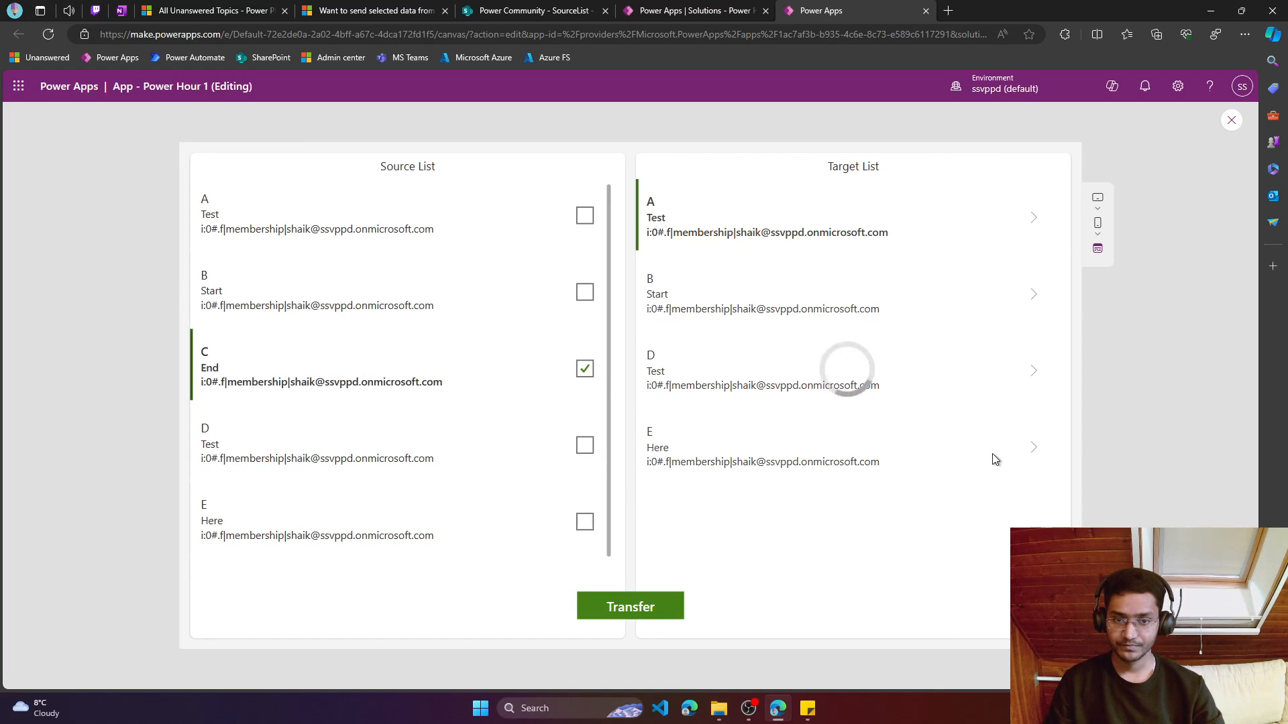
left_click(630, 606)
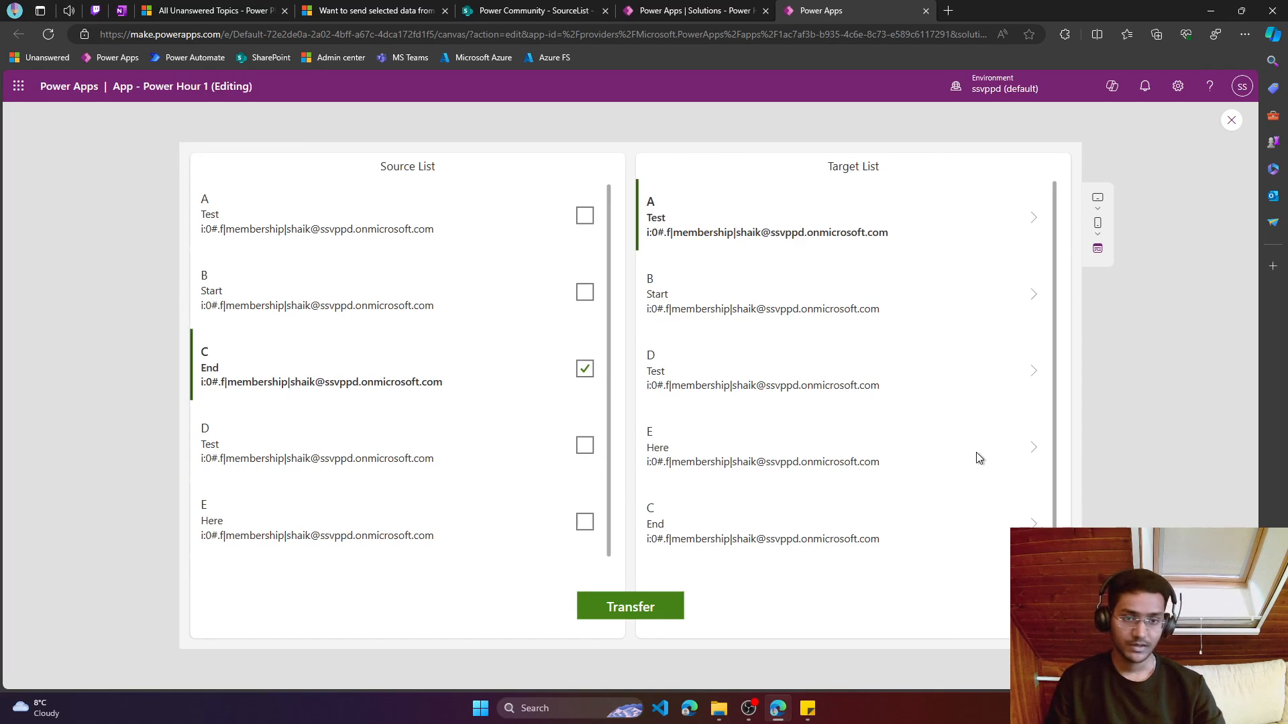
mouse_move(863, 509)
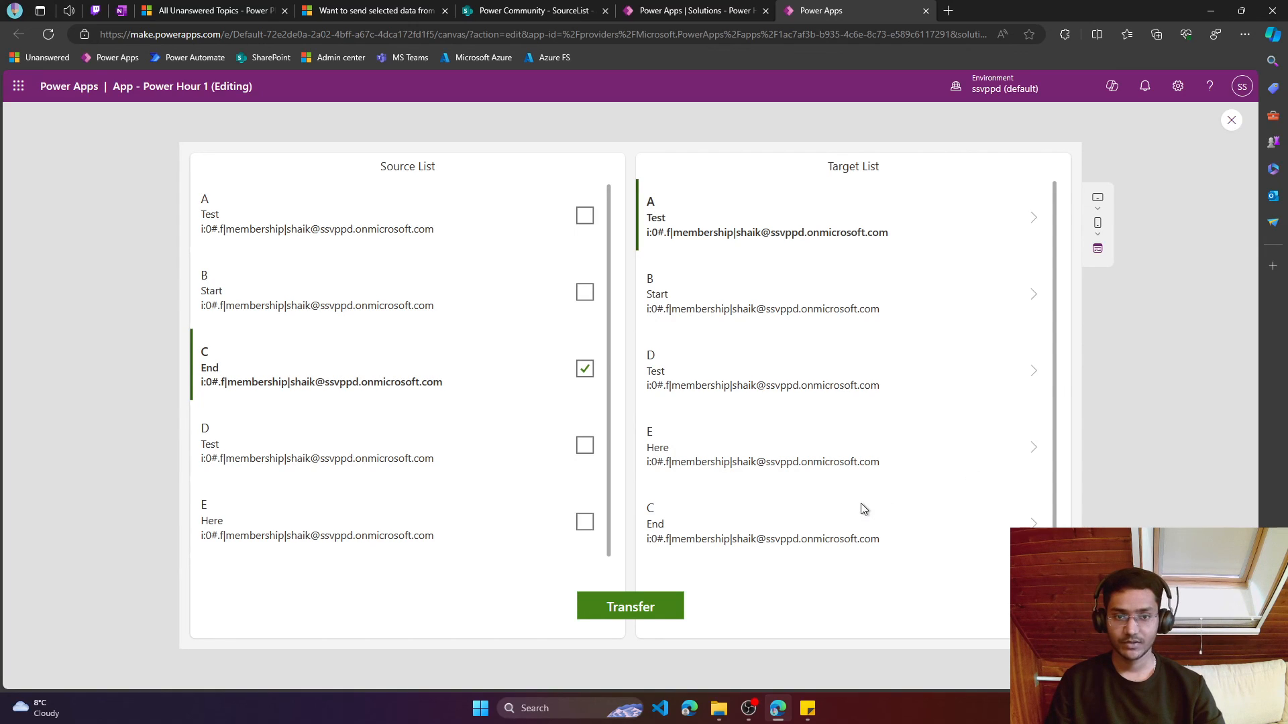